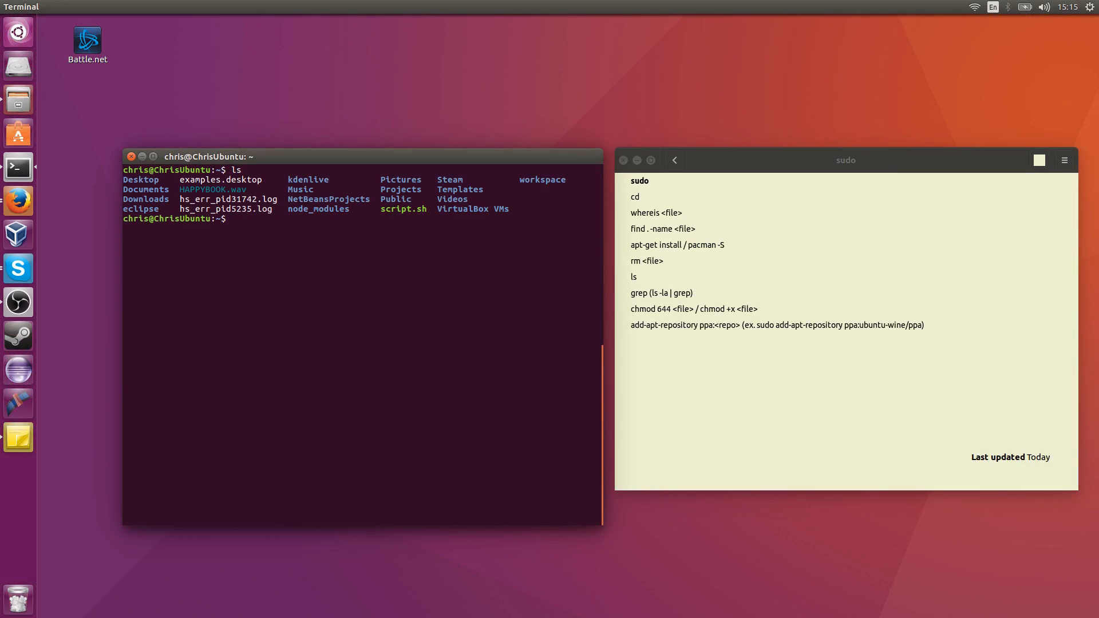
# Step: Try chown root:root on the hs log files without sudo and get denied
pyautogui.click(234, 218)
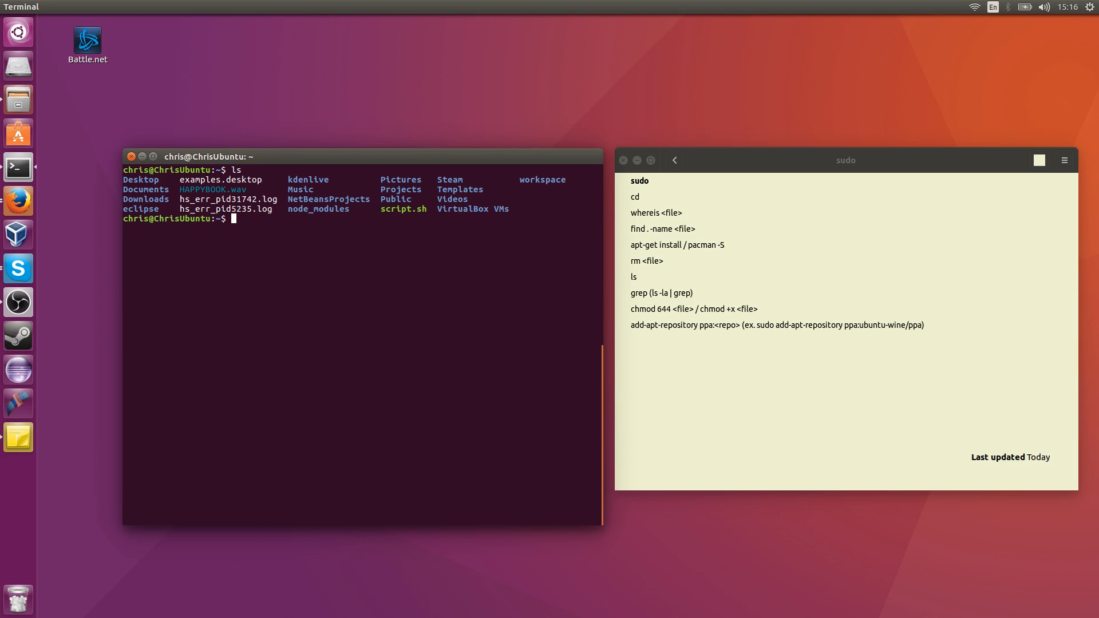
pyautogui.moveTo(261, 410)
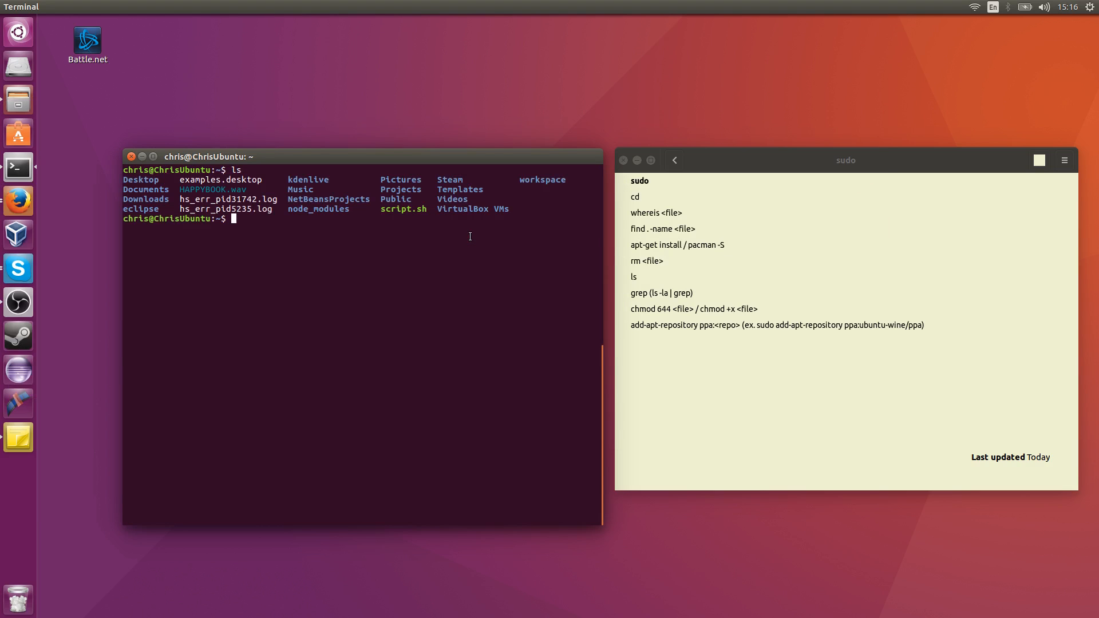
pyautogui.write('chmod')
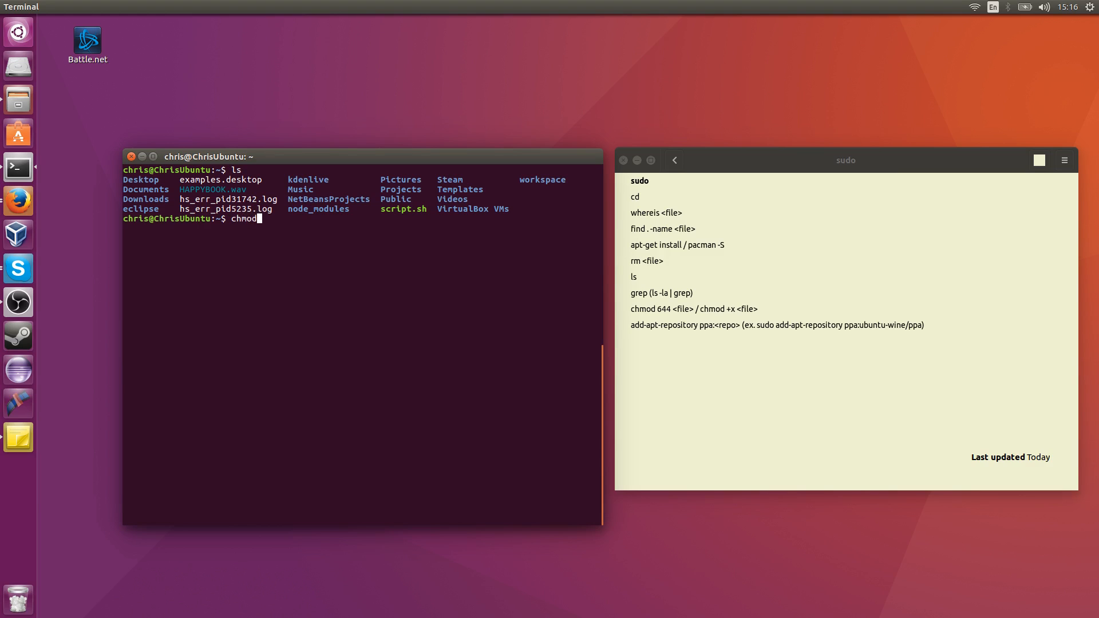
pyautogui.write('chown')
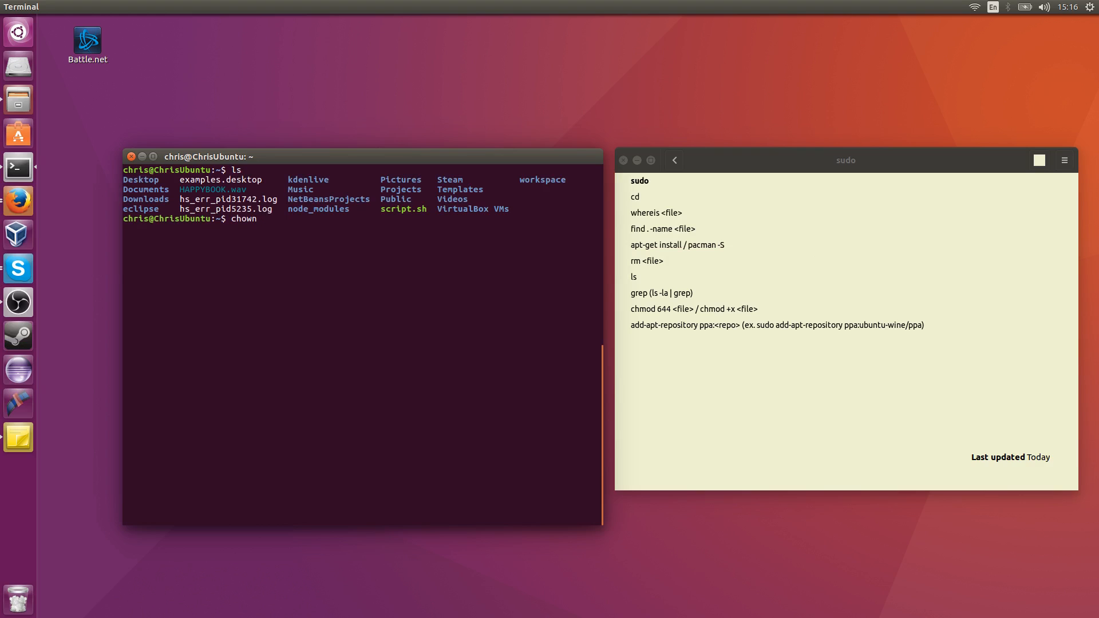
pyautogui.write('root:root hs*')
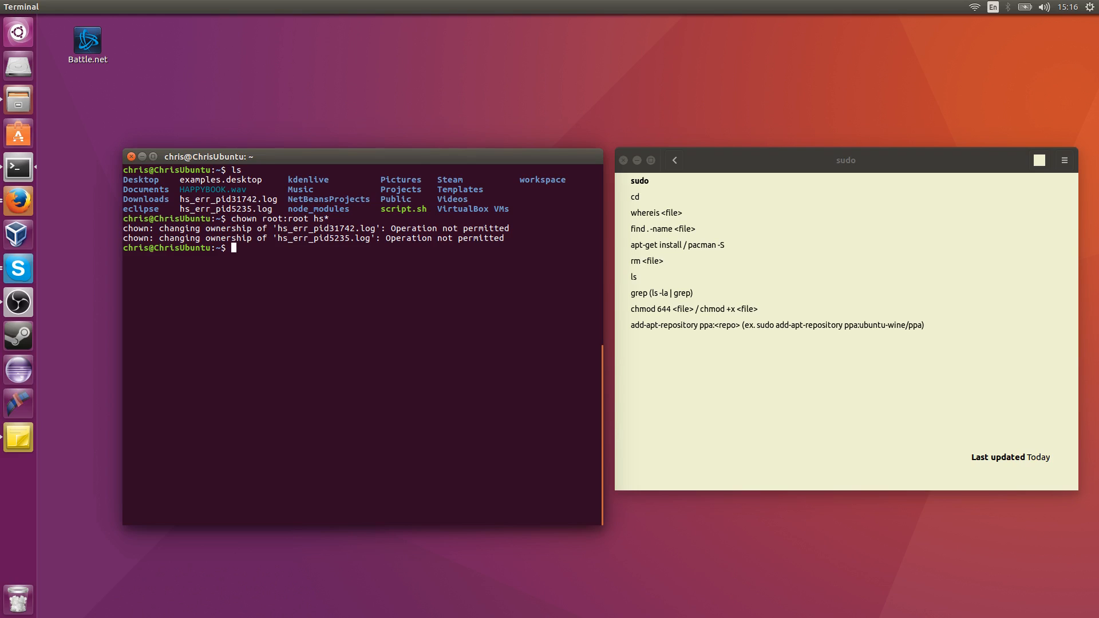
# Step: List the hs log files with ls -la | grep hs, showing both owned by chris
pyautogui.write('ls -la |')
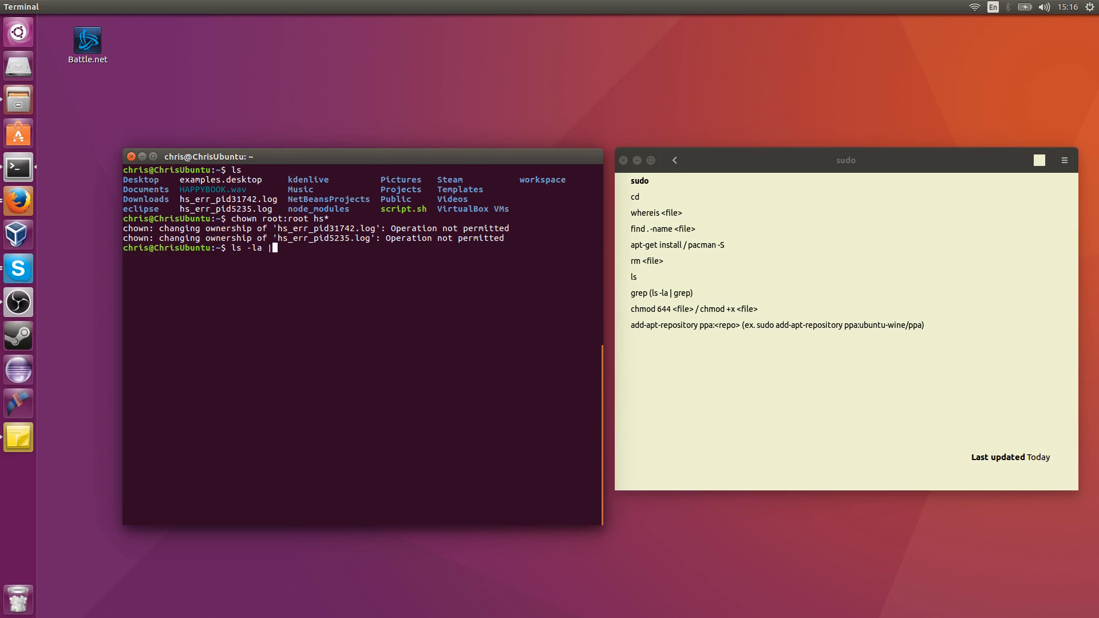
pyautogui.write('grep hs*')
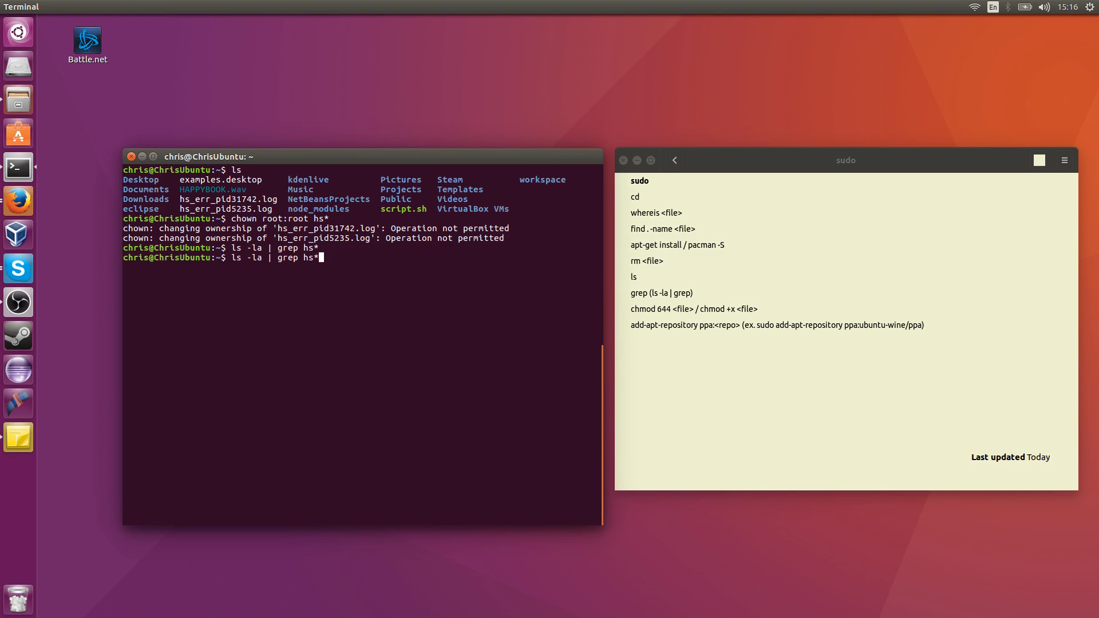
pyautogui.press('BackSpace')
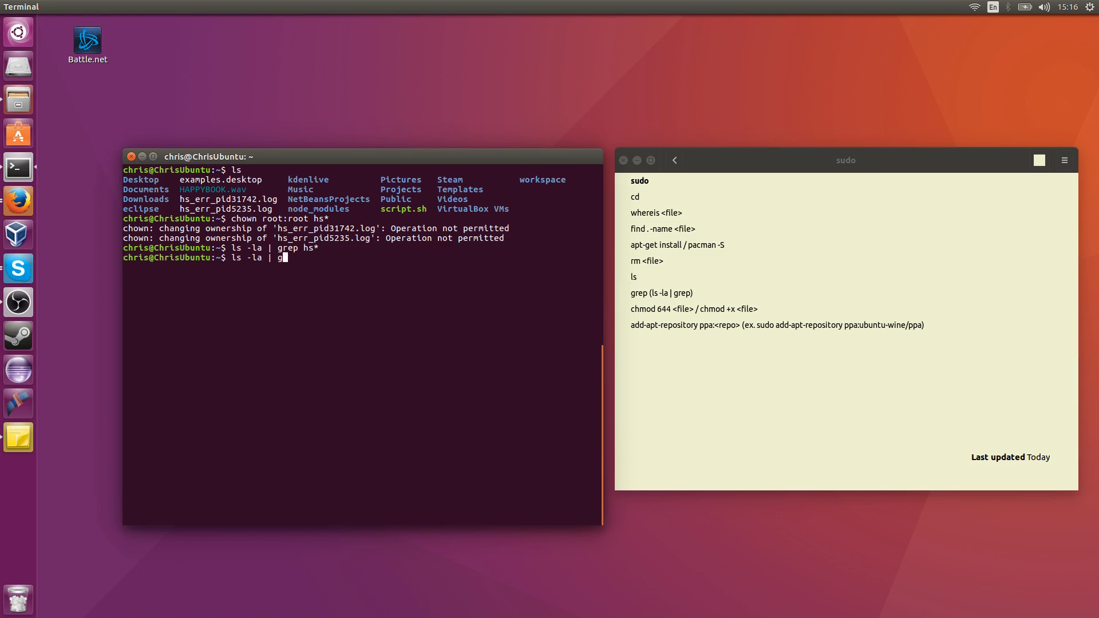
pyautogui.press('BackSpace')
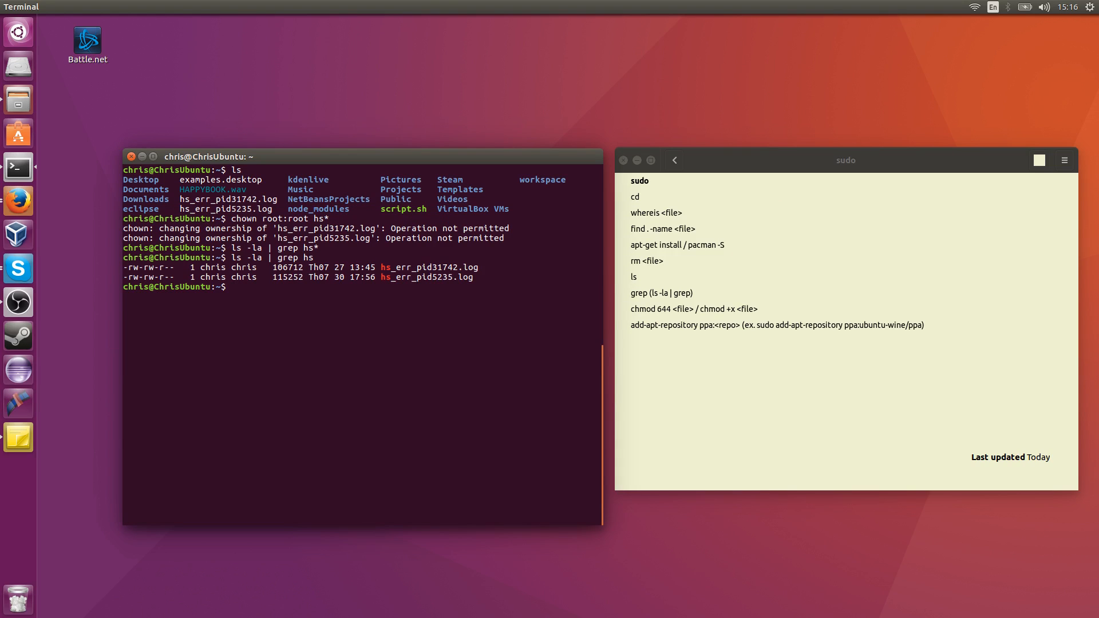
# Step: Run sudo chown root:root on the hs log files and verify with ls -la
pyautogui.write('sudo chown')
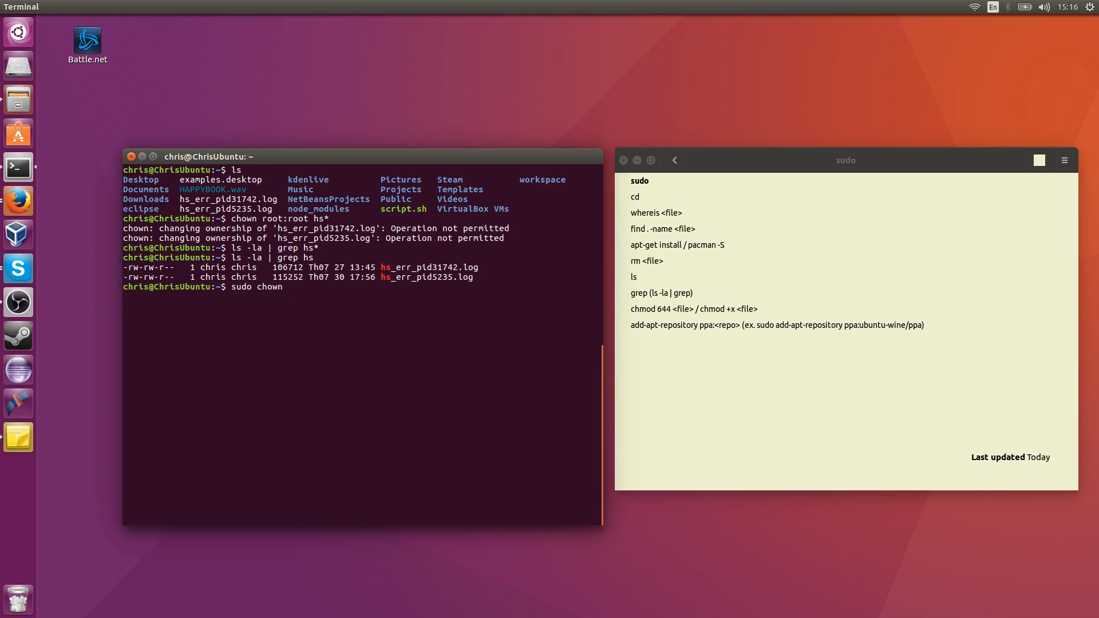
pyautogui.write('root:root hs*')
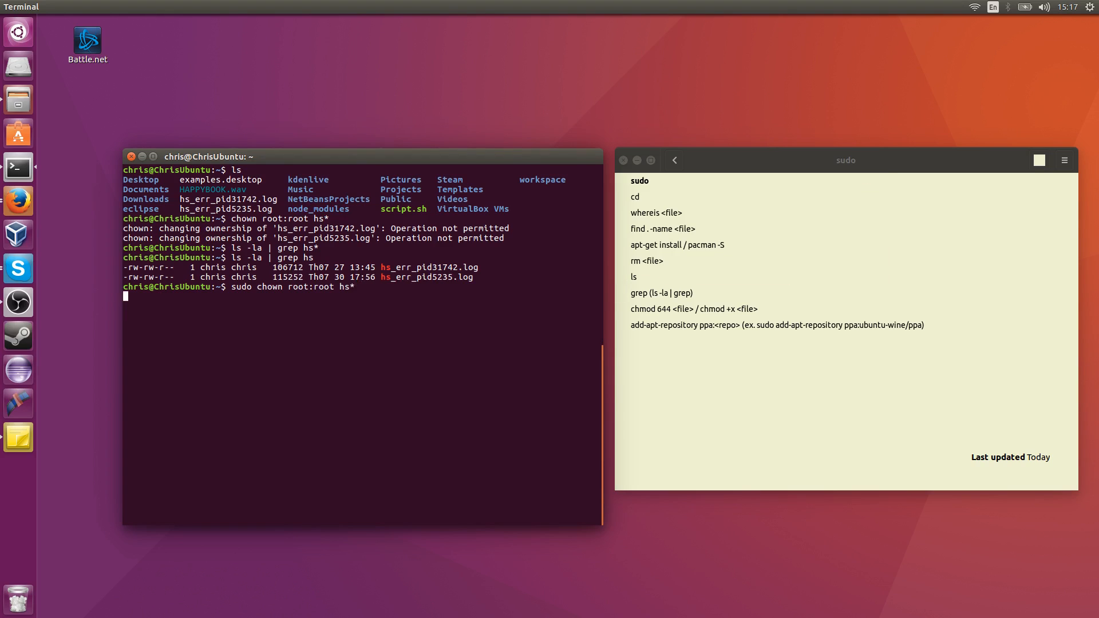
pyautogui.write('ls -la | grep hs')
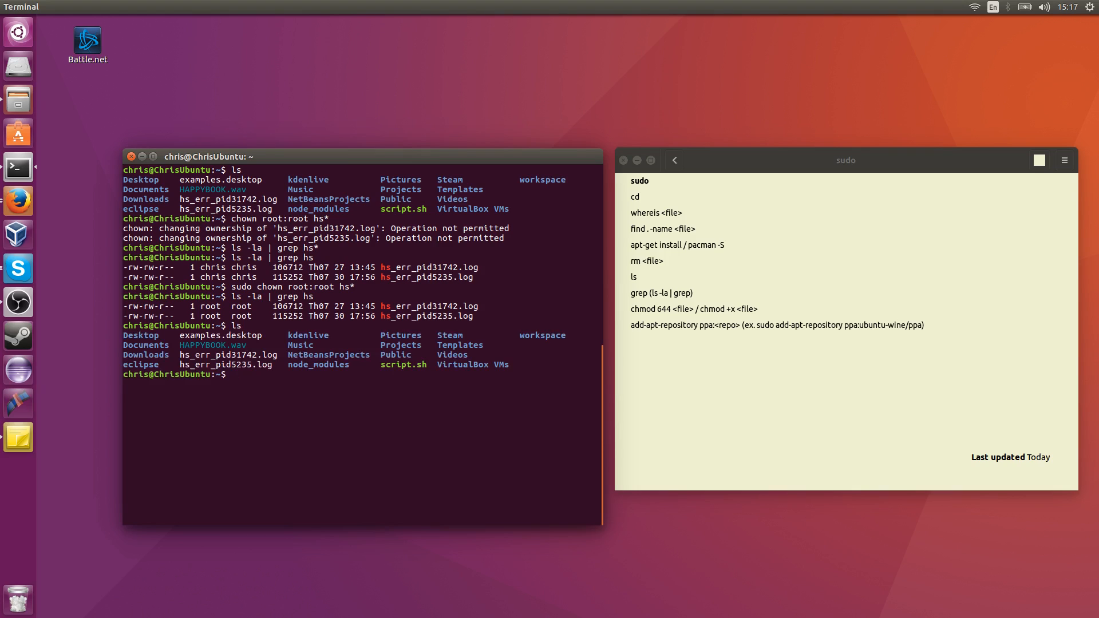
pyautogui.write('cd')
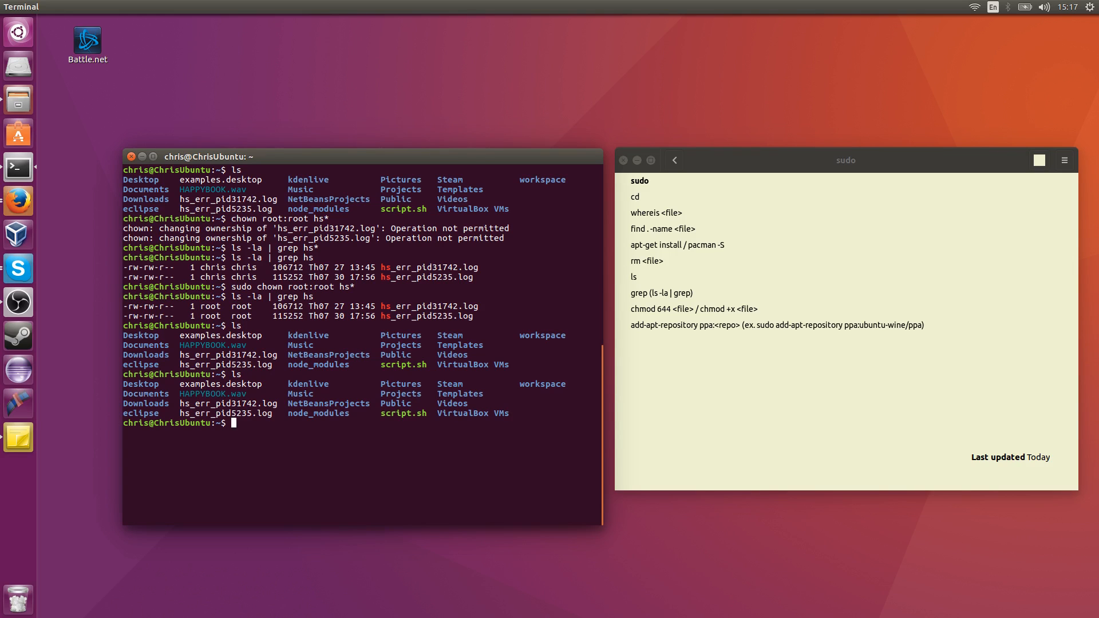
# Step: Enter Desktop and list its launcher file, then change to / and list system folders
pyautogui.write('cd Deskttop')
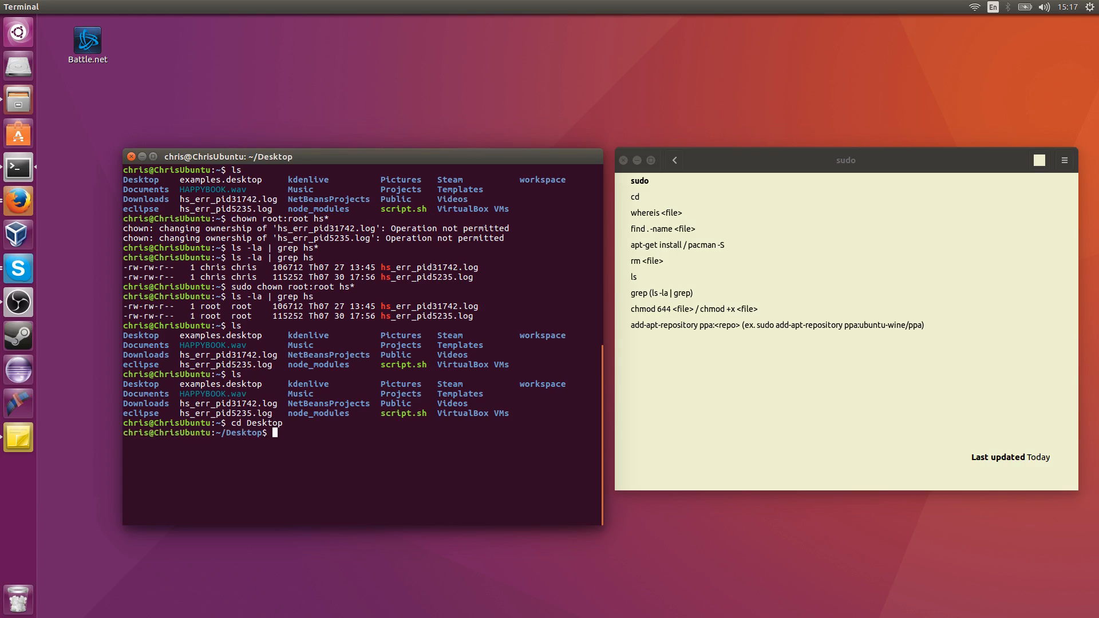
pyautogui.write('ls')
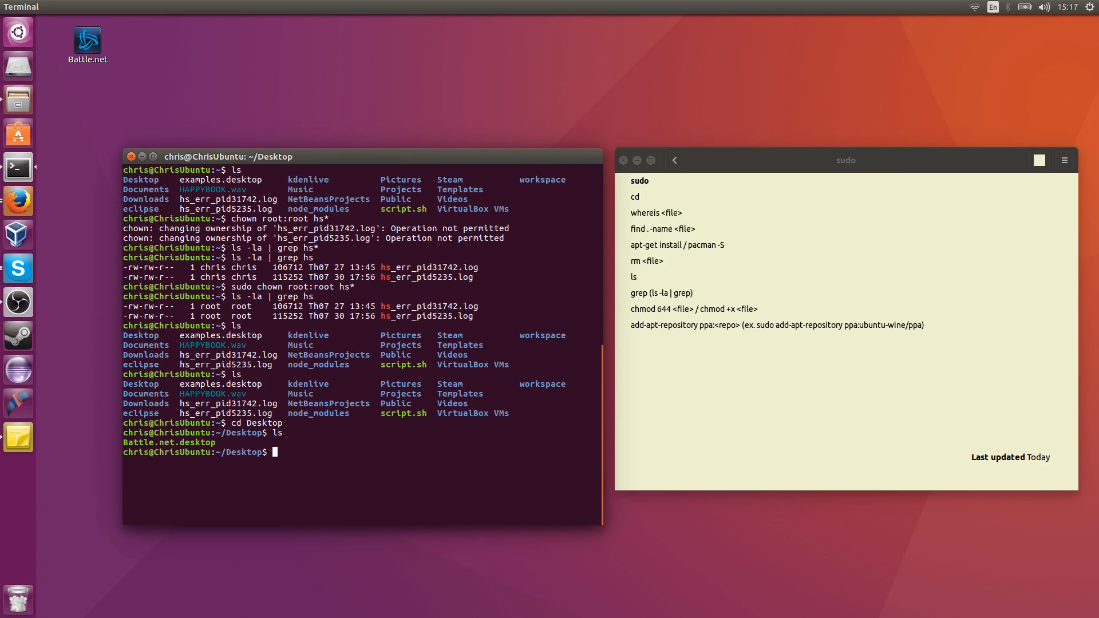
pyautogui.write('cd')
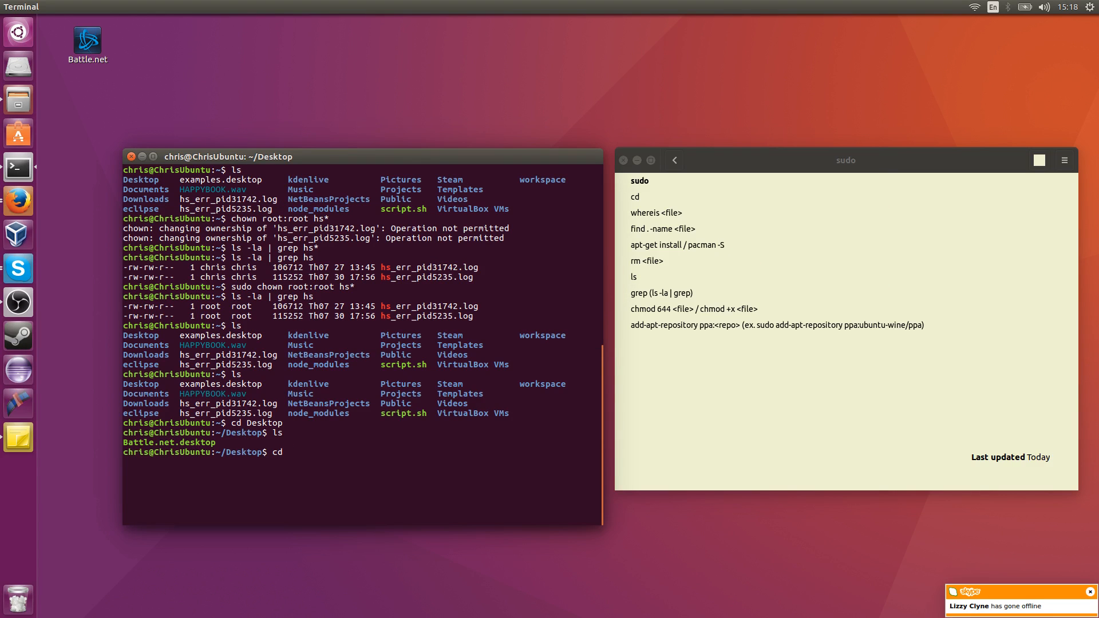
pyautogui.write('/')
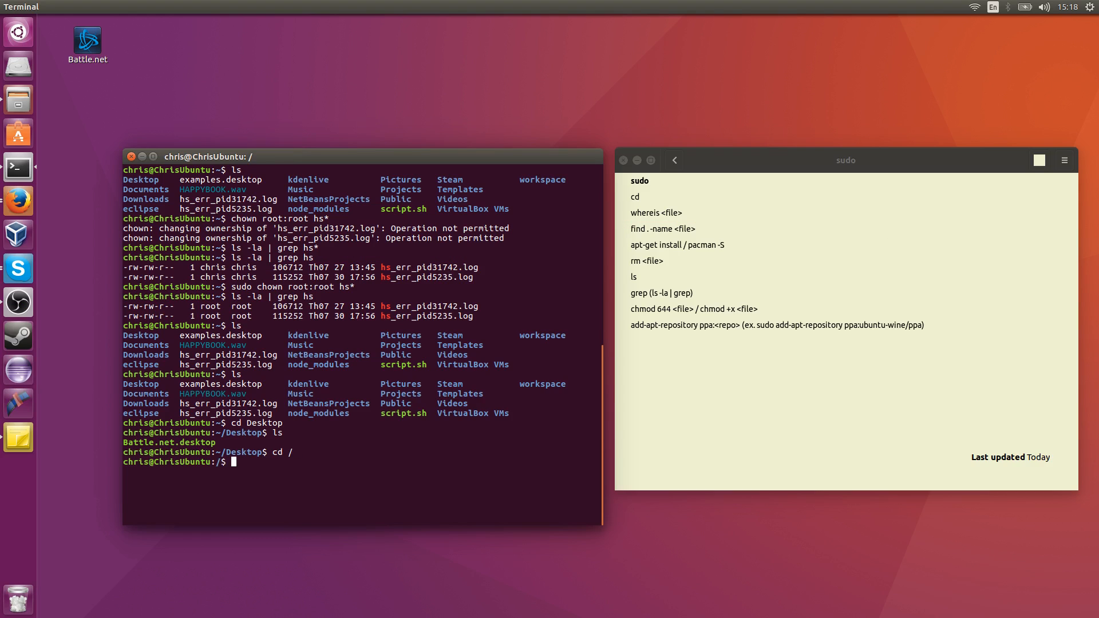
pyautogui.write('ls')
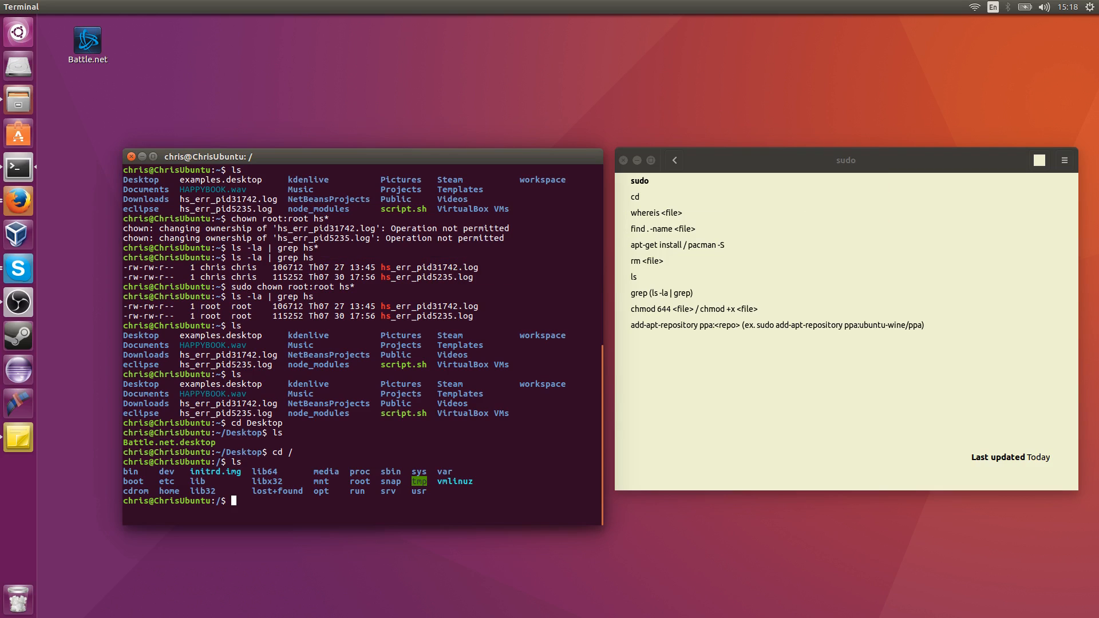
pyautogui.moveTo(720, 288)
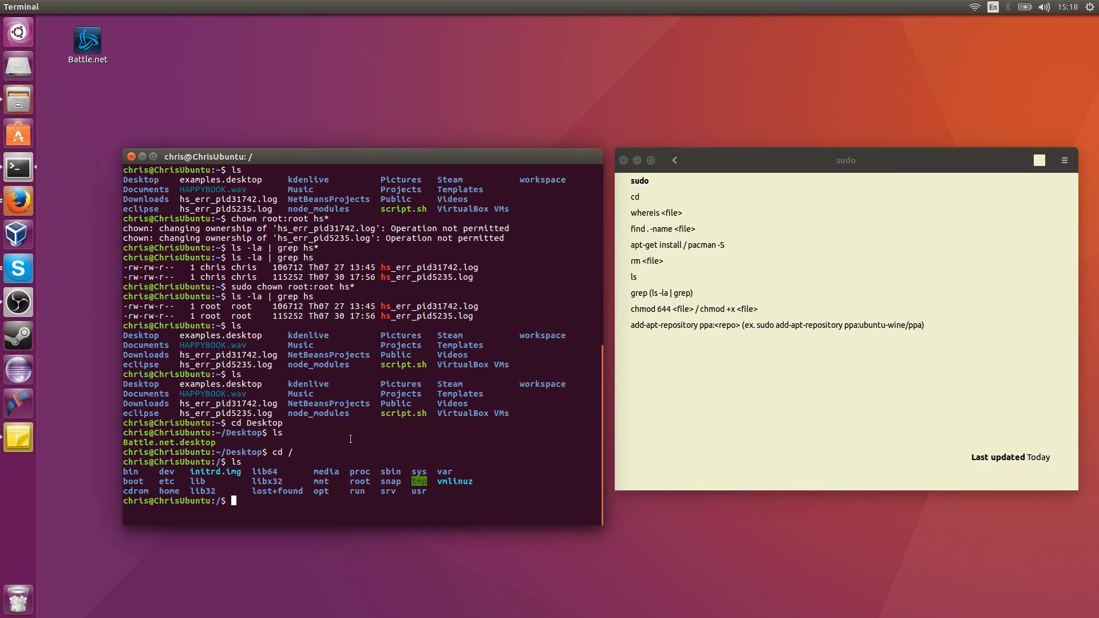
pyautogui.moveTo(274, 489)
pyautogui.write('cd ~')
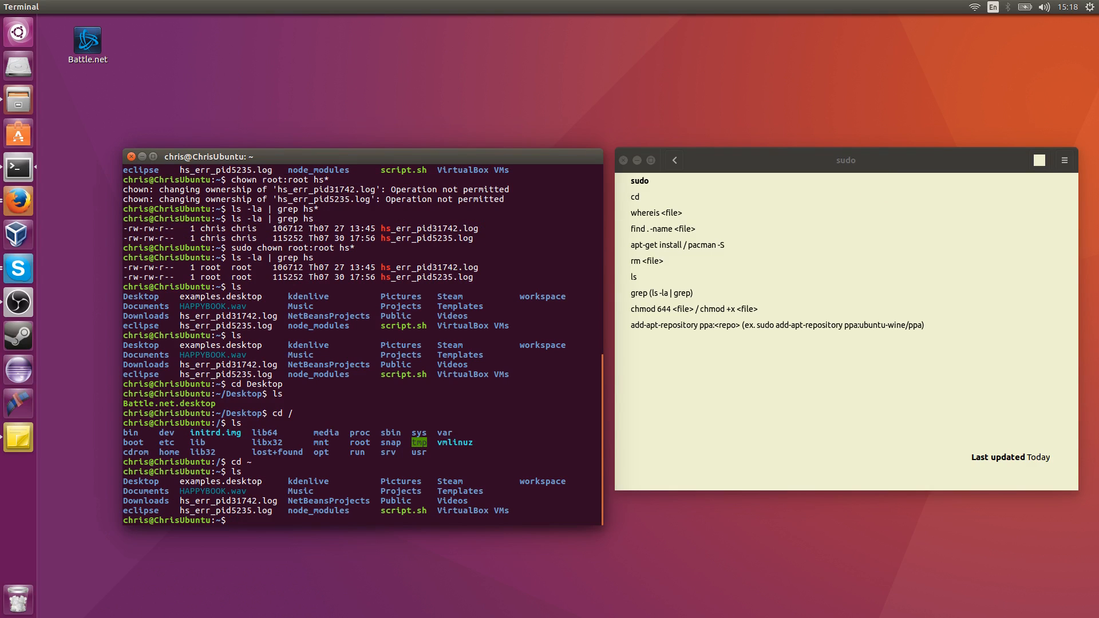
# Step: List the home folder with ls -la and ls -a, then begin a whereis lookup
pyautogui.write('ls -l')
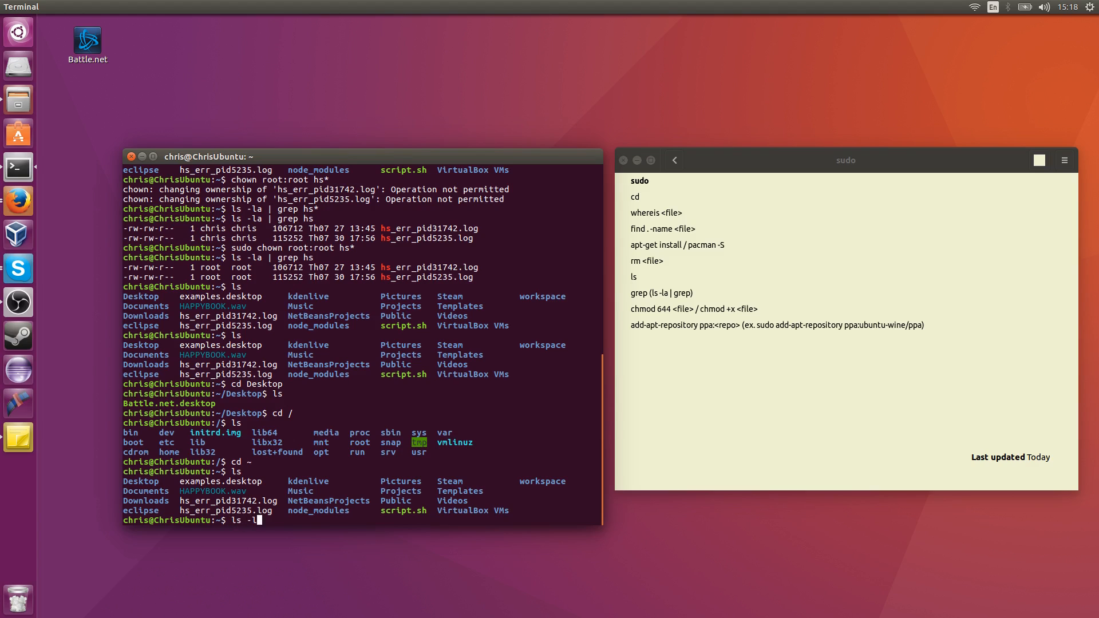
pyautogui.write('a')
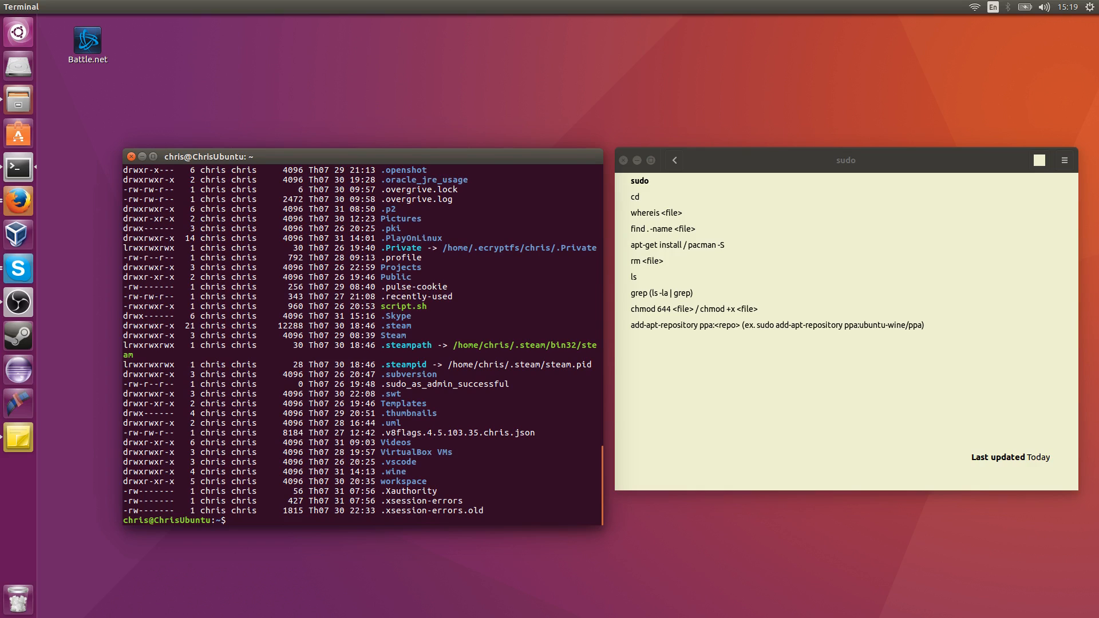
pyautogui.write('ls -a')
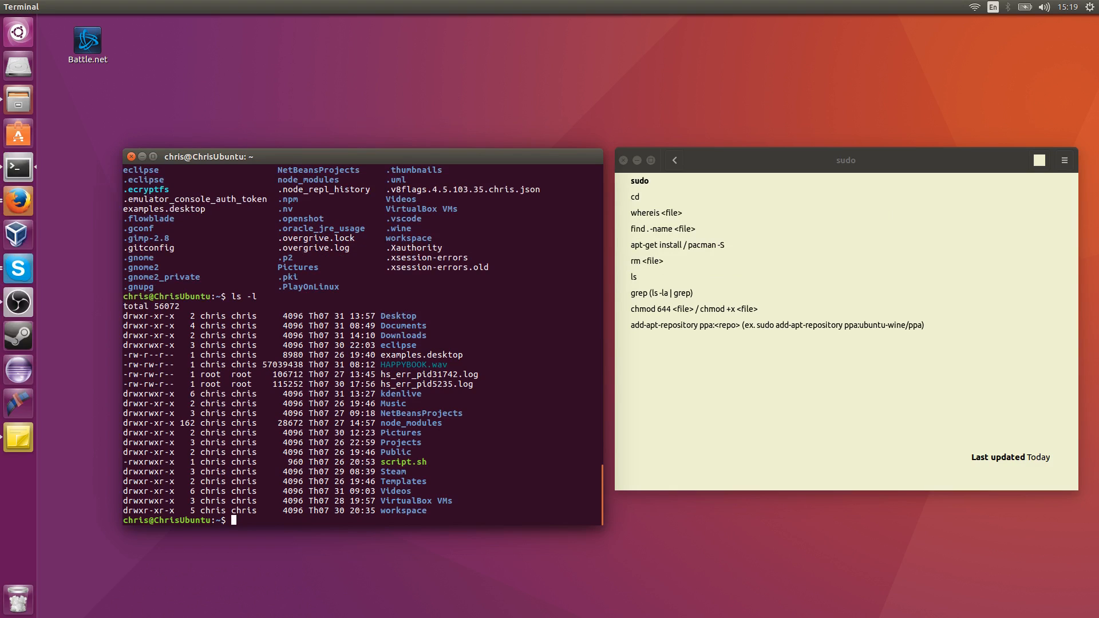
pyautogui.write('whereis')
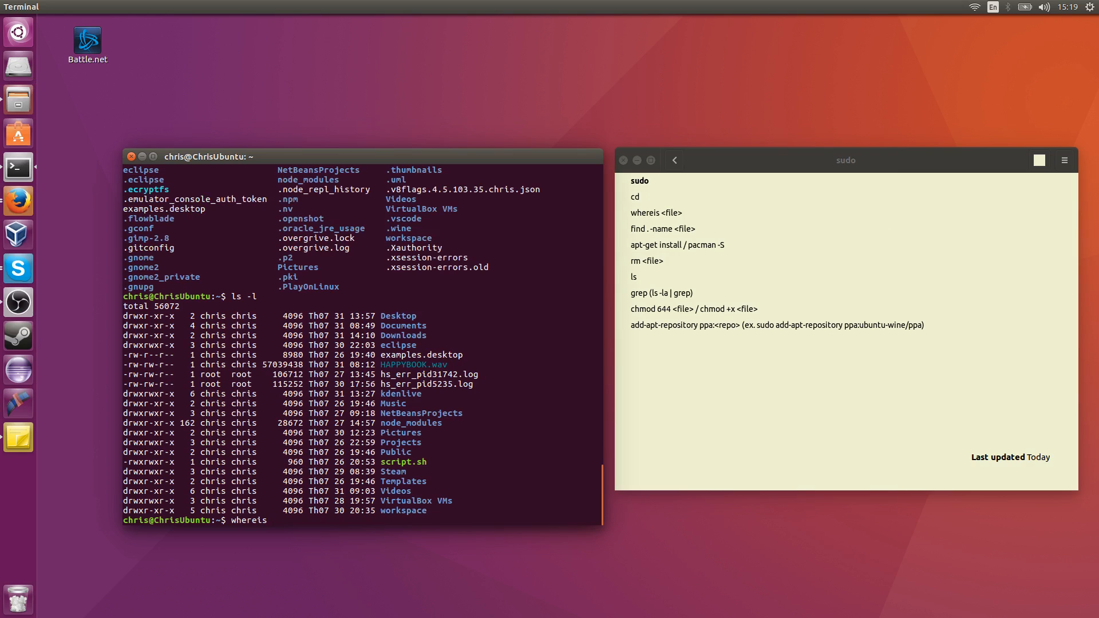
# Step: Locate Java with whereis java, switch to /, and draft find . -name java
pyautogui.write('java')
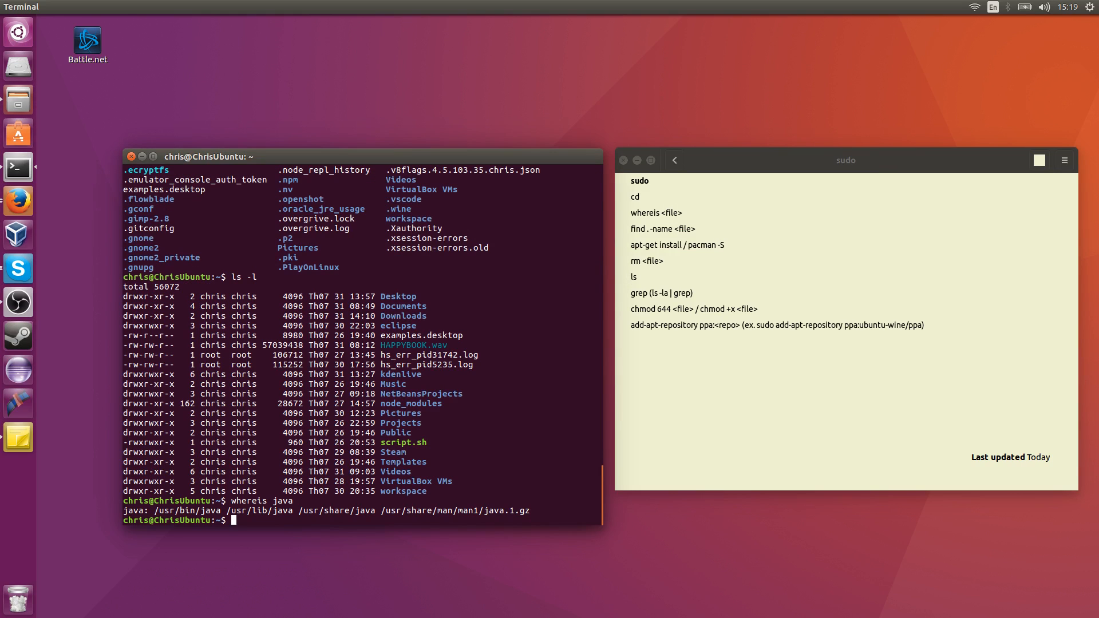
pyautogui.write('c')
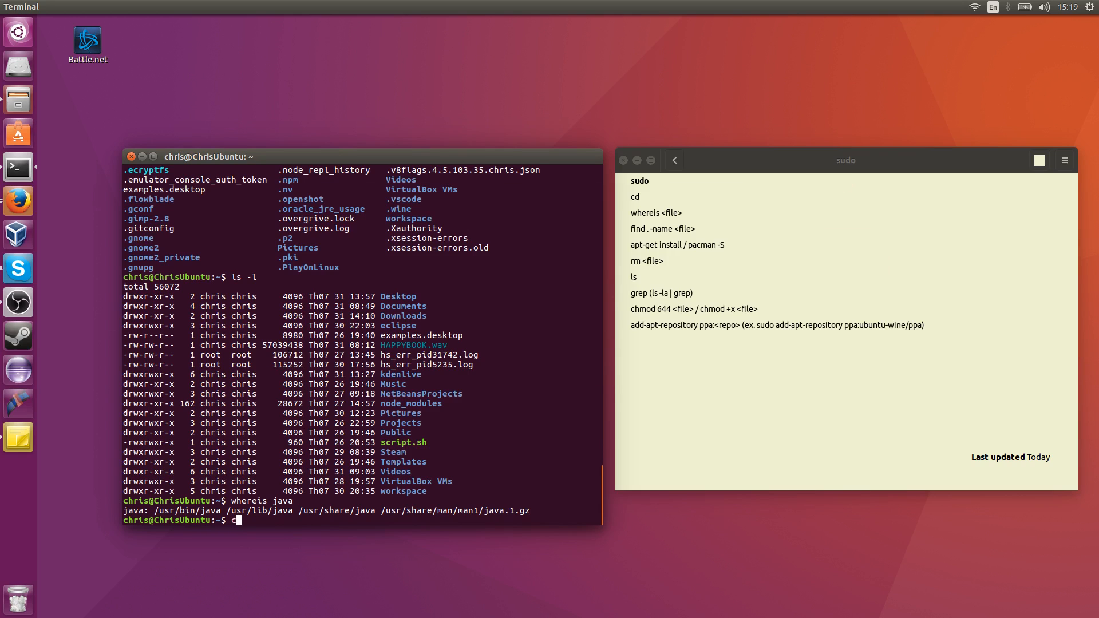
pyautogui.write('d /')
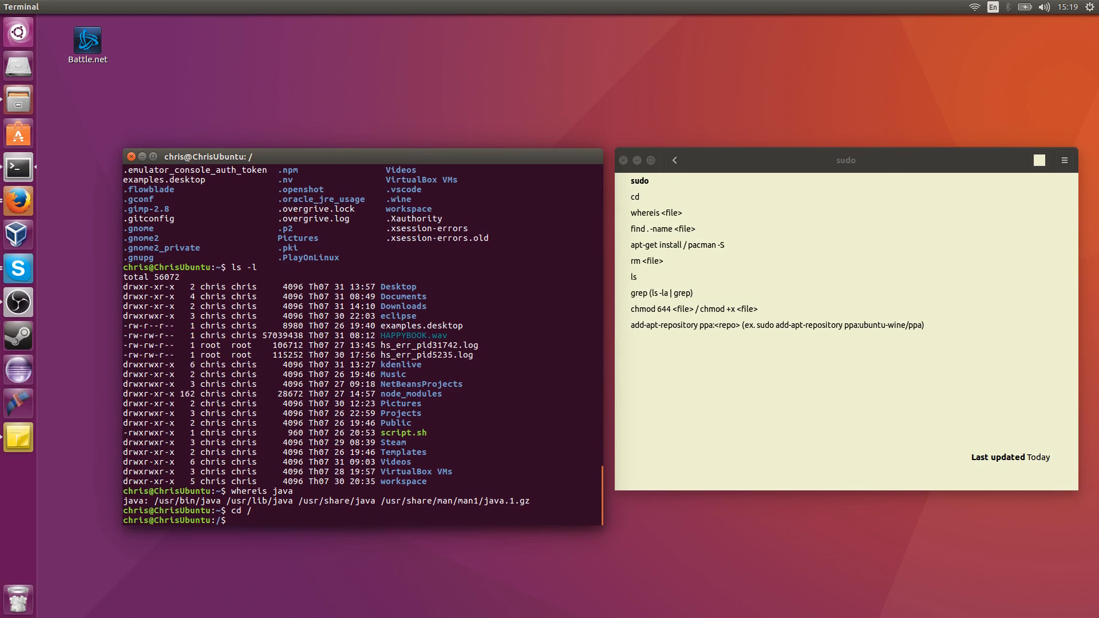
pyautogui.write('find .')
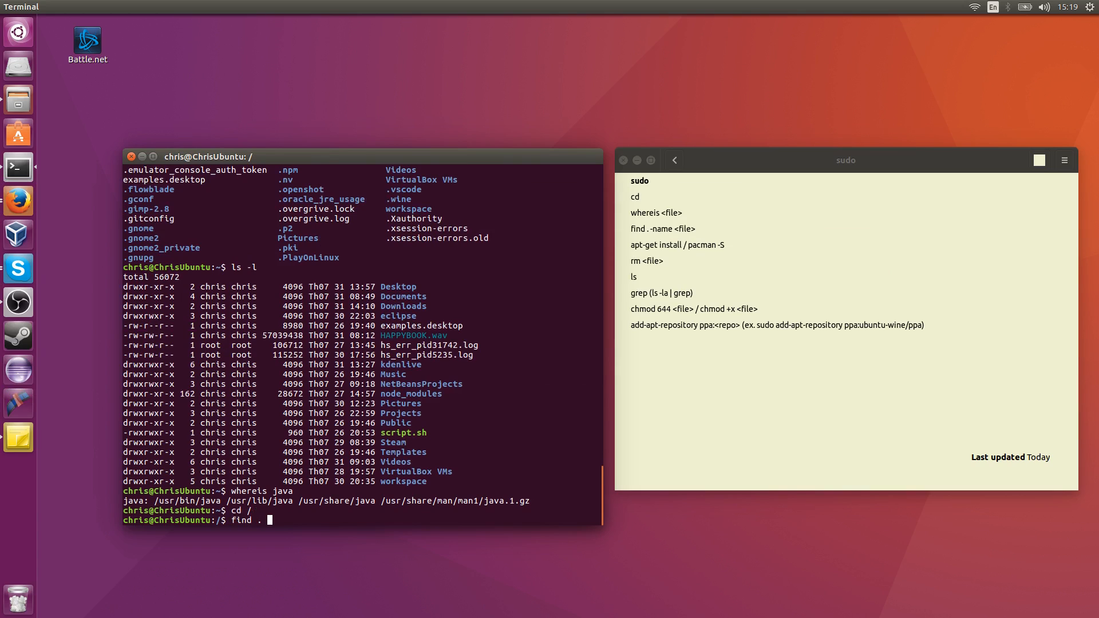
pyautogui.write('-name')
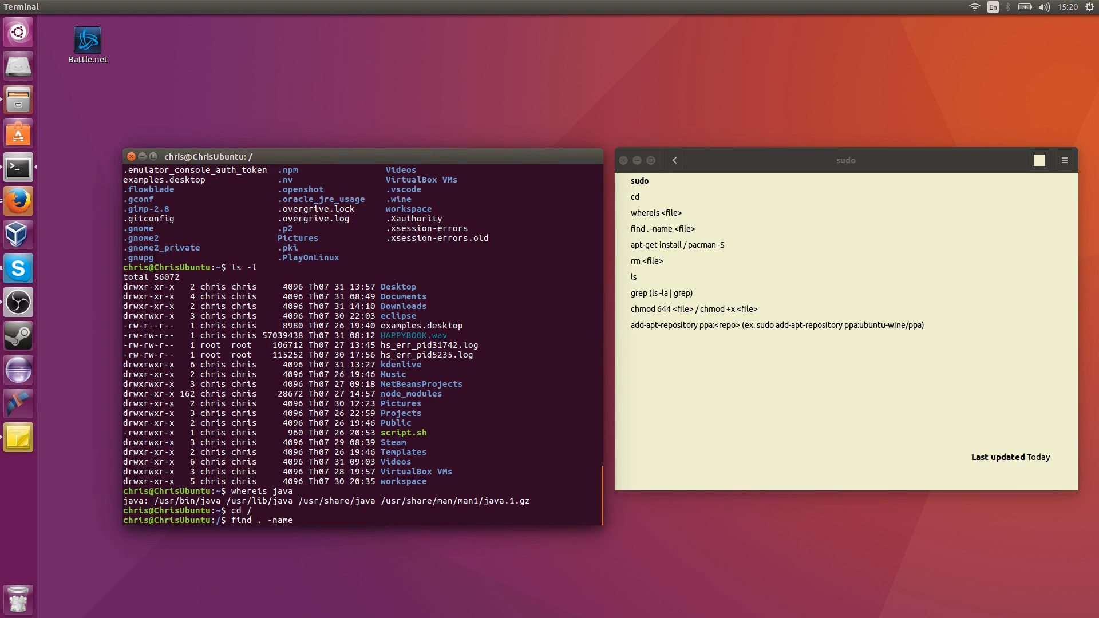
pyautogui.write('java')
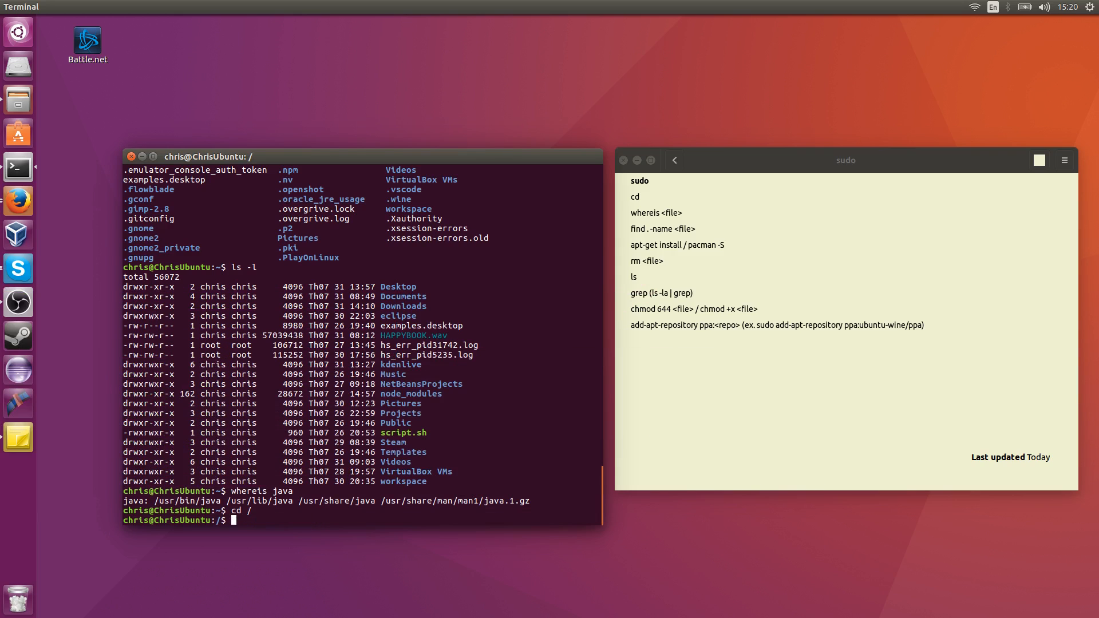
# Step: From home, list the empty Music folder and NetBeansProjects containing ThumbnailDownloaderForYouTube
pyautogui.write('cd ~')
pyautogui.write('ls')
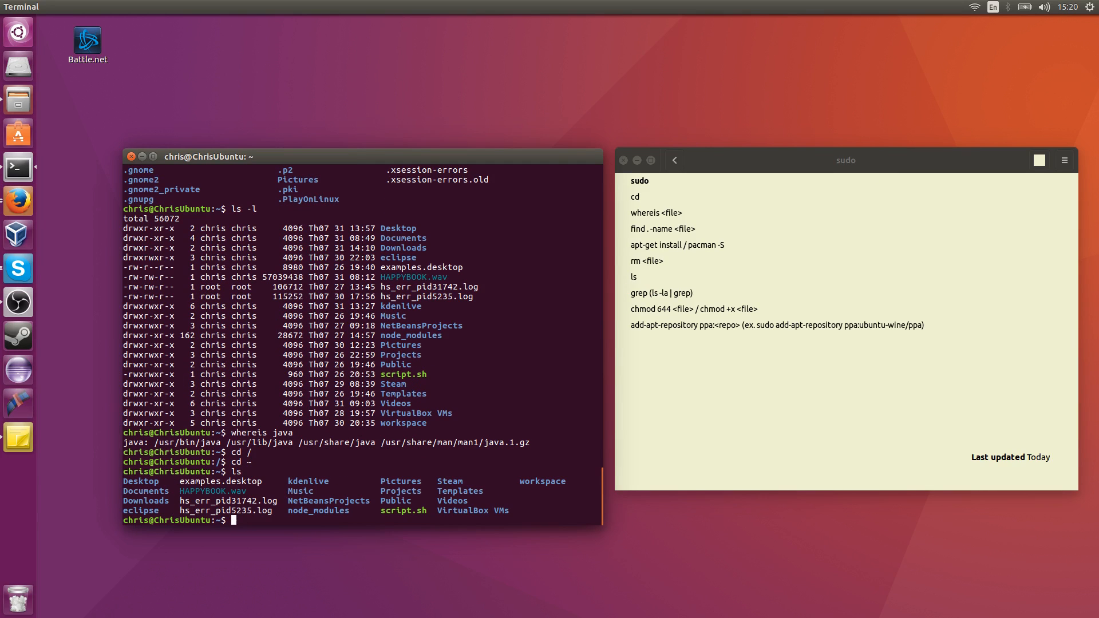
pyautogui.write('musi')
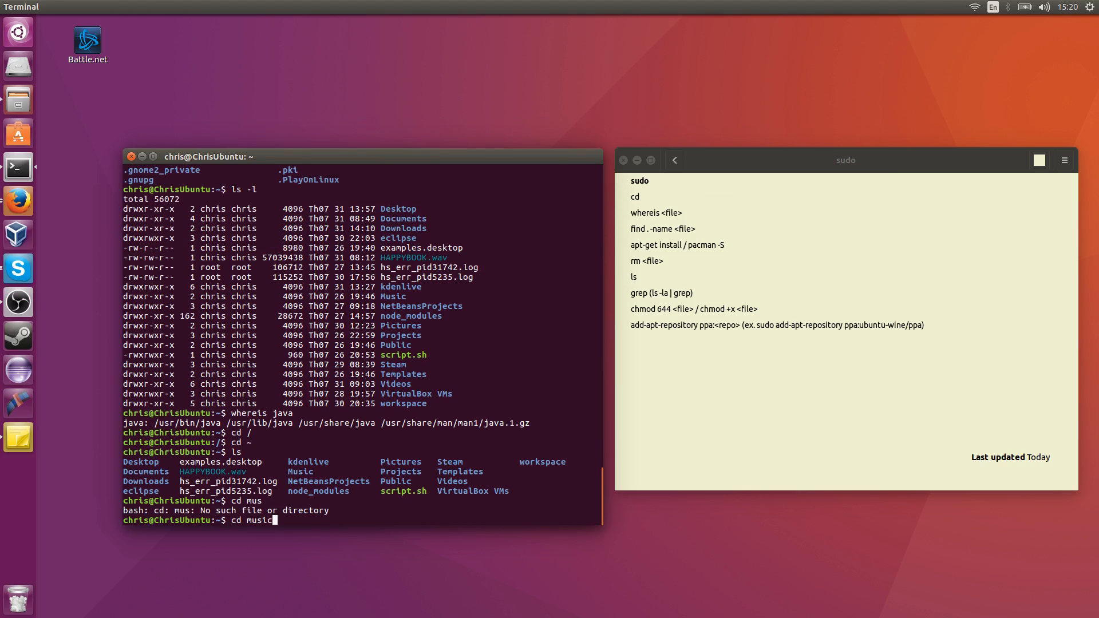
pyautogui.write('cd Music')
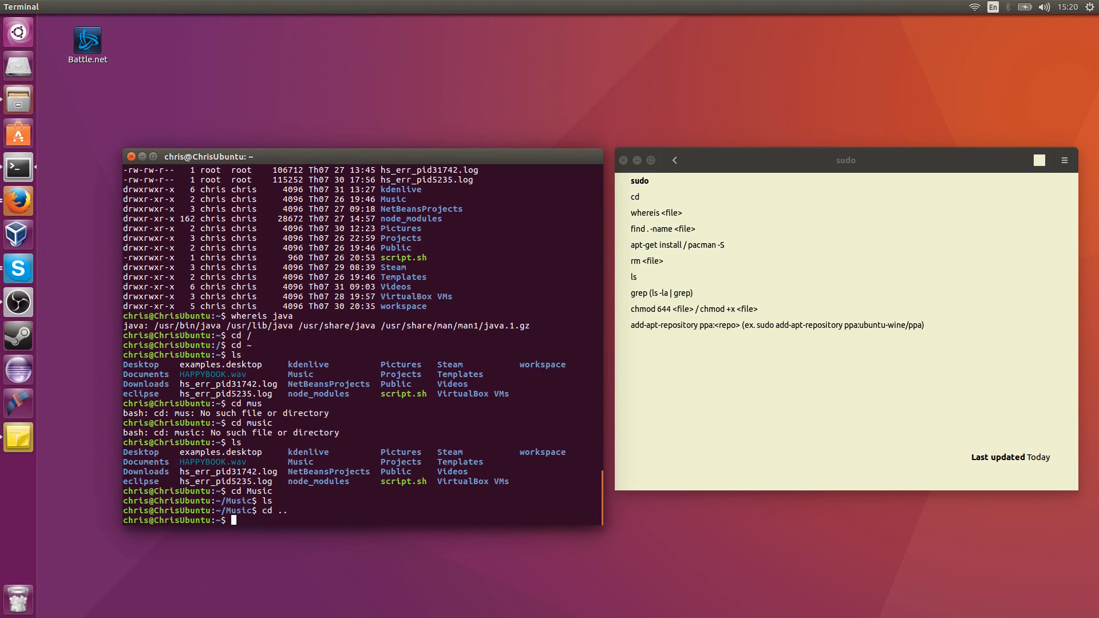
pyautogui.write('cd Netb')
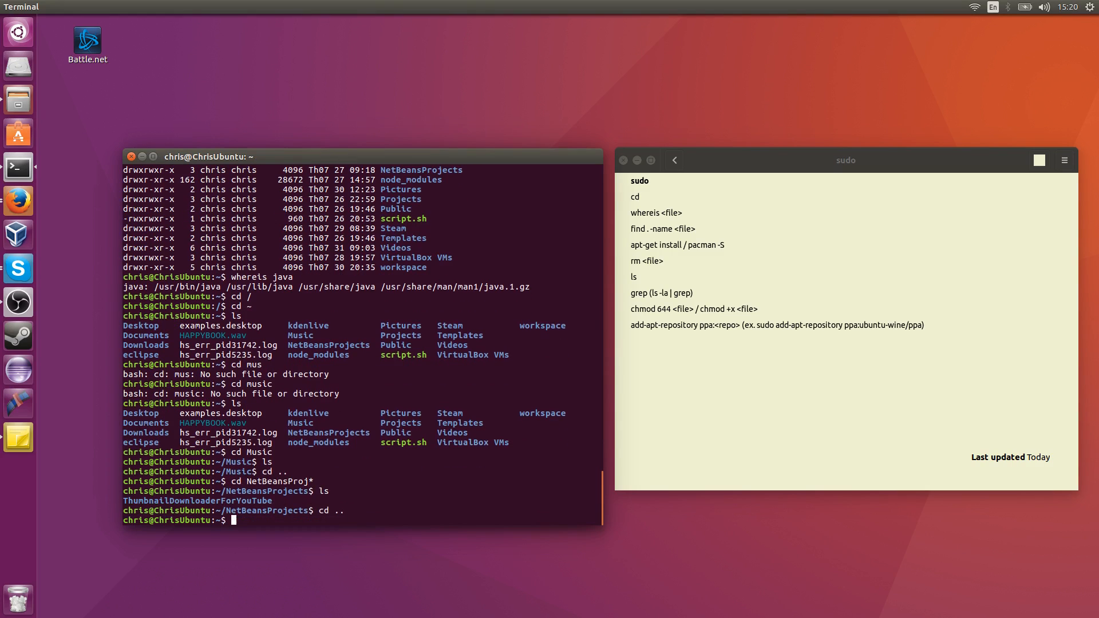
# Step: Run find . -name ThumbnailDownloaderForYouTube, listing matches in Trash, workspace and project folders
pyautogui.write('f')
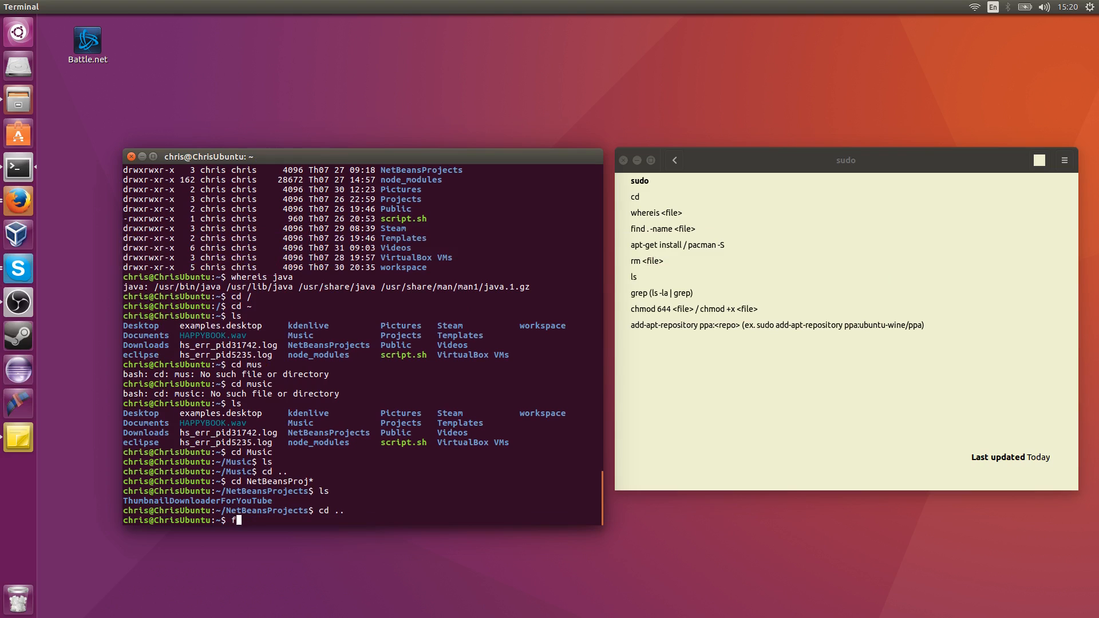
pyautogui.write('ind .')
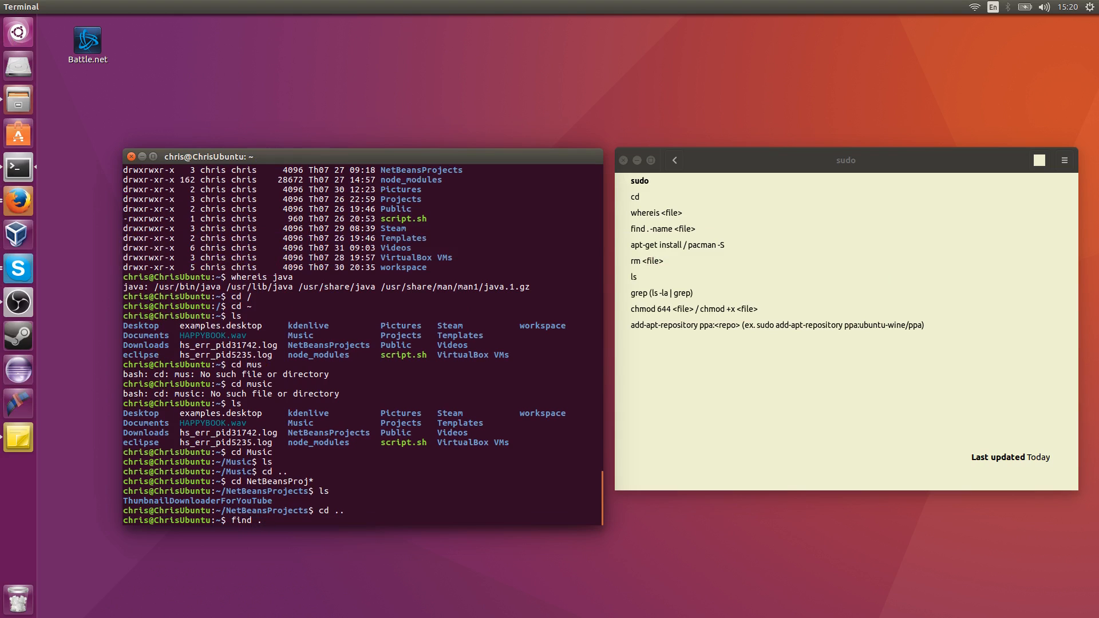
pyautogui.write('-')
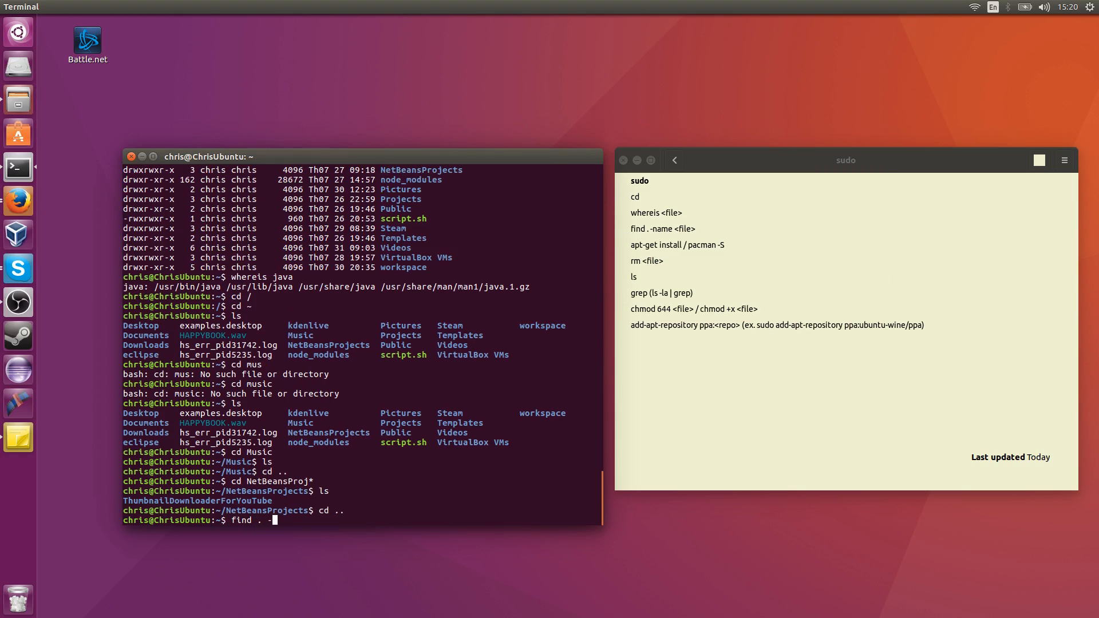
pyautogui.write('-name')
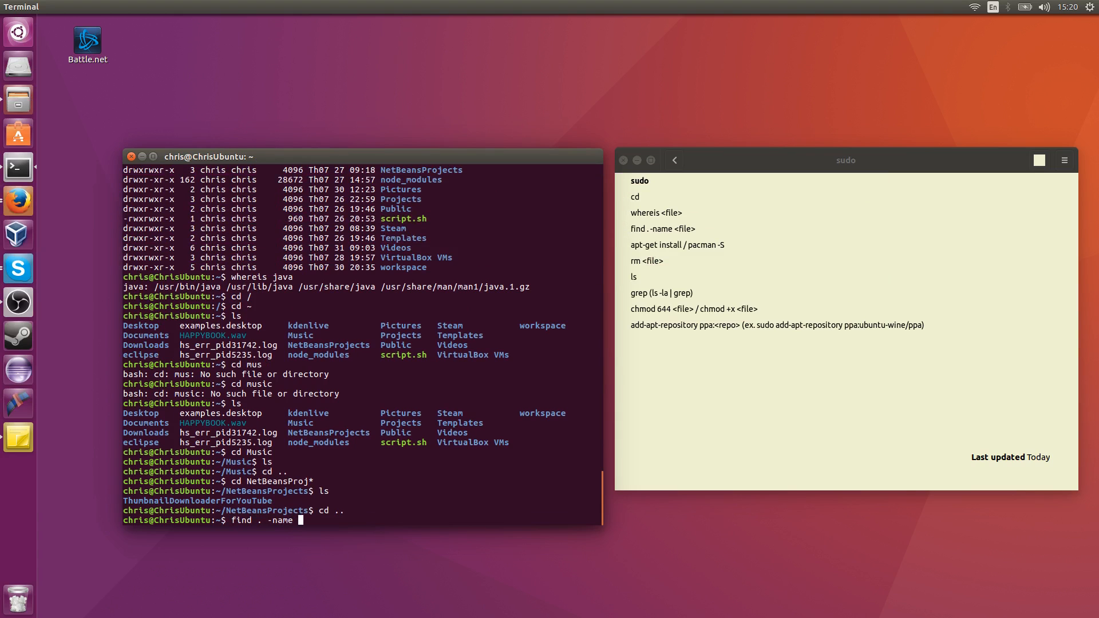
pyautogui.write('ThumbnailD')
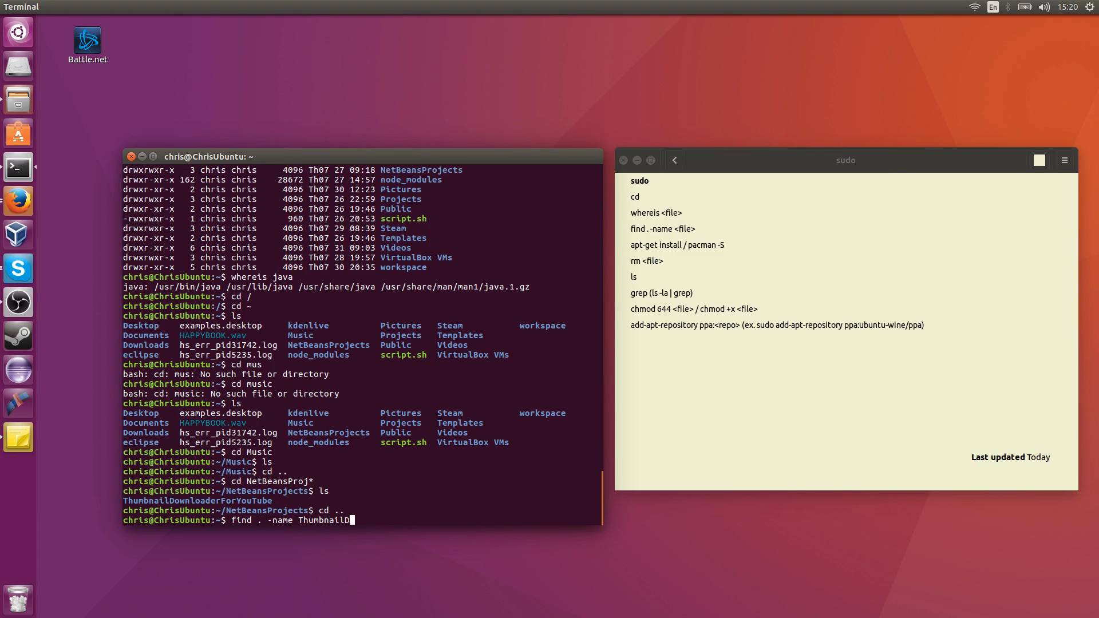
pyautogui.write('ownloaderForYouTube')
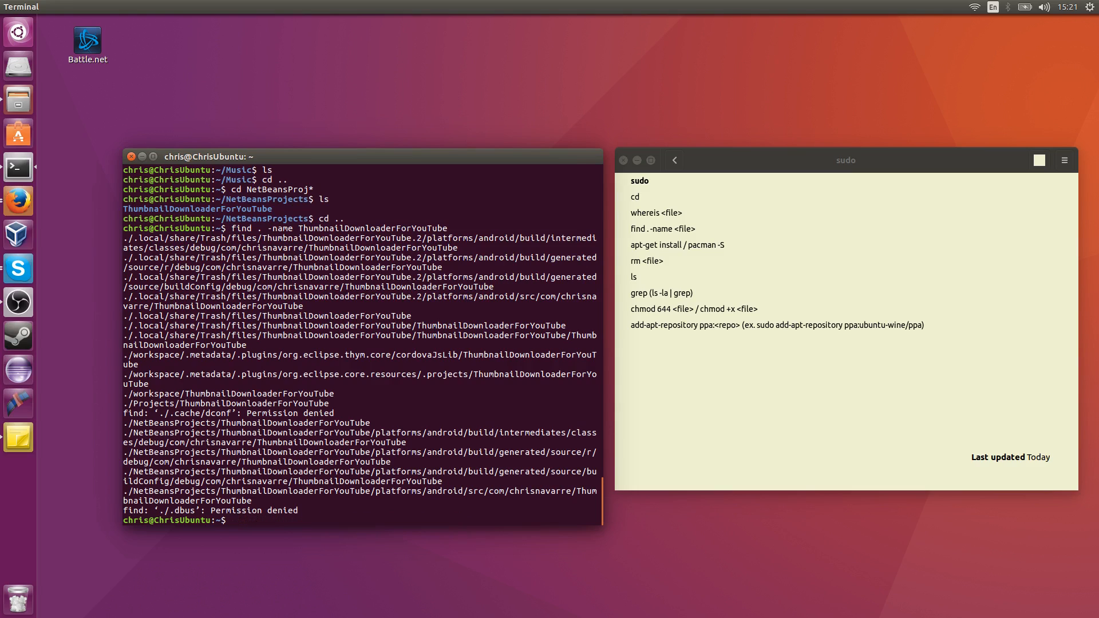
# Step: Run sudo apt-get install wine, which reports wine is already the newest version
pyautogui.write('apt')
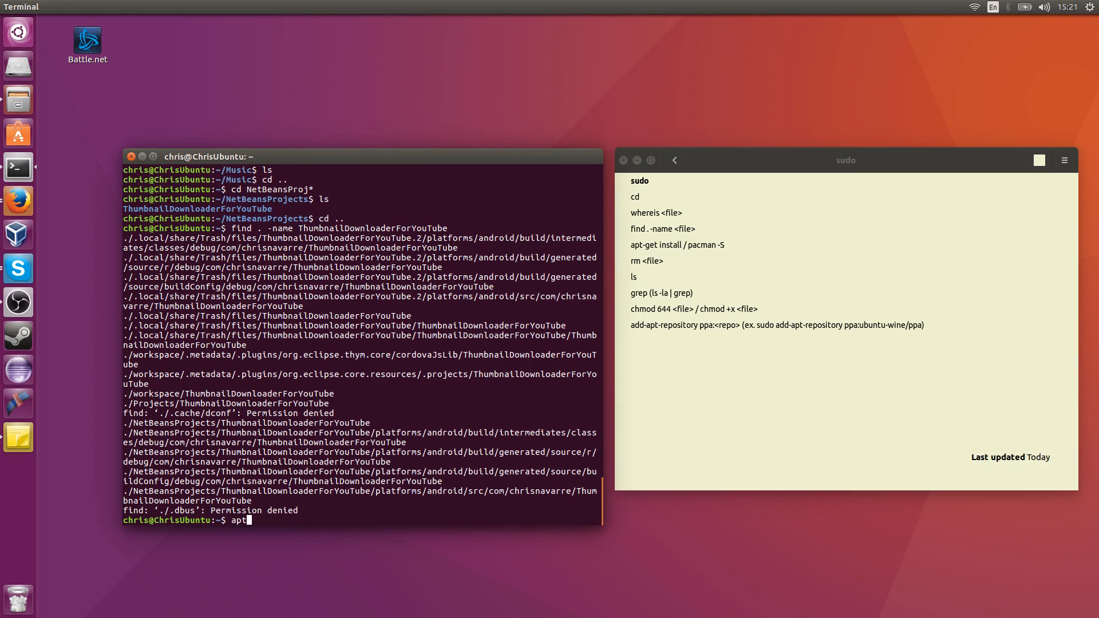
pyautogui.write('-get')
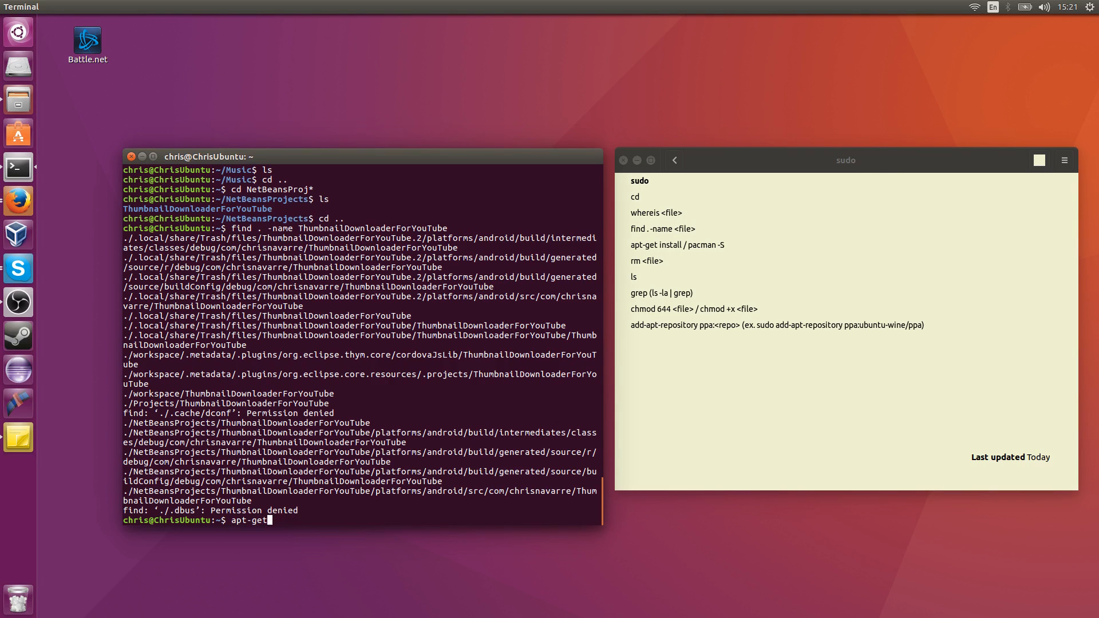
pyautogui.write('ins')
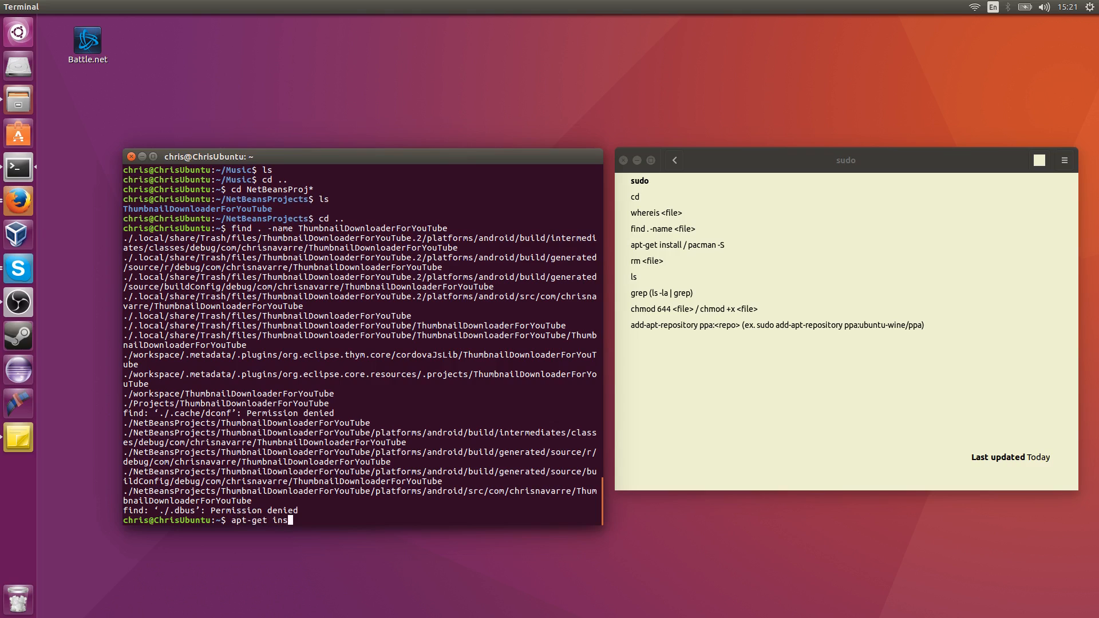
pyautogui.write('tall')
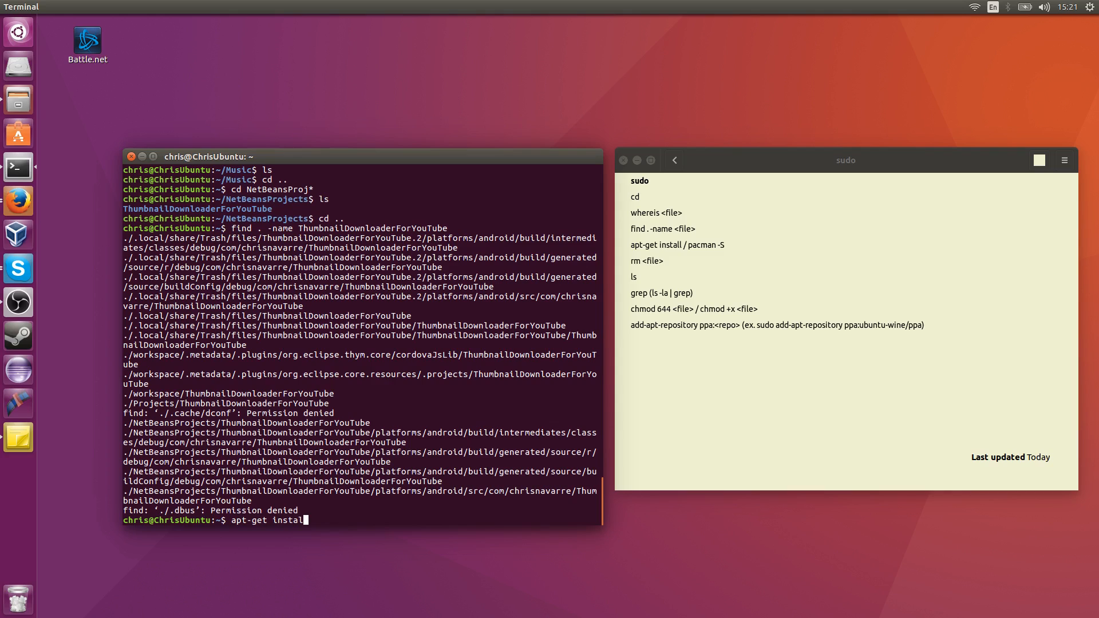
pyautogui.write('sudo a')
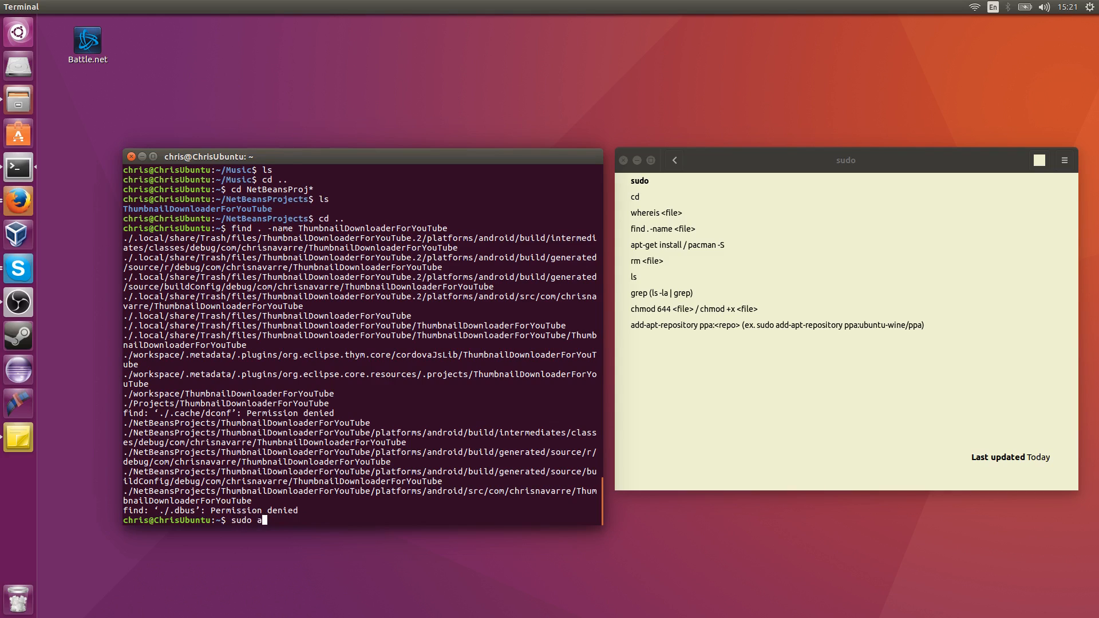
pyautogui.write('pt-get install')
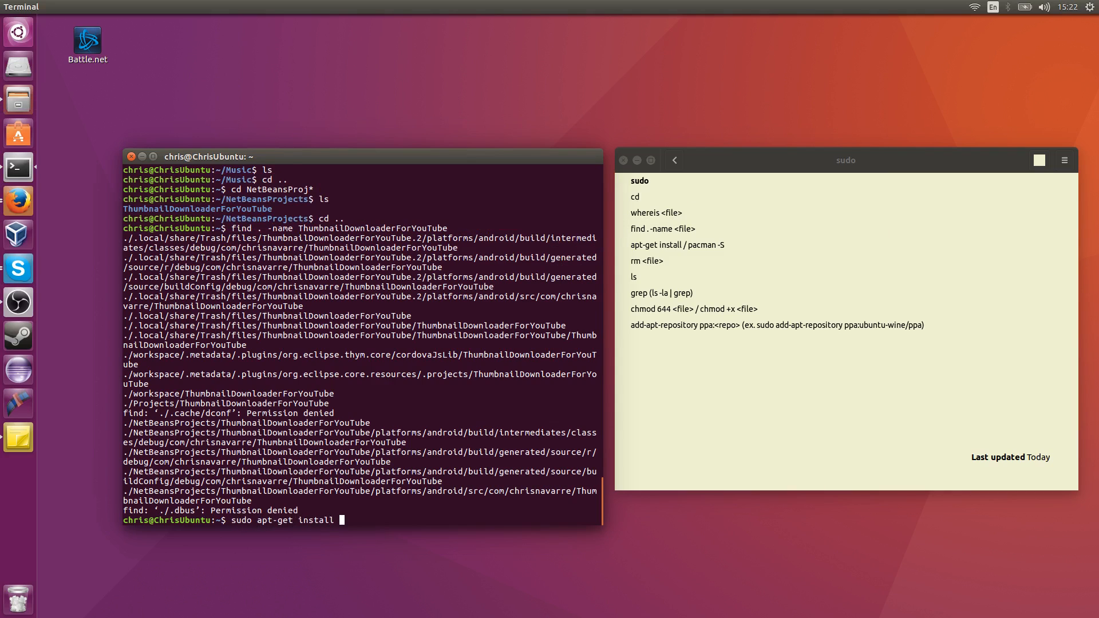
pyautogui.write('wine')
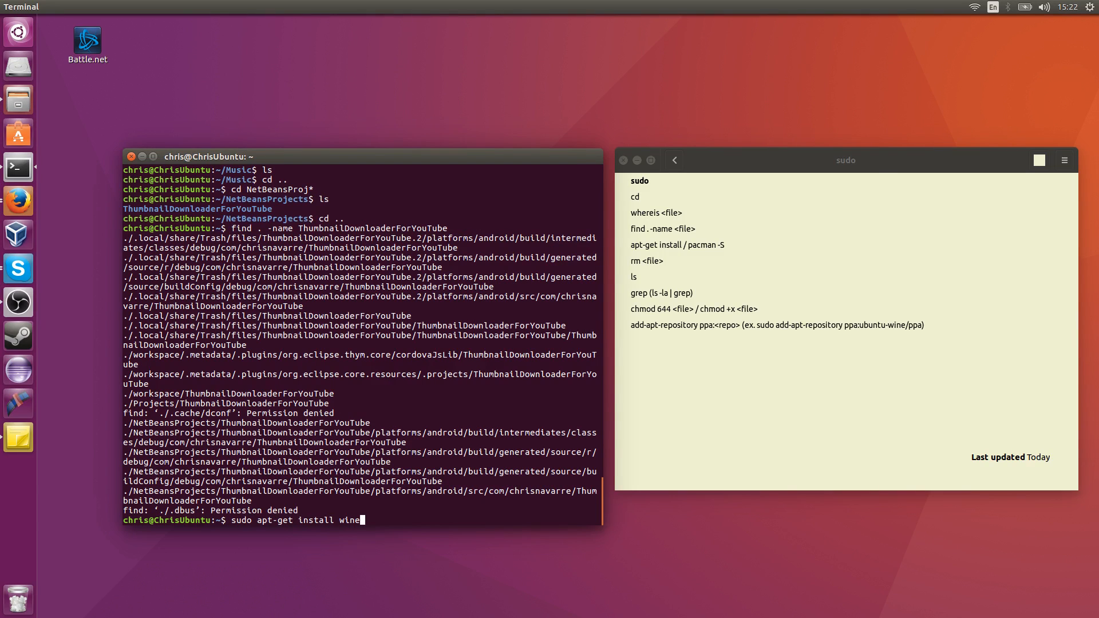
pyautogui.write('net')
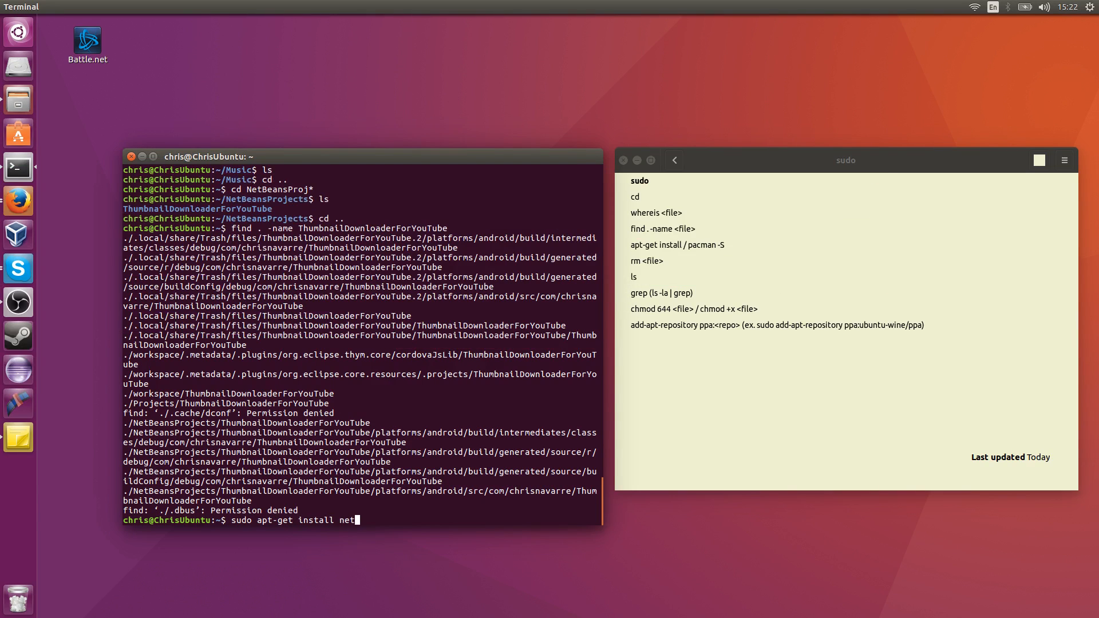
pyautogui.write('b')
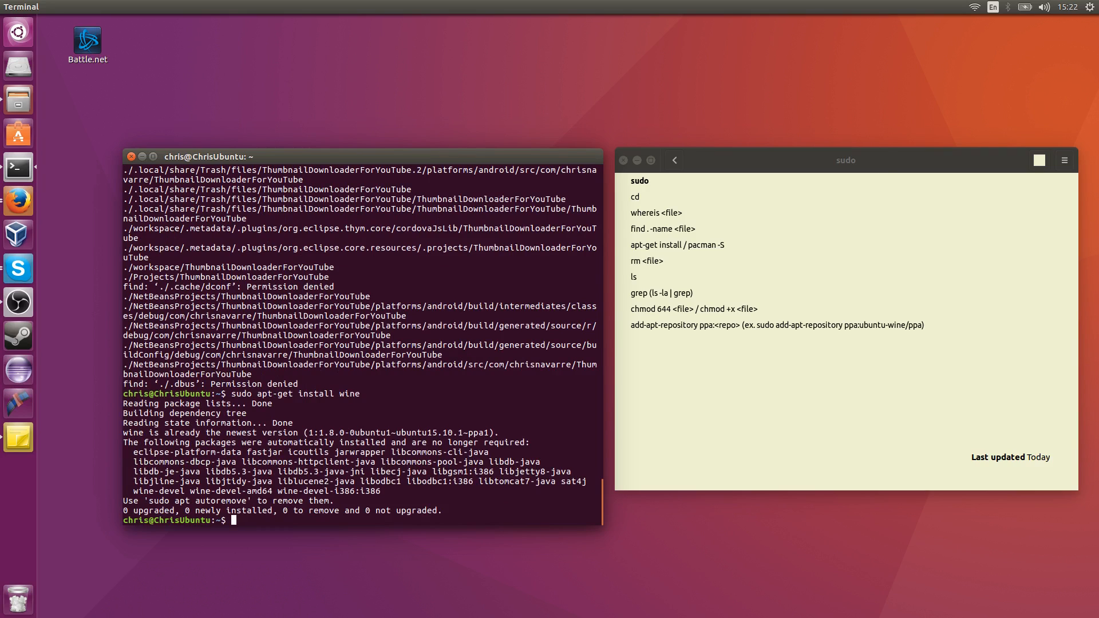
pyautogui.write('sudo apt-get install wine')
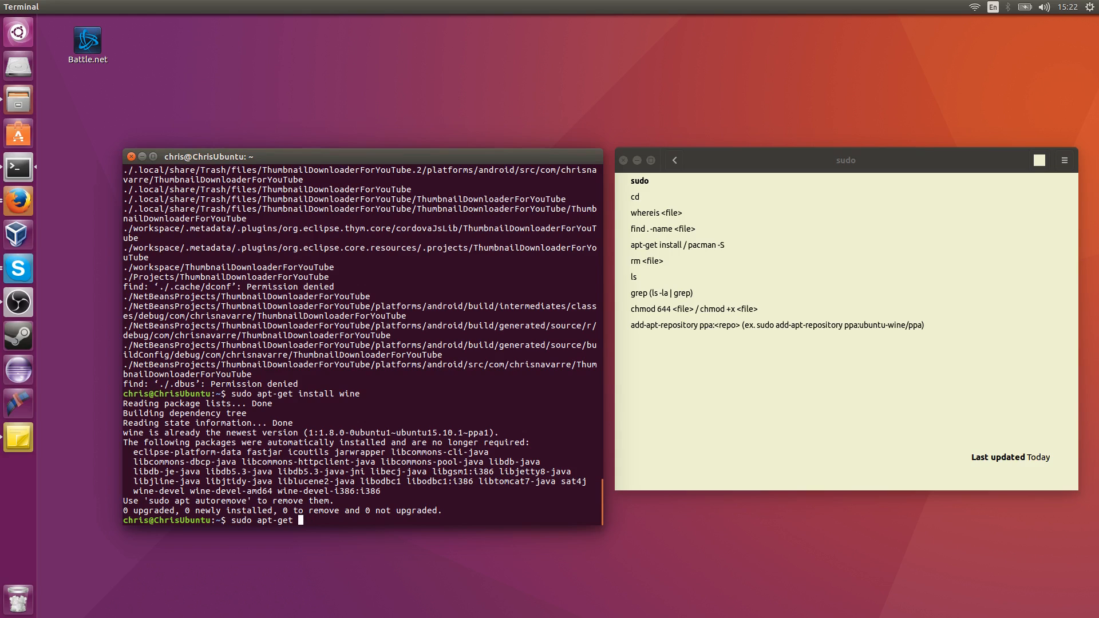
pyautogui.write('purge')
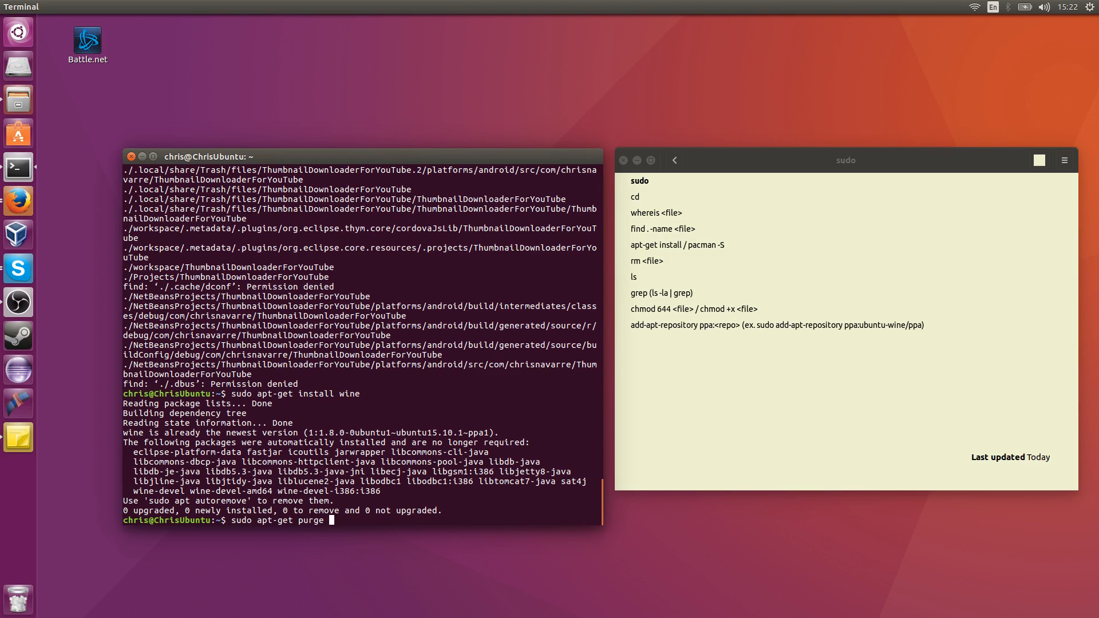
pyautogui.write('wine')
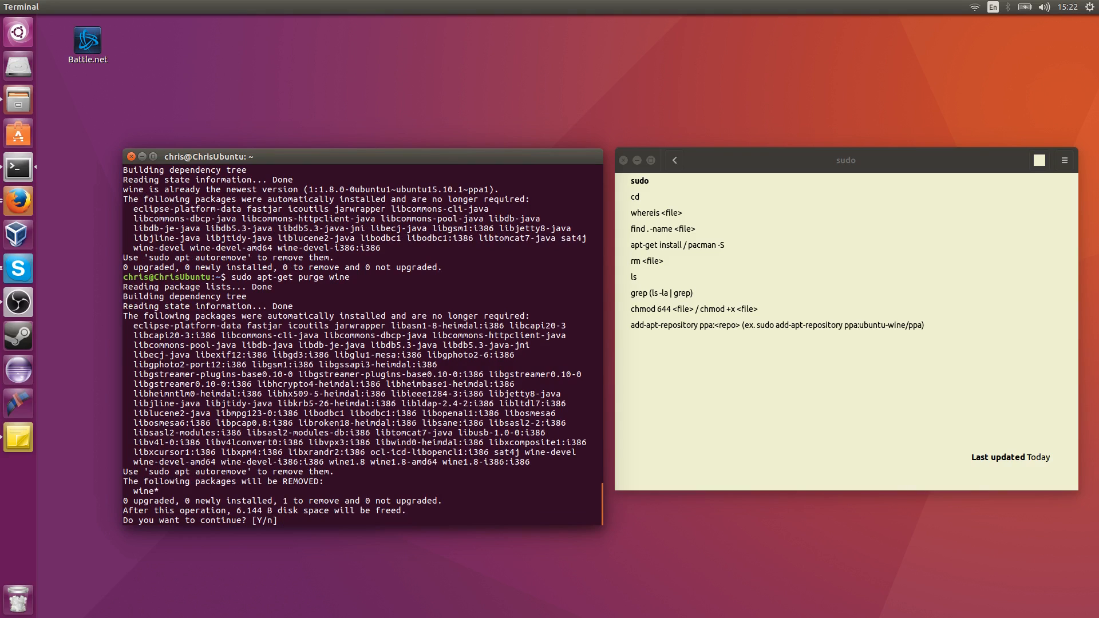
pyautogui.write('n')
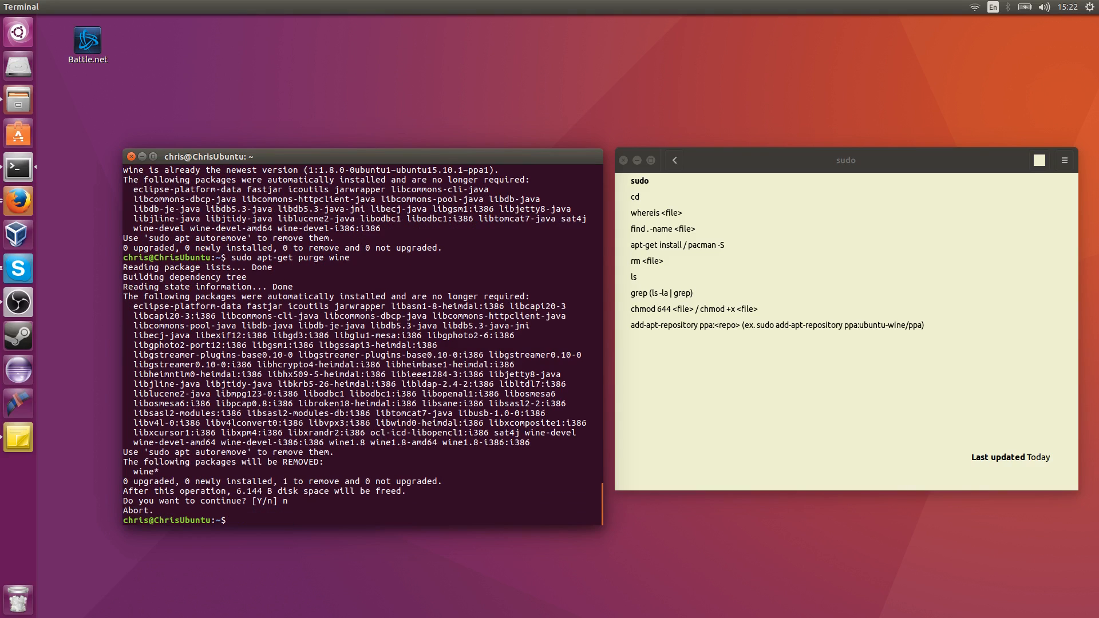
pyautogui.write('ls')
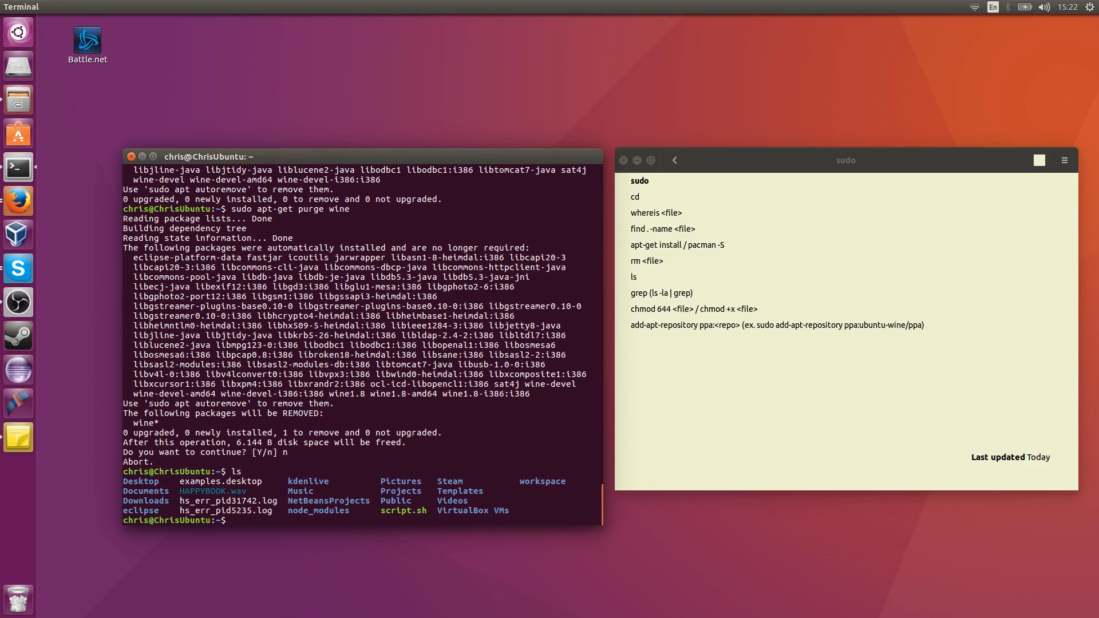
pyautogui.write('apt-get')
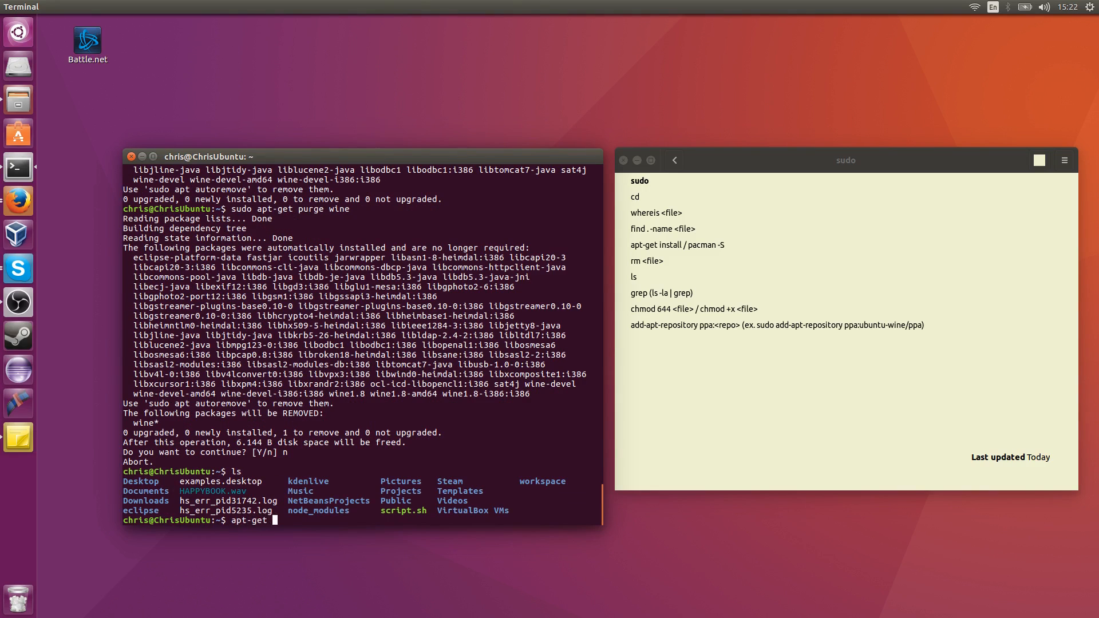
pyautogui.write('remove')
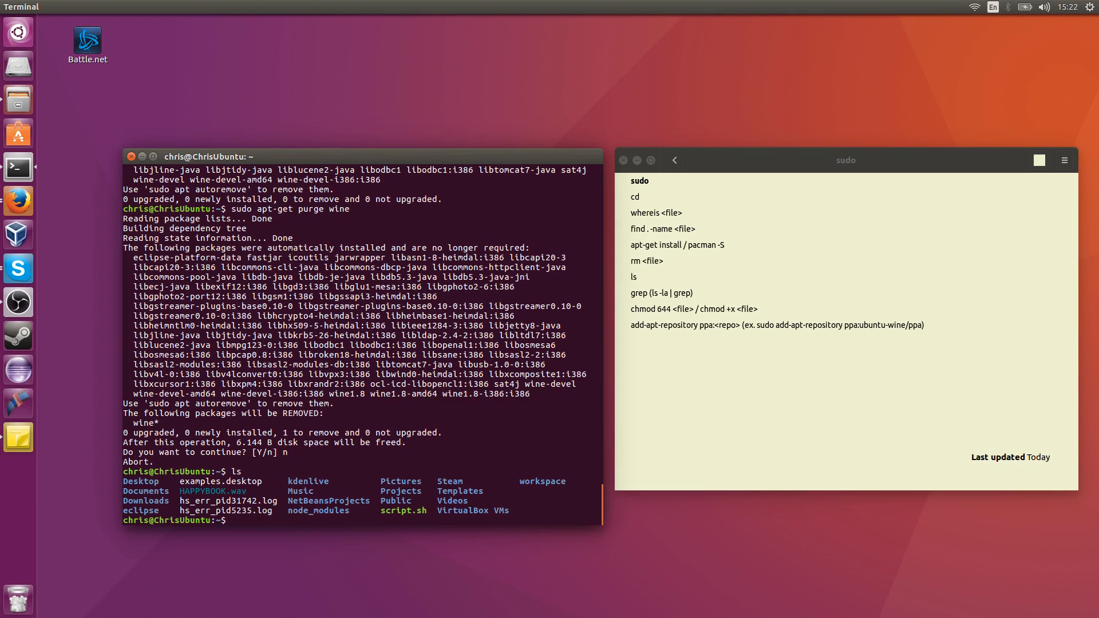
pyautogui.write('apt-get')
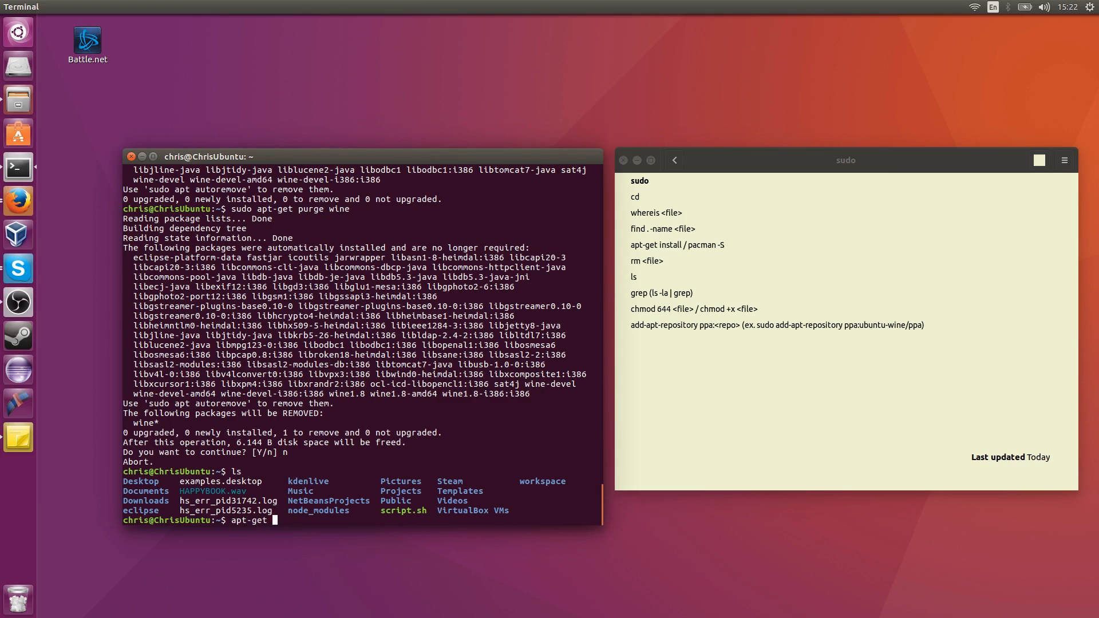
pyautogui.write('upgrade')
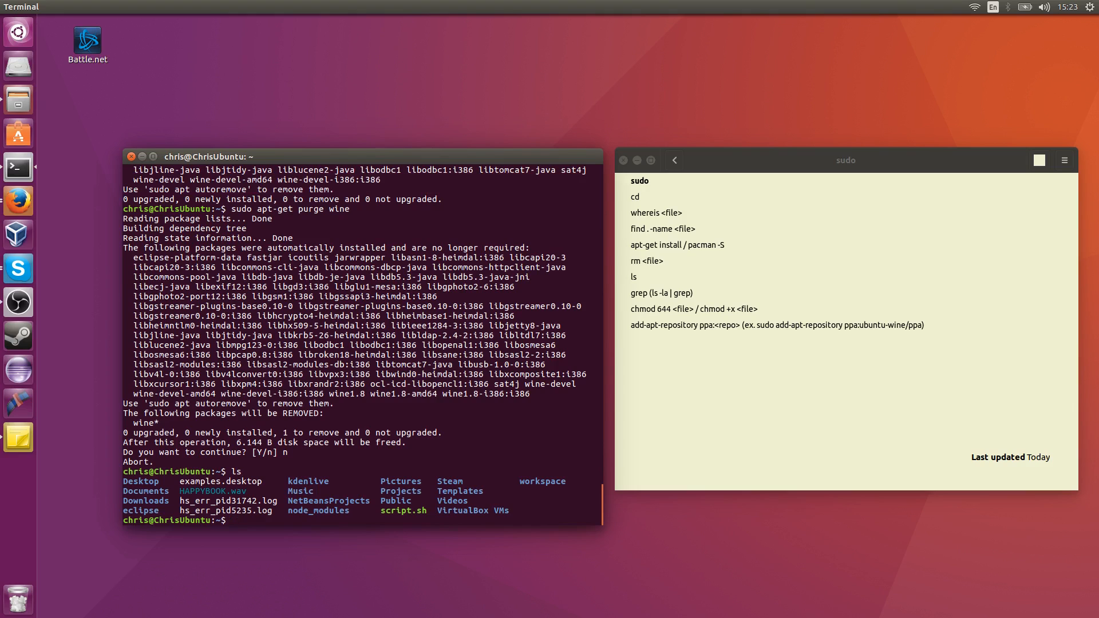
pyautogui.write('pacman')
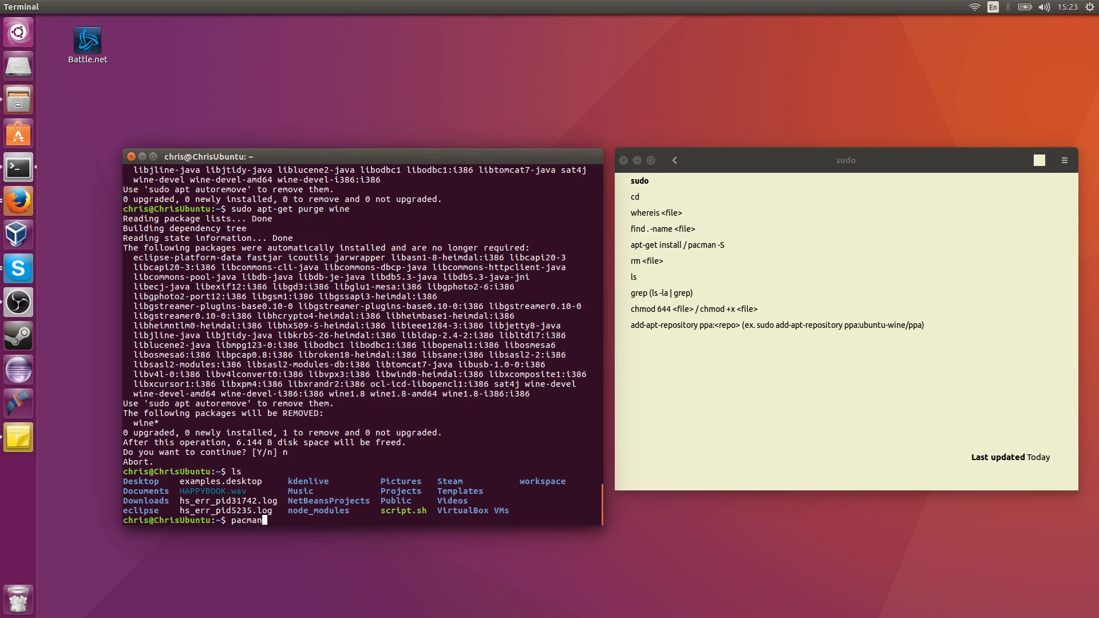
pyautogui.write('-S')
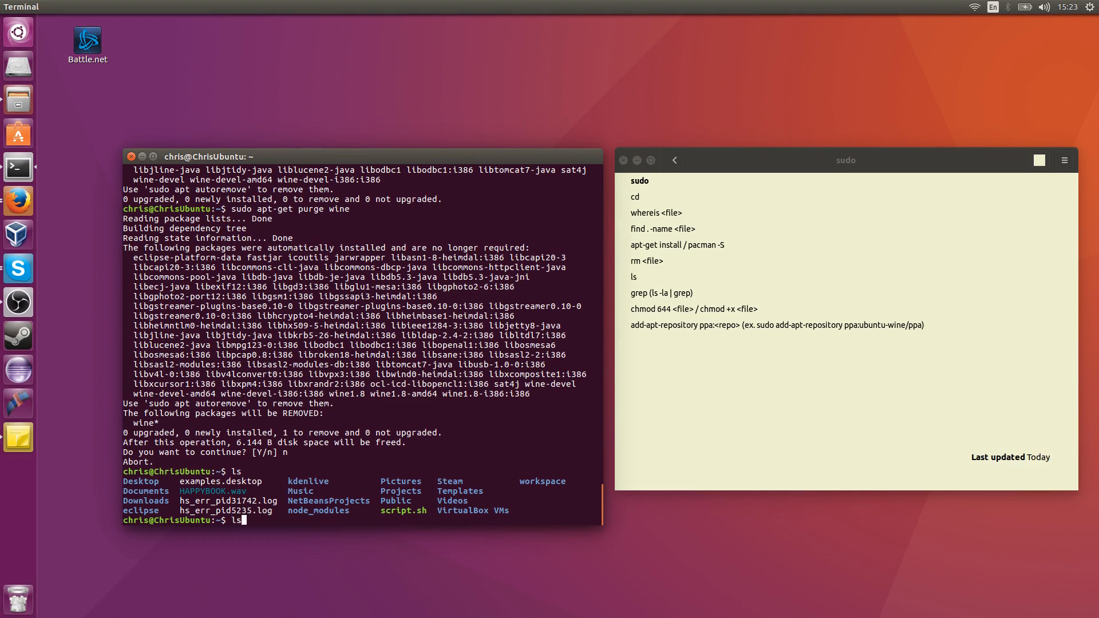
# Step: Run rm hs* on the write-protected hs_err logs; both files remain
pyautogui.write('rm')
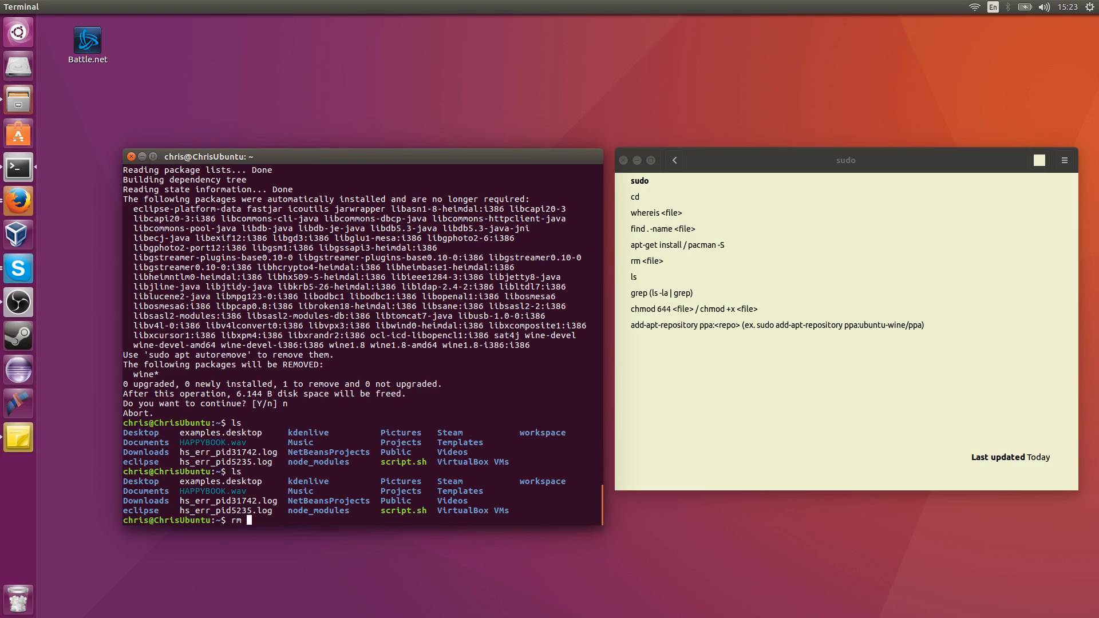
pyautogui.write('hs')
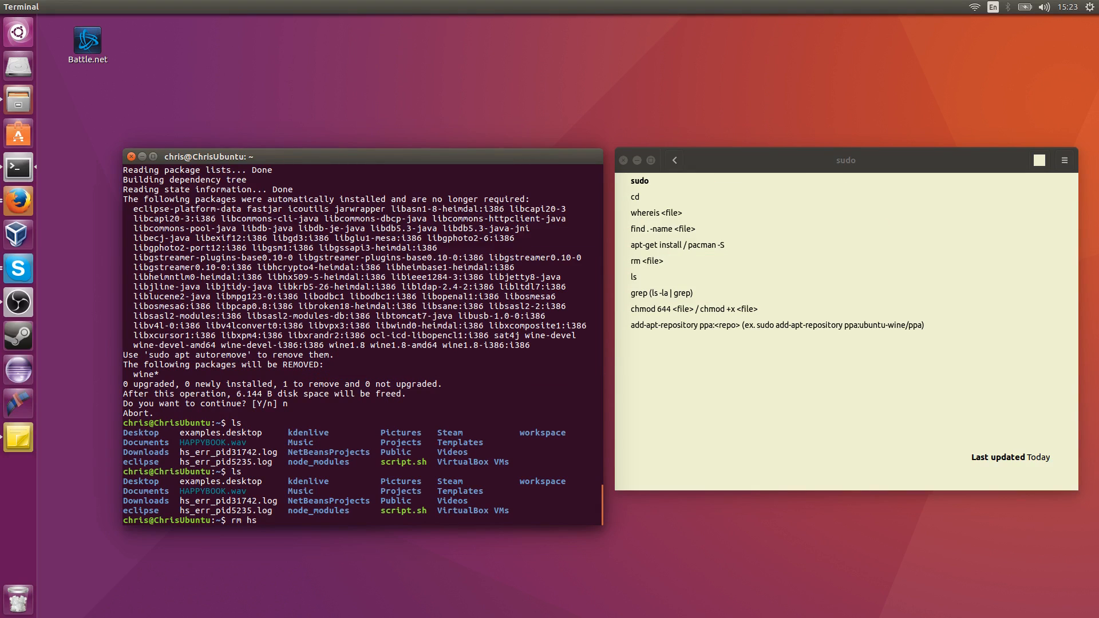
pyautogui.write('*')
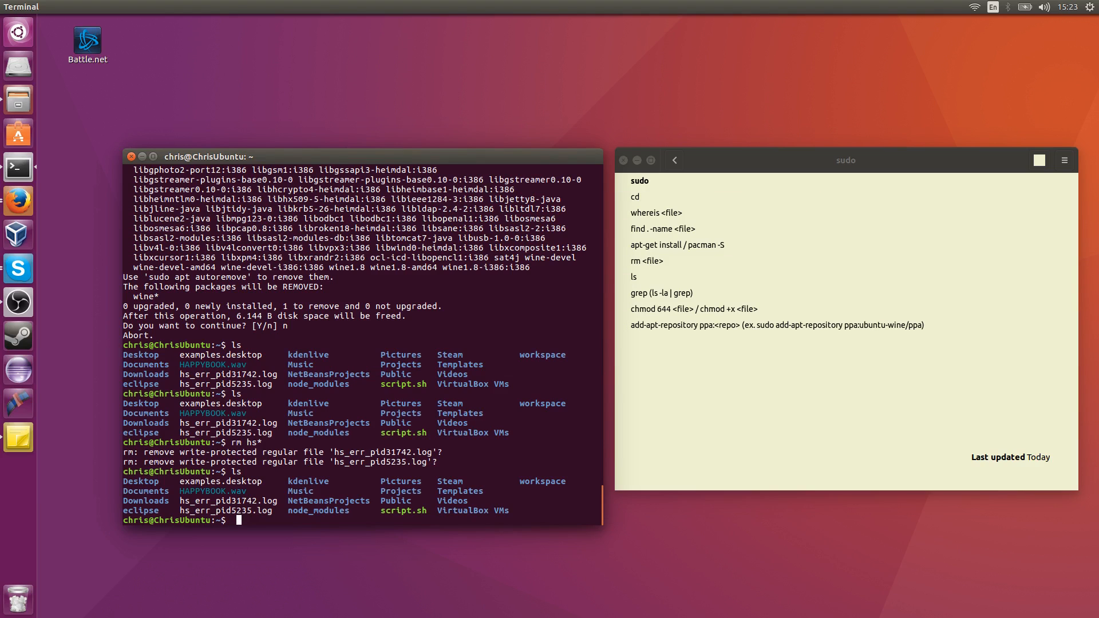
# Step: Type rm -r / and erase it without running it
pyautogui.write('r')
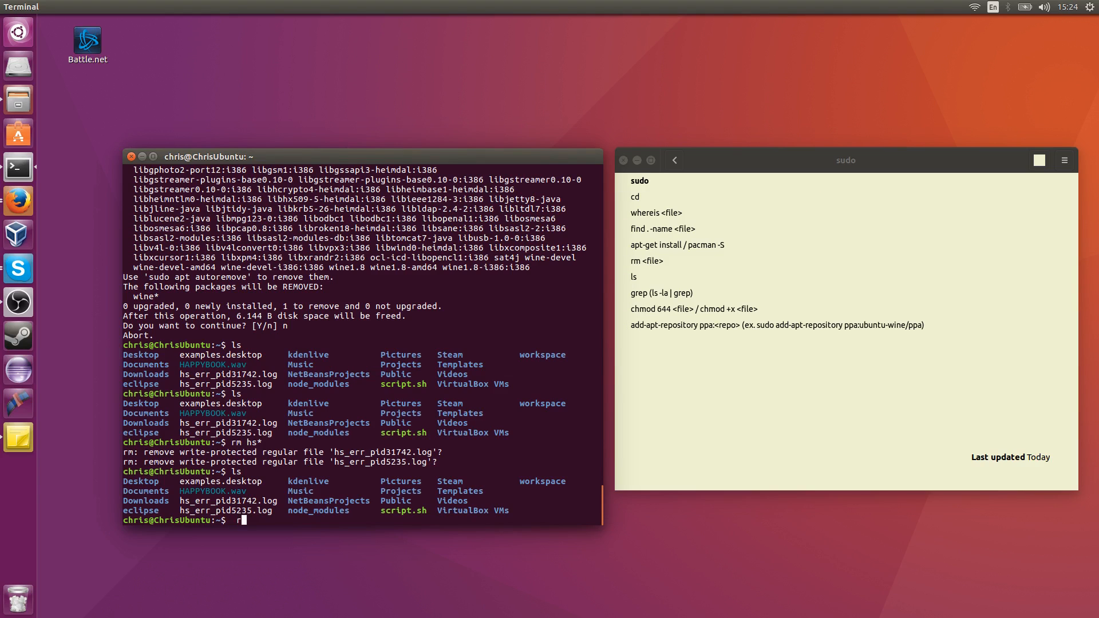
pyautogui.write('m -r')
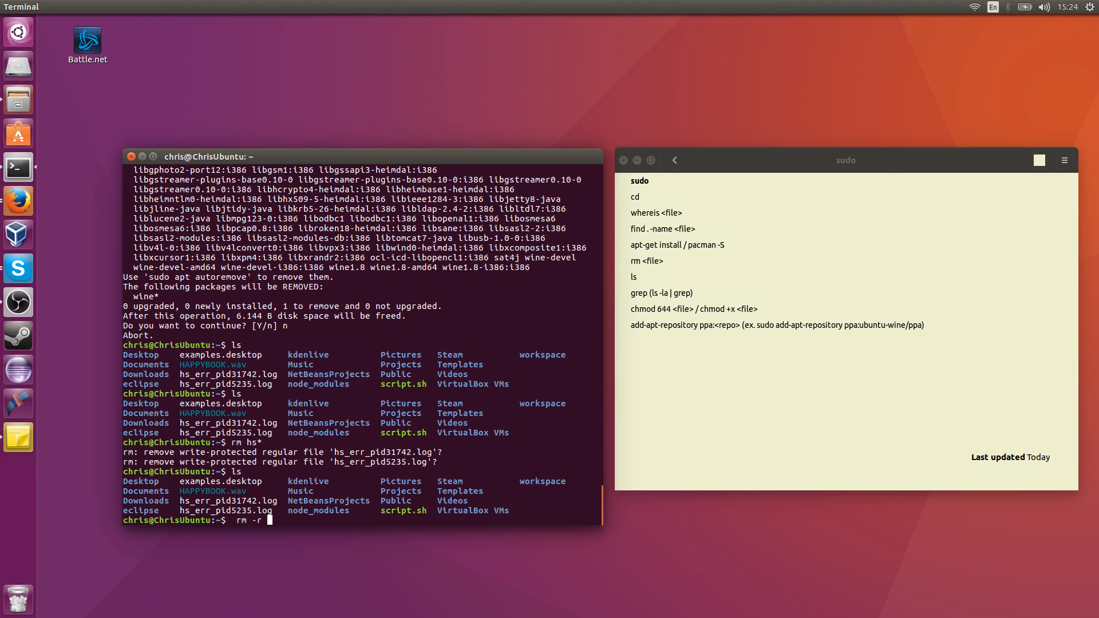
pyautogui.write('/')
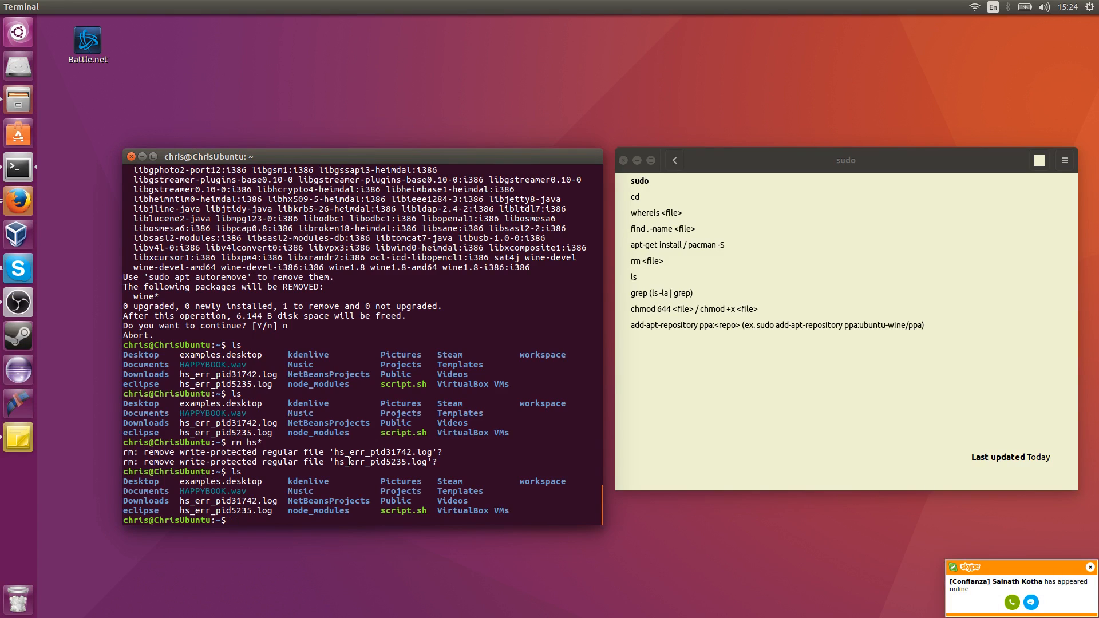
# Step: Filter listings with ls | grep hs and ls -la | grep hs, showing both root-owned logs
pyautogui.write('grep')
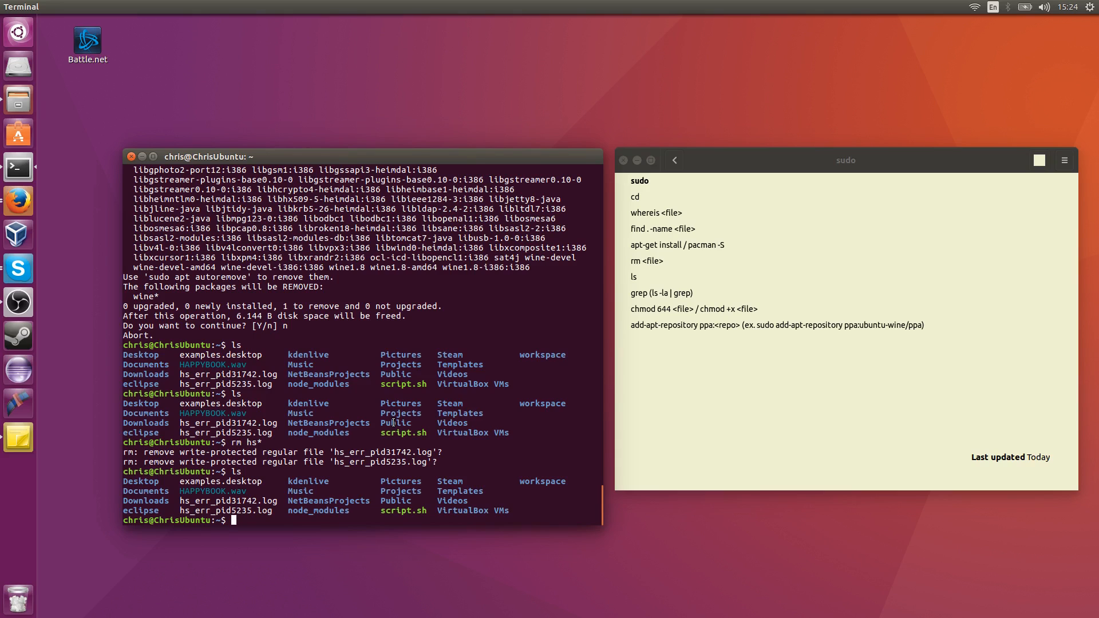
pyautogui.write('ls')
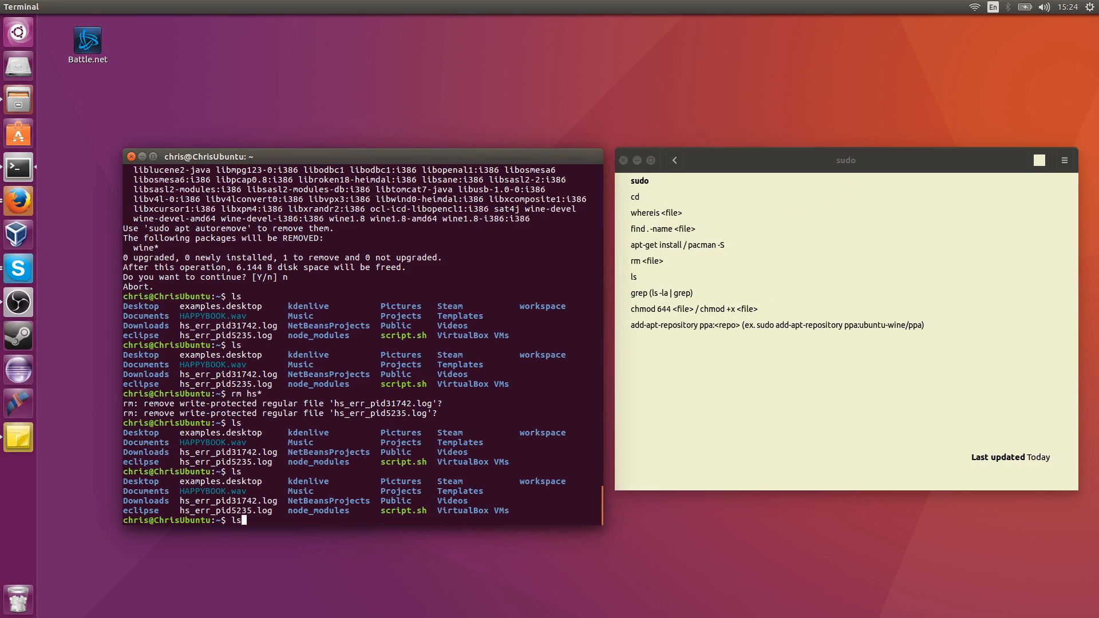
pyautogui.write('|')
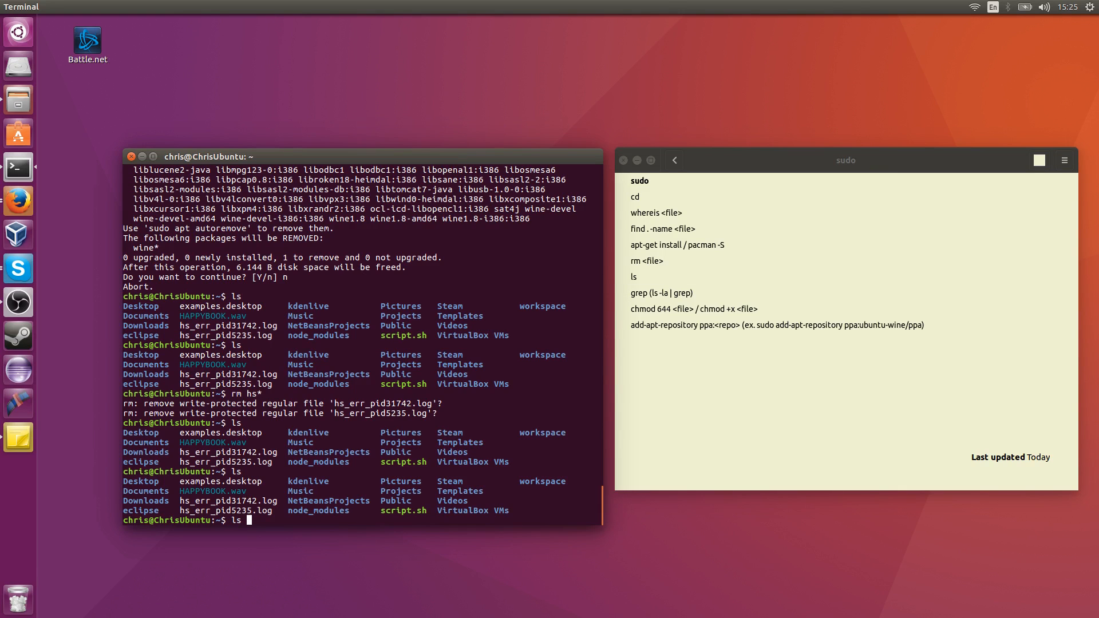
pyautogui.write('|')
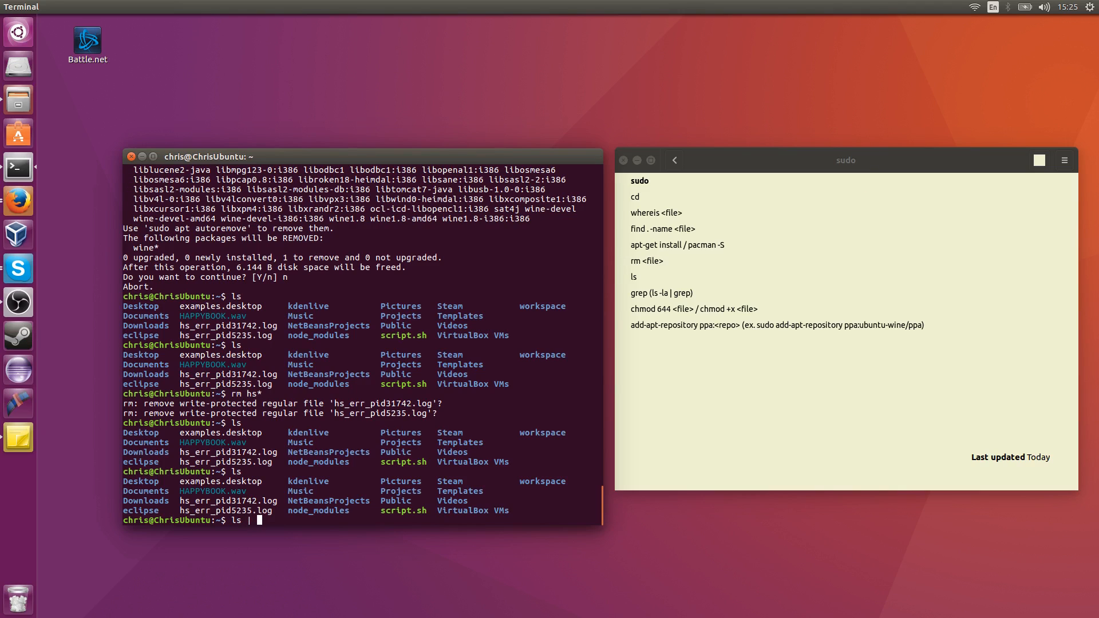
pyautogui.write('grep')
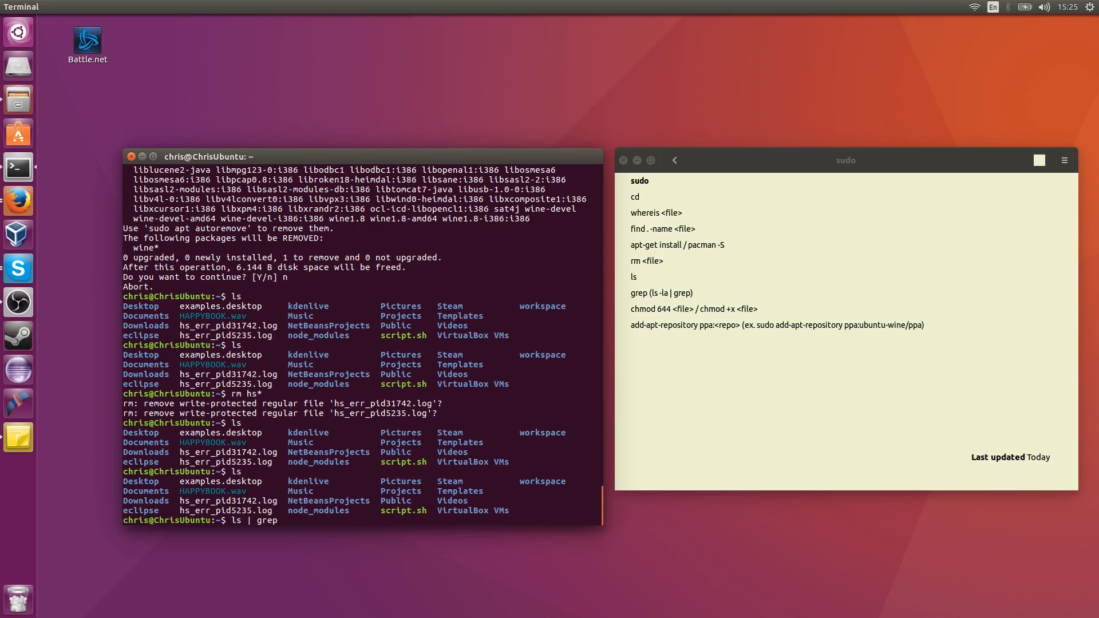
pyautogui.write('hs')
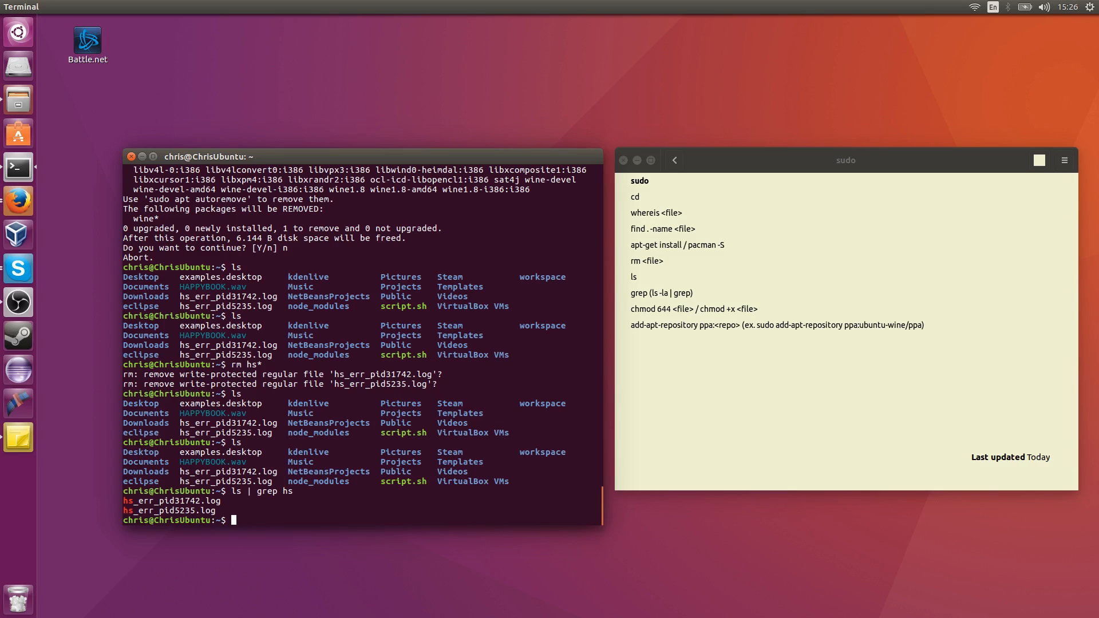
pyautogui.write('sl')
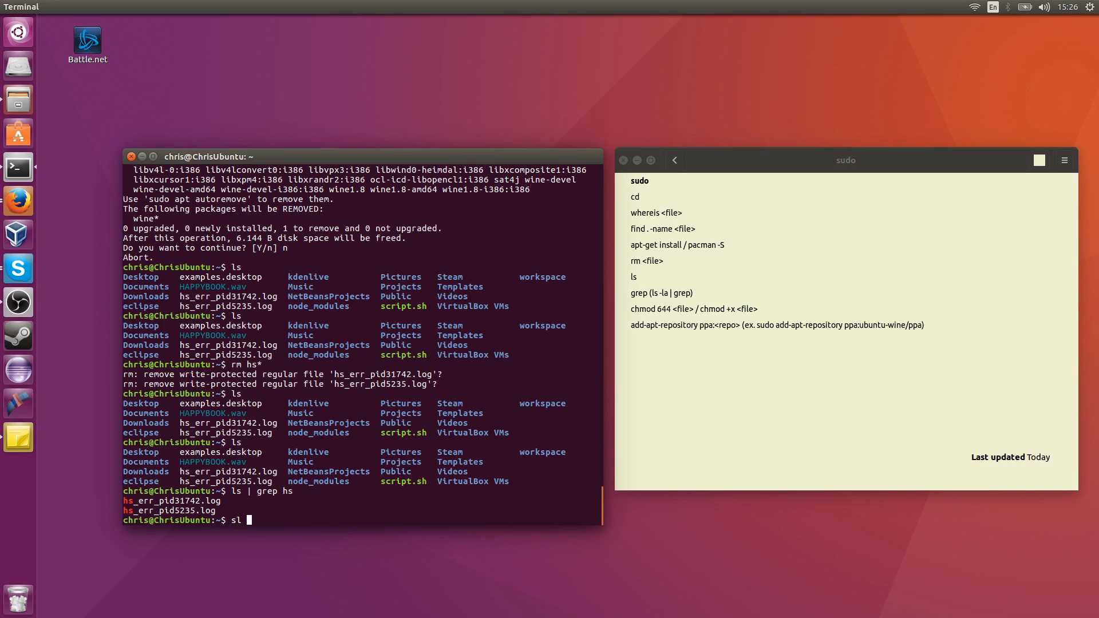
pyautogui.write('ls -la | grep hs')
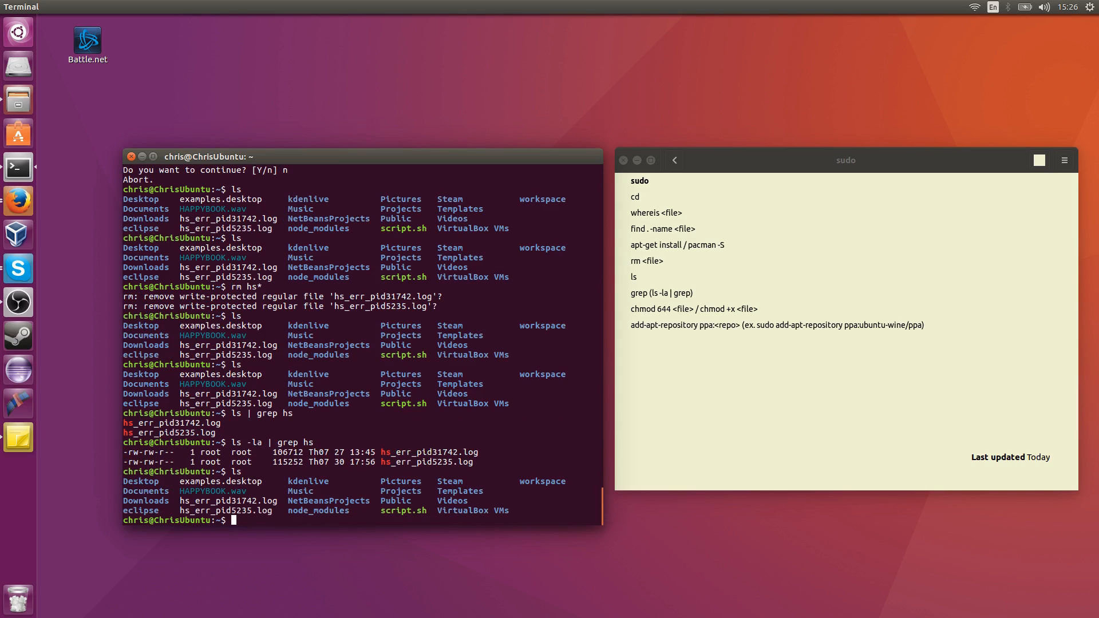
# Step: List the home folder with ls -l and highlight the Desktop permission string
pyautogui.write('ls -l')
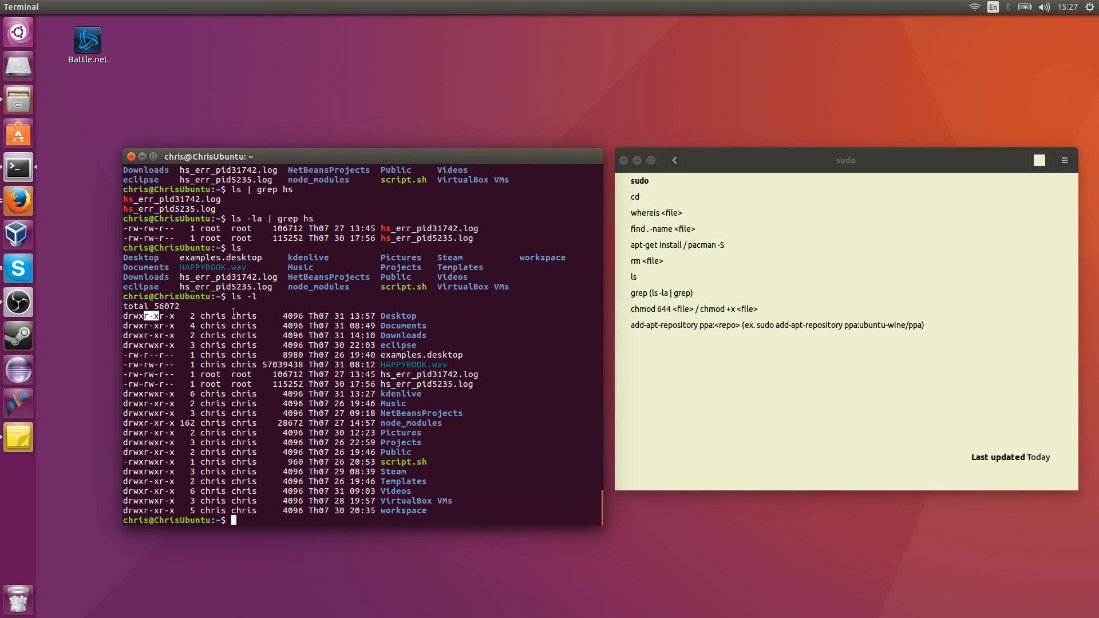
pyautogui.doubleClick(245, 316)
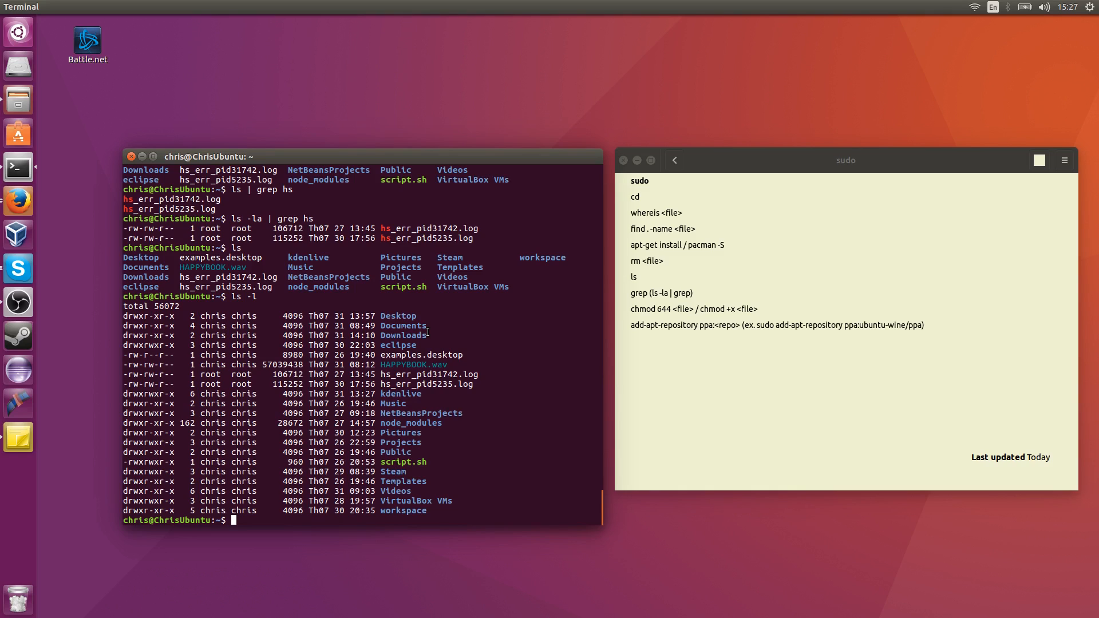
# Step: Apply chmod 644 to examples.desktop, then begin typing the next chmod command
pyautogui.write('c')
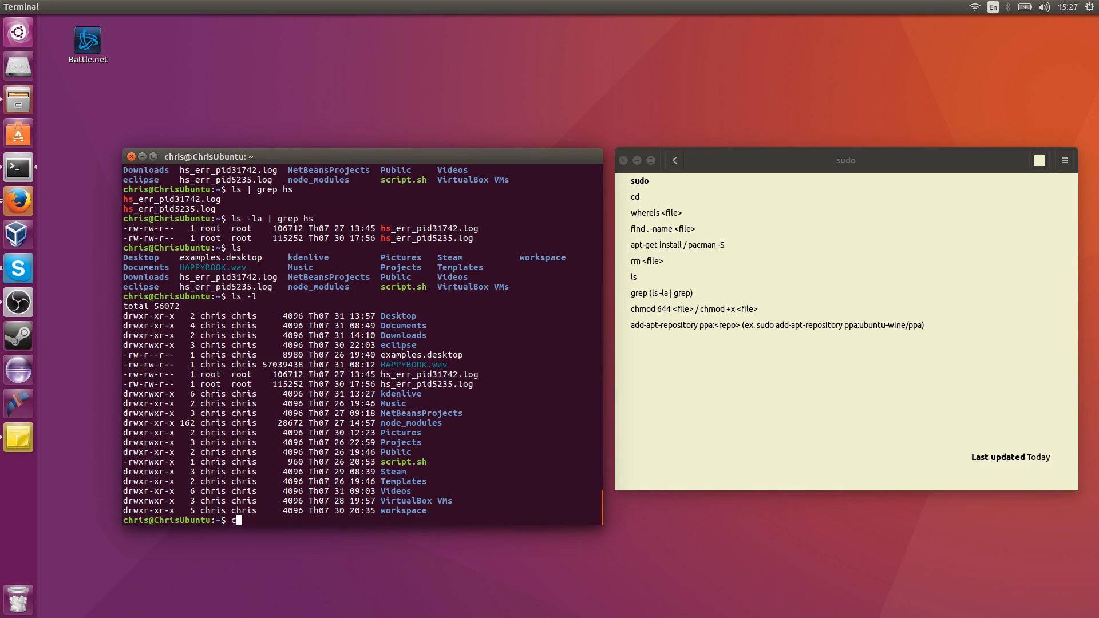
pyautogui.write('hmod')
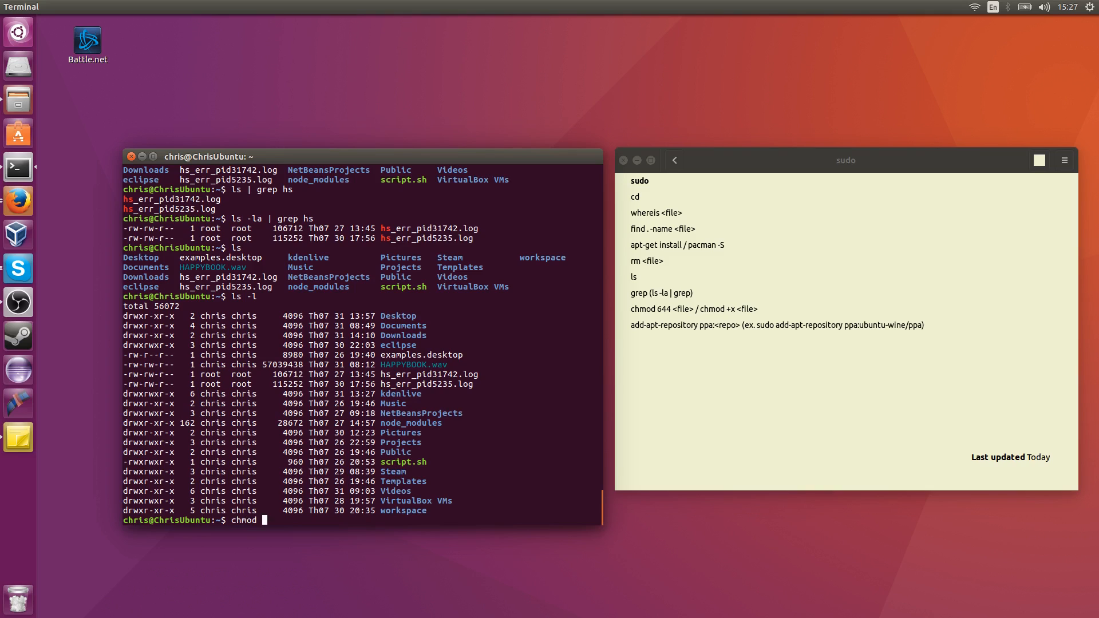
pyautogui.write('64')
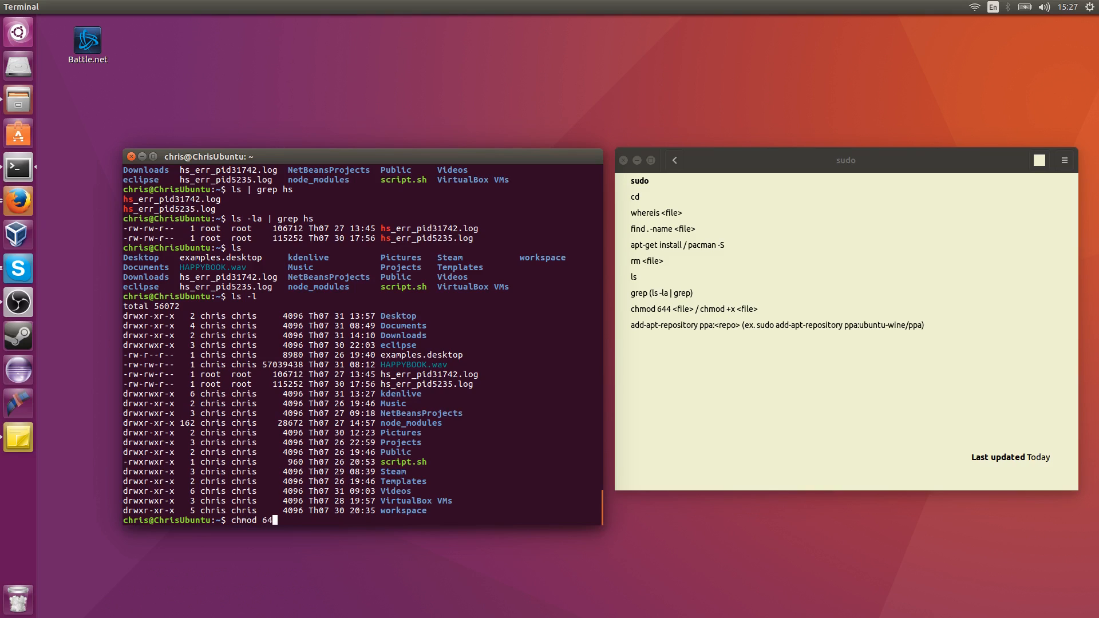
pyautogui.write('4')
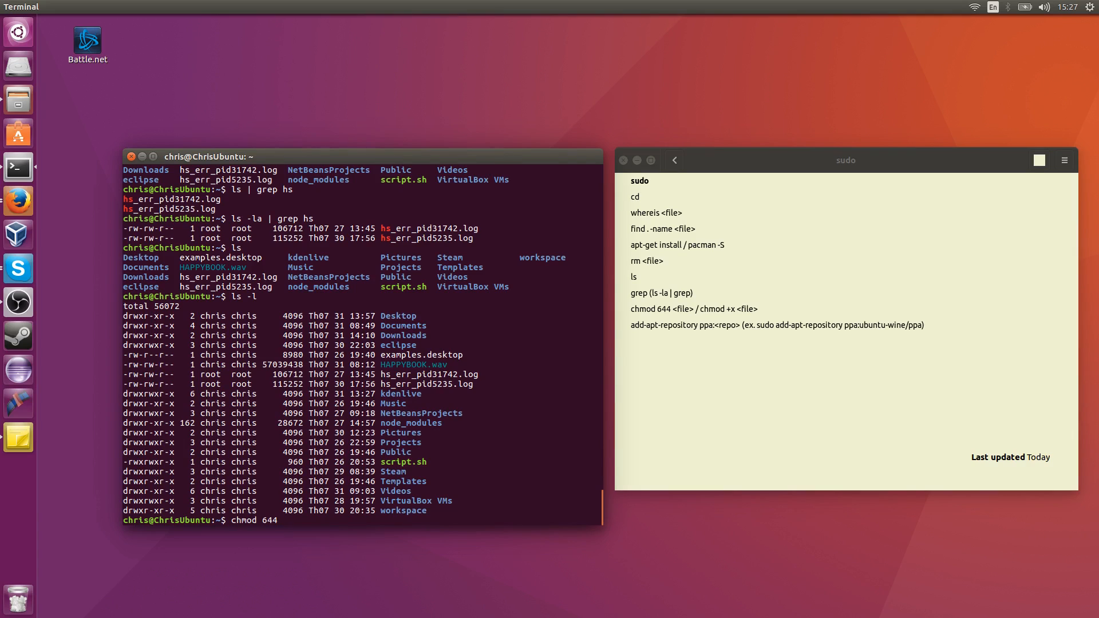
pyautogui.write('examples')
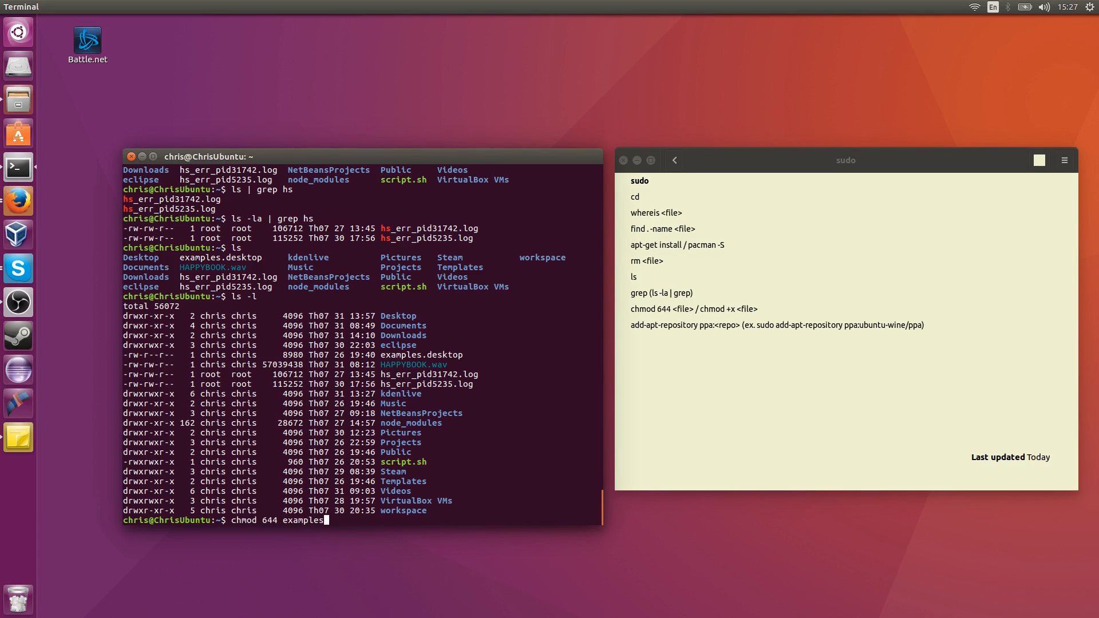
pyautogui.write('.desktop')
pyautogui.write('ls -l')
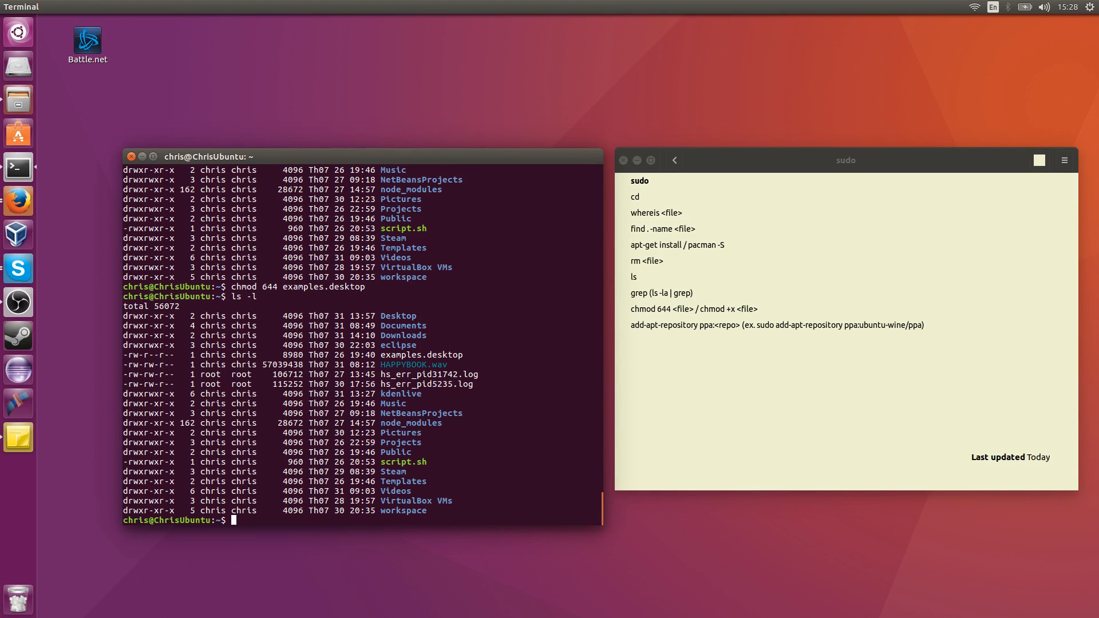
pyautogui.write('chmod 777')
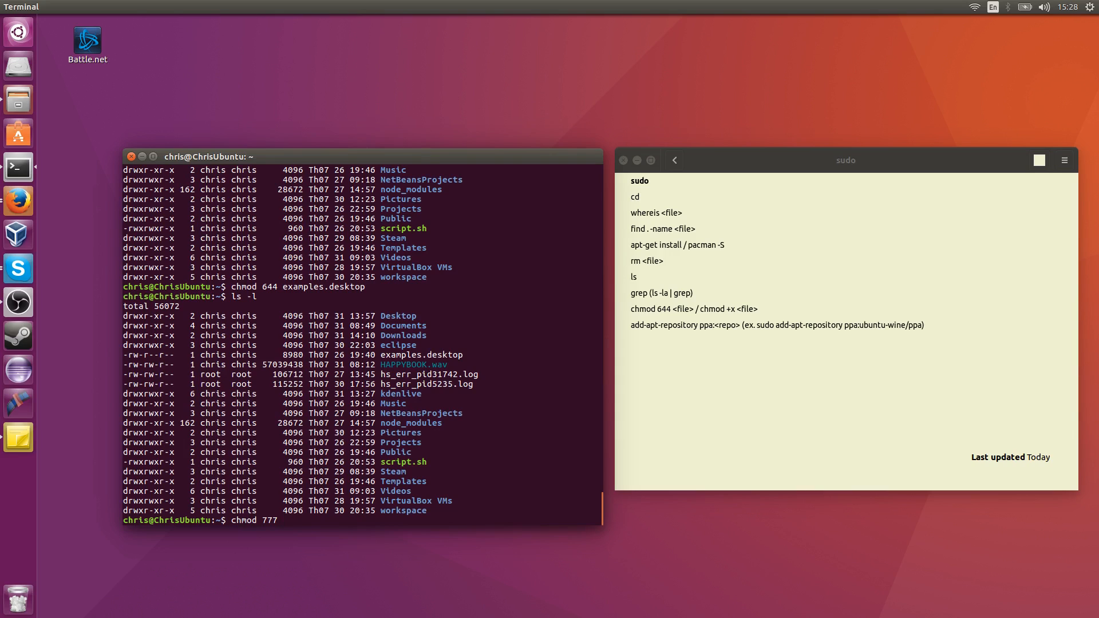
# Step: Finish chmod 777 on examples.desktop and highlight its rwxrwxrwx permissions in ls -l
pyautogui.write('examples.desktop')
pyautogui.write(';s')
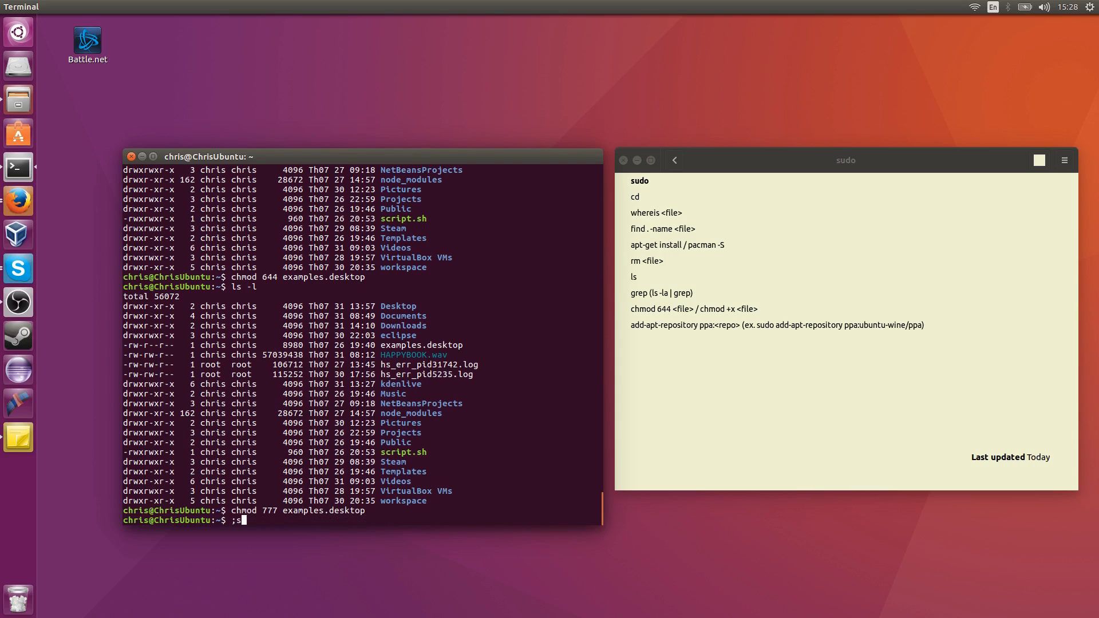
pyautogui.write('ls -l')
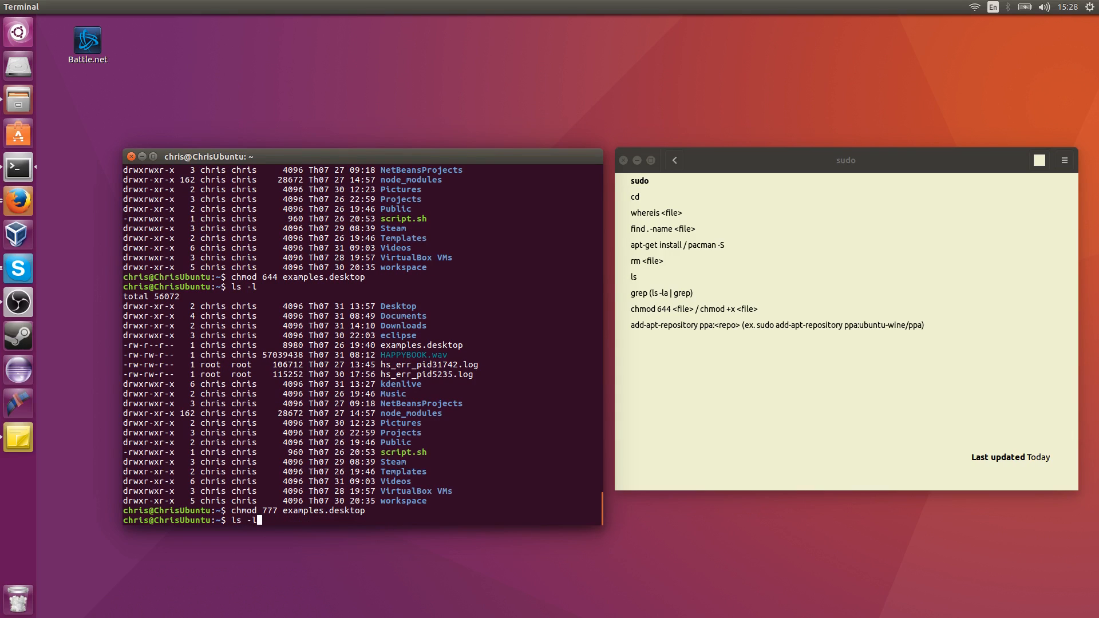
pyautogui.press('Return')
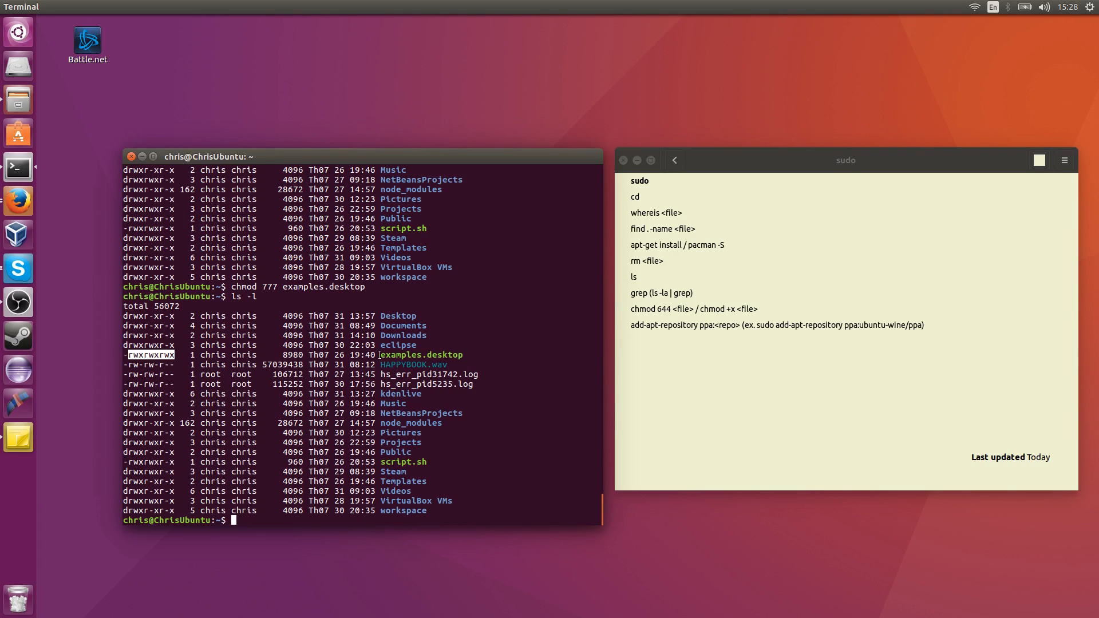
pyautogui.doubleClick(420, 355)
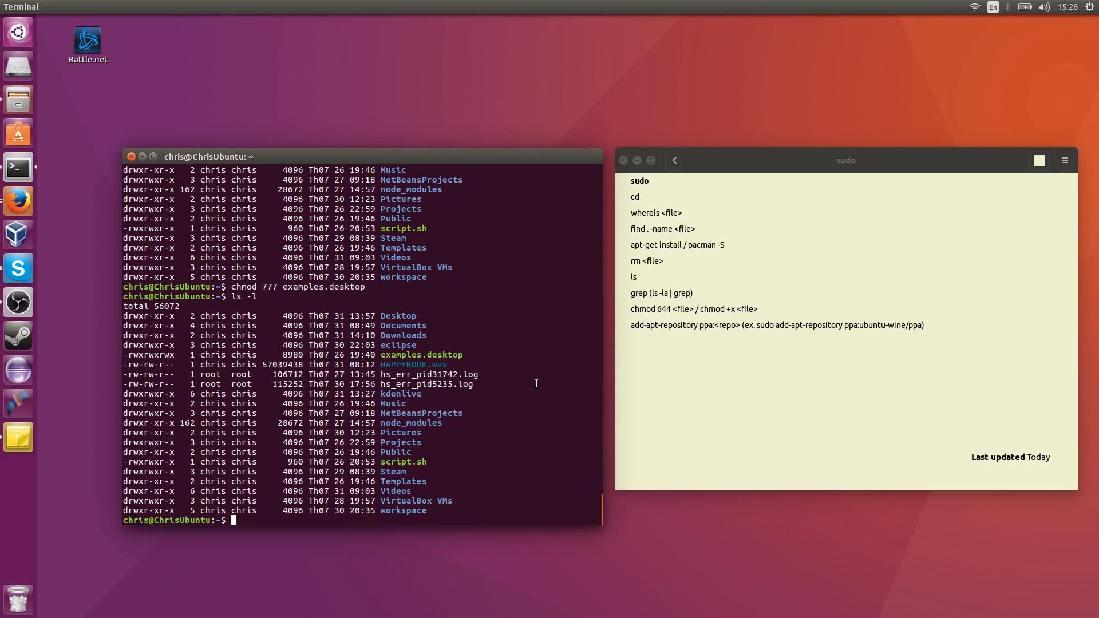
# Step: Attempt chown 644 on examples.desktop, which is refused as not permitted
pyautogui.write('cho')
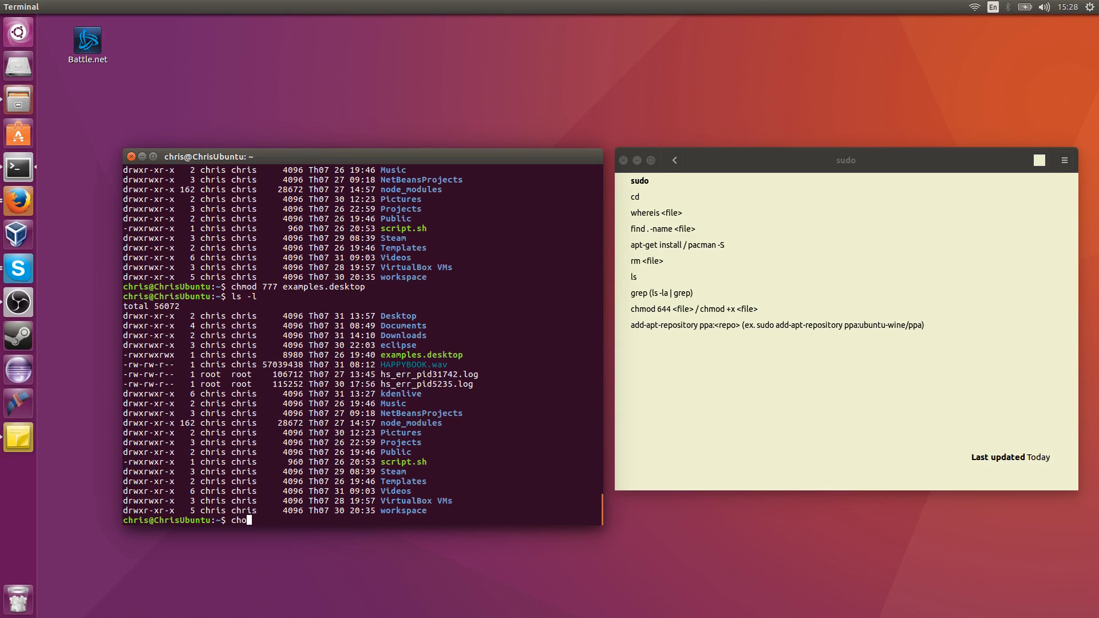
pyautogui.write('wn 644')
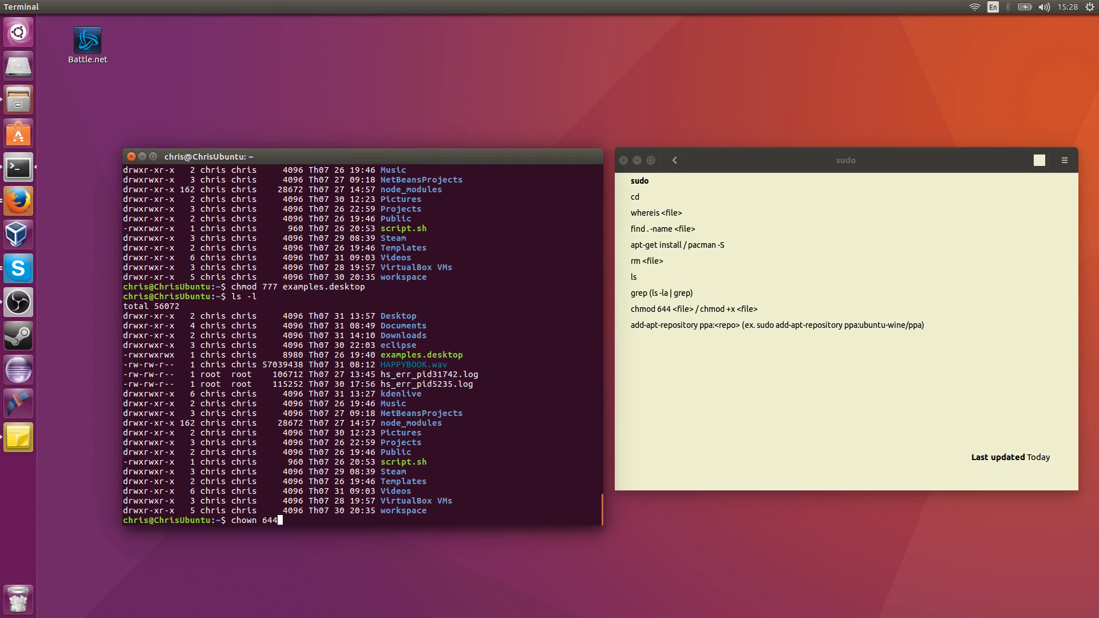
pyautogui.write('examples.desktop')
pyautogui.write('chmod')
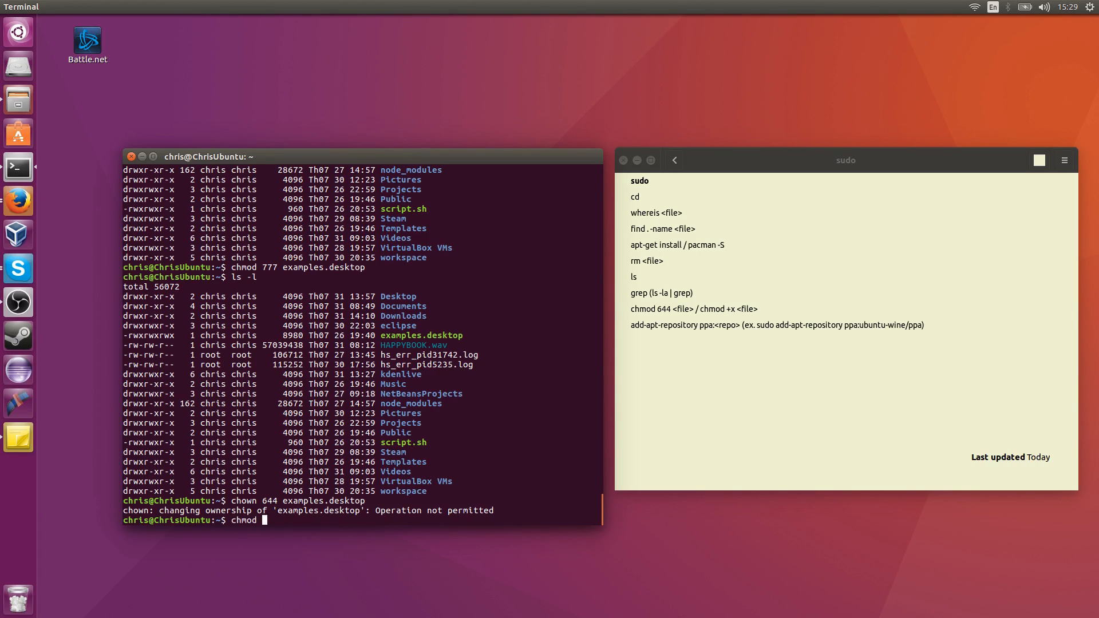
# Step: Reset examples.desktop permissions to 644 with chmod
pyautogui.write('644 ex')
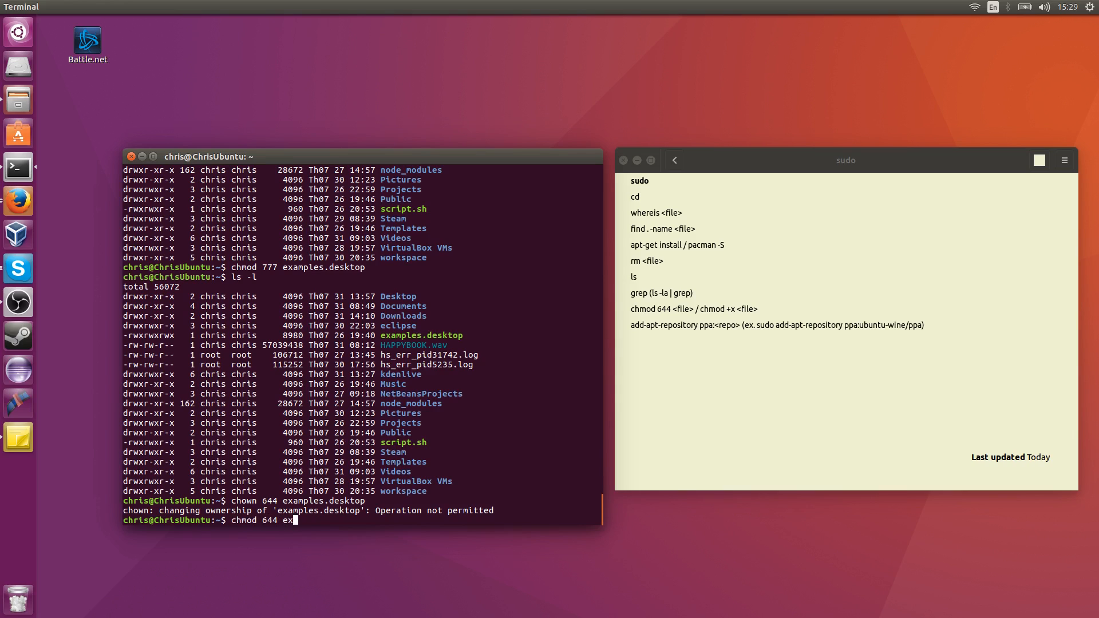
pyautogui.write('amples.')
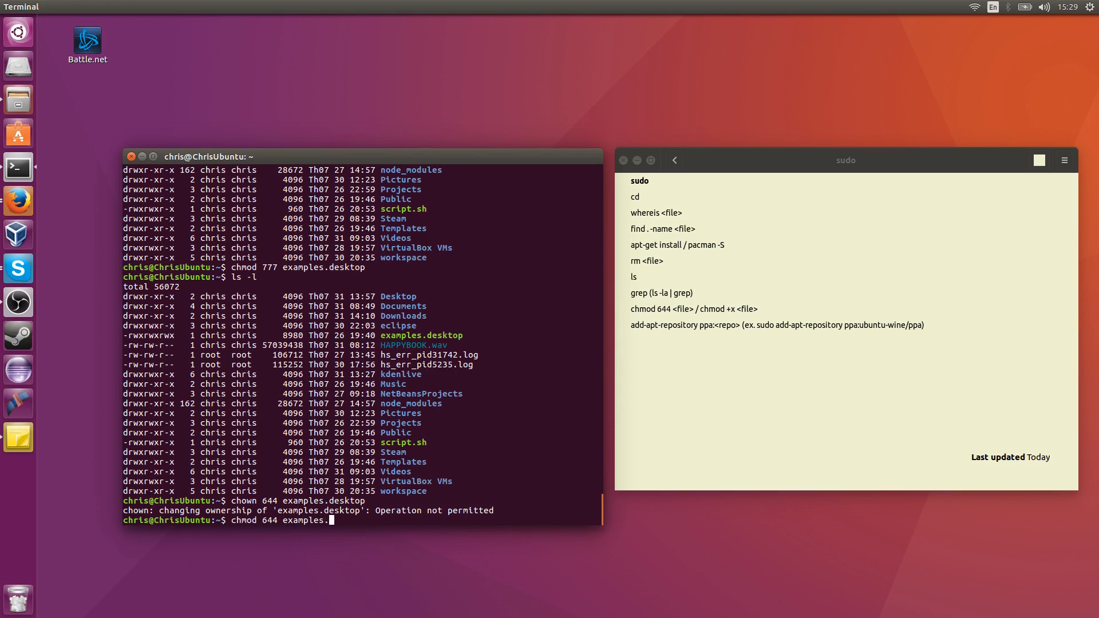
pyautogui.press('Return')
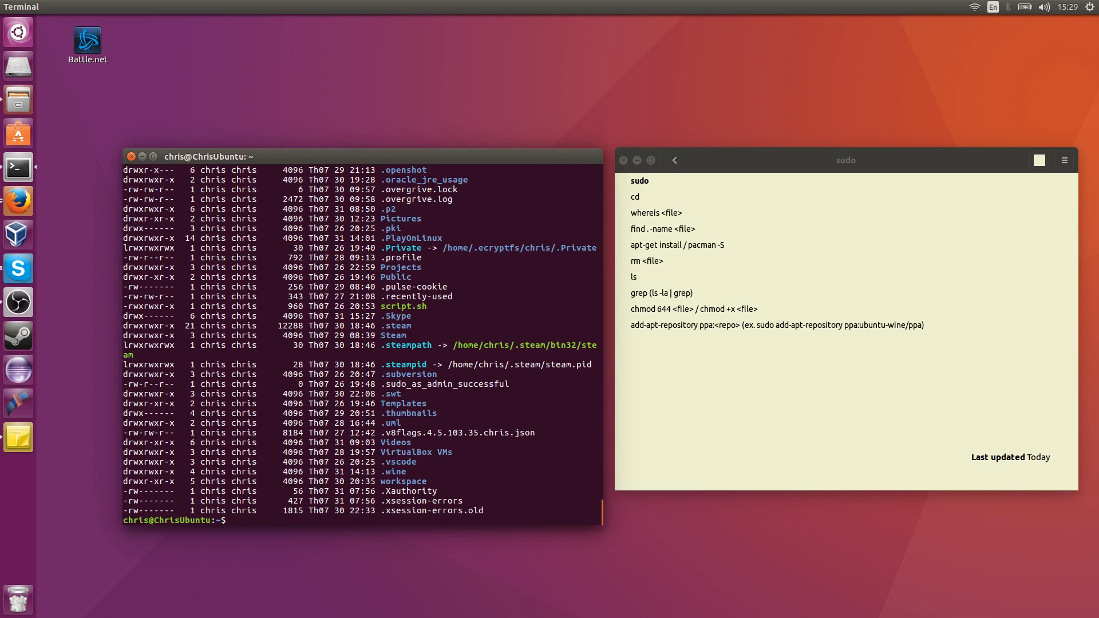
# Step: Add ppa:ubuntu-wine/ppa as a software source using sudo add-apt-repository
pyautogui.click(234, 521)
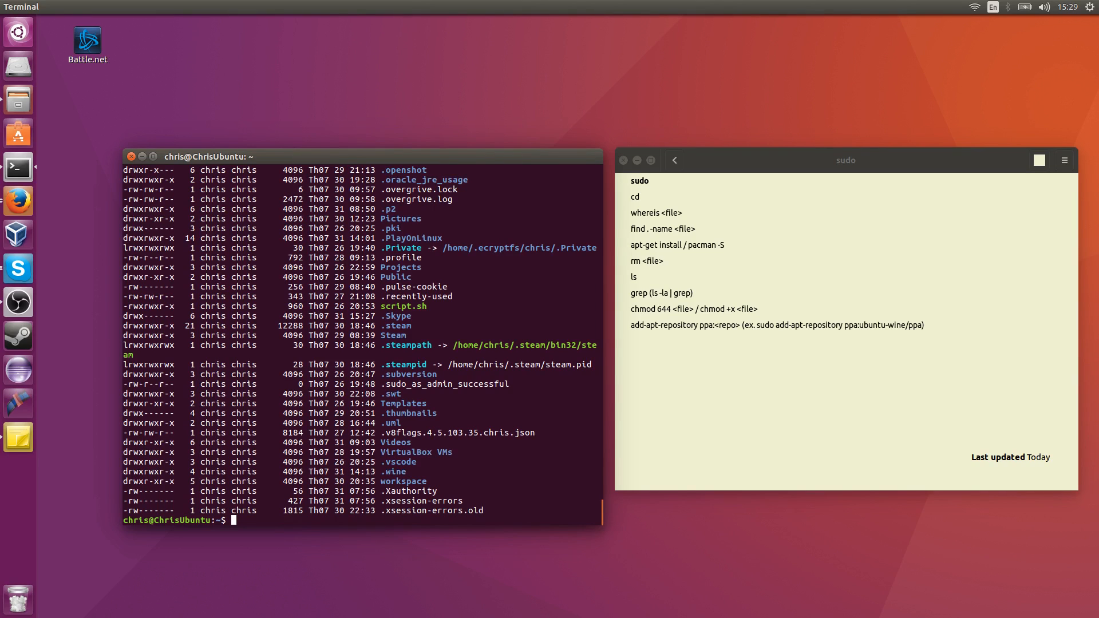
pyautogui.write('ad')
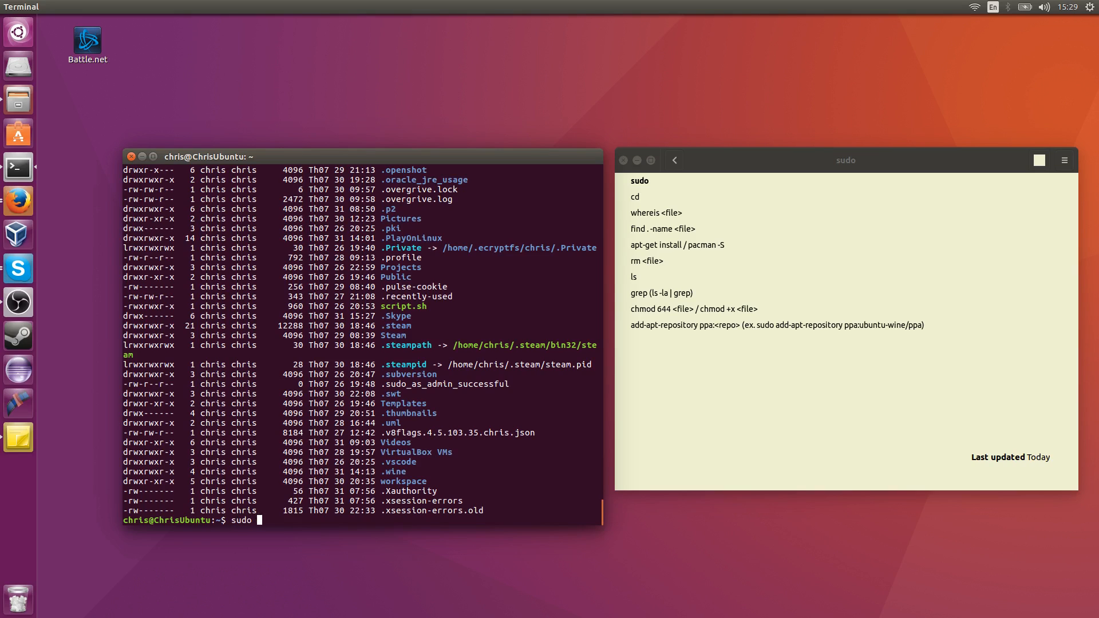
pyautogui.write('ap')
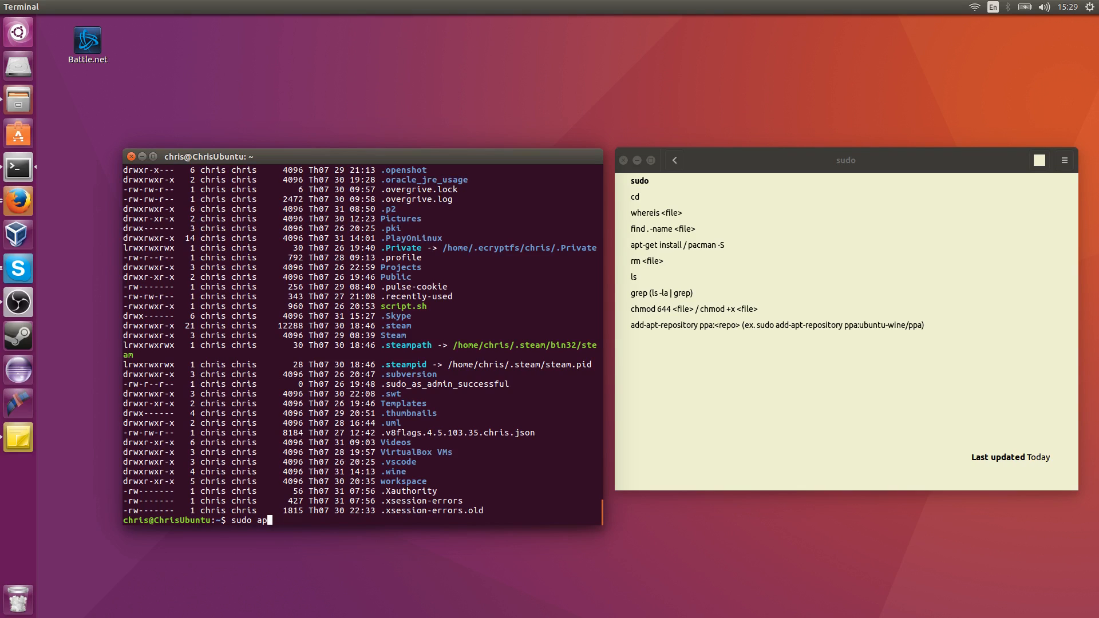
pyautogui.write('dd-ap')
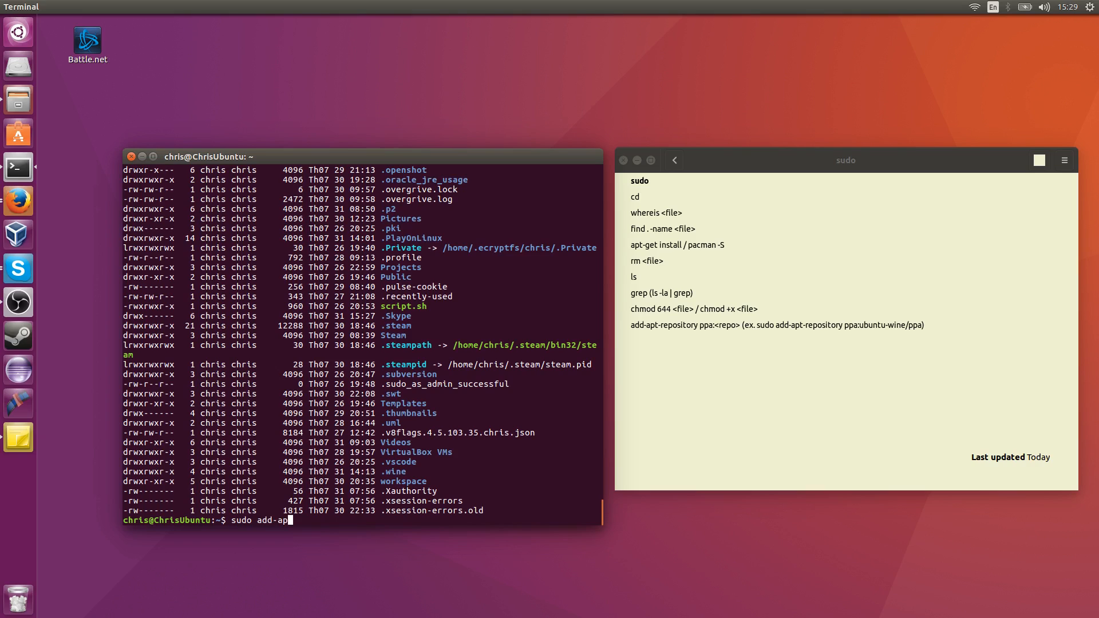
pyautogui.write('t-repository ppa')
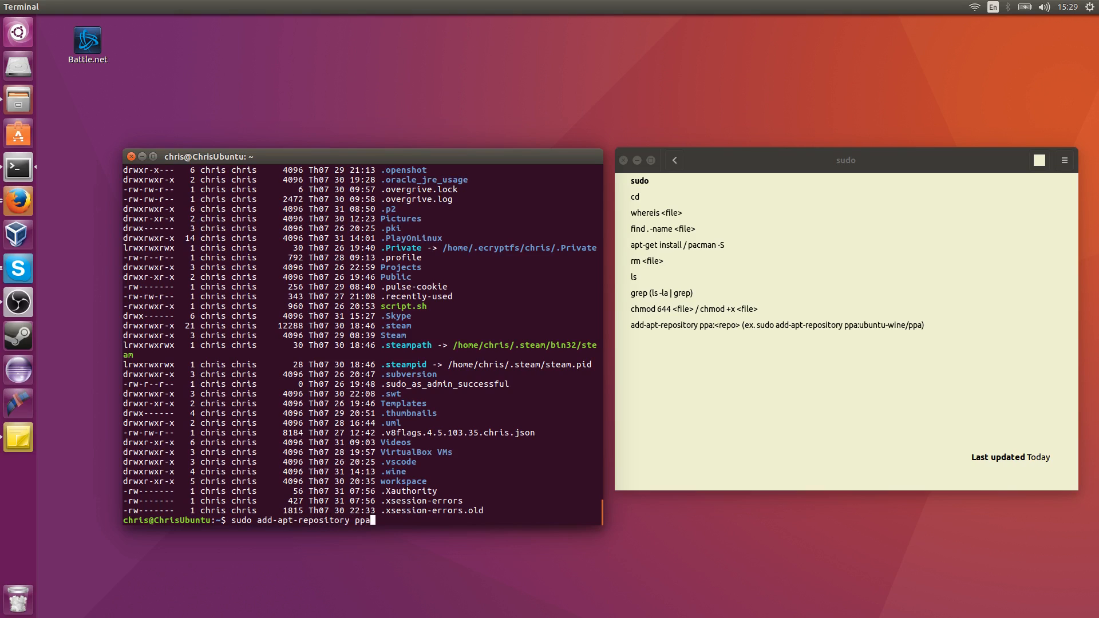
pyautogui.write(':')
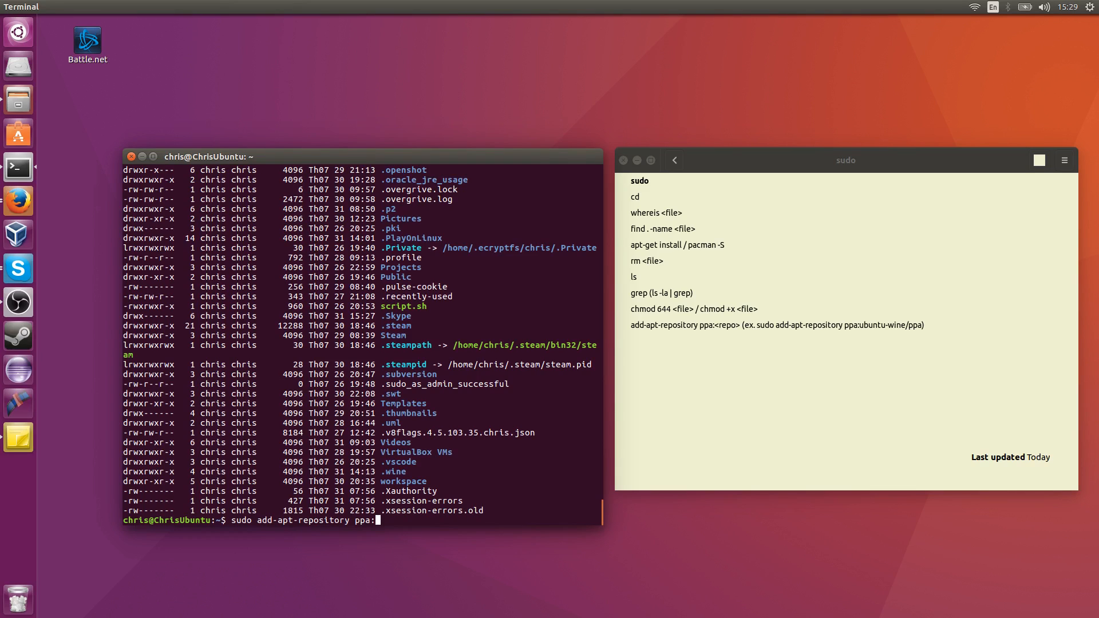
pyautogui.write('ubuntu-wine/pp')
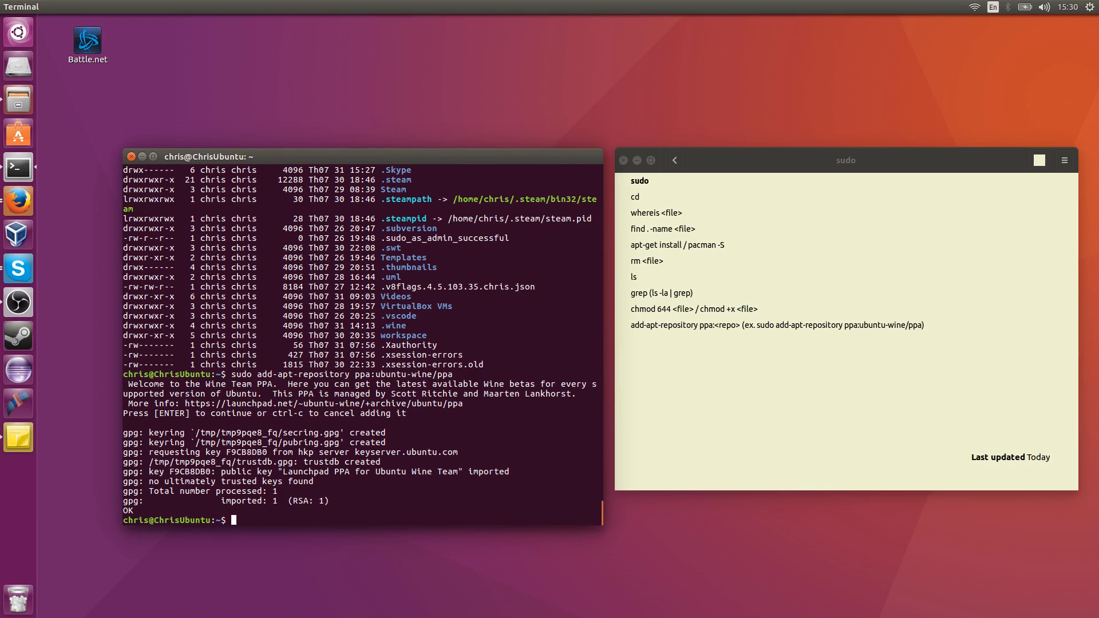
# Step: Try apt-get install wine without sudo, then retype it as sudo apt-get install
pyautogui.write('apt-get')
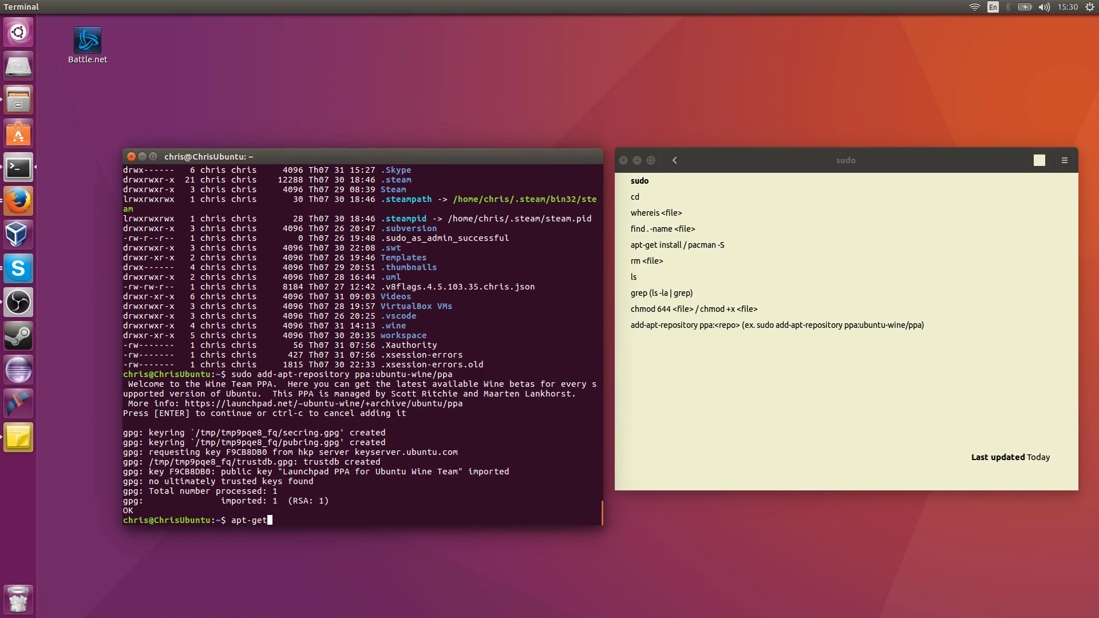
pyautogui.write('install')
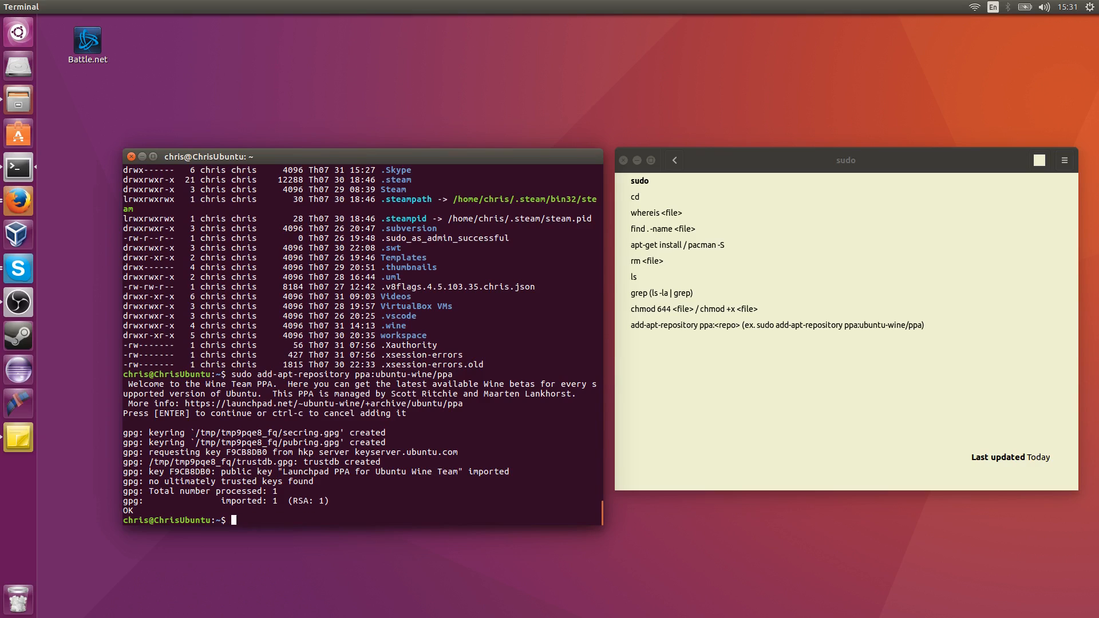
pyautogui.write('apt-get install')
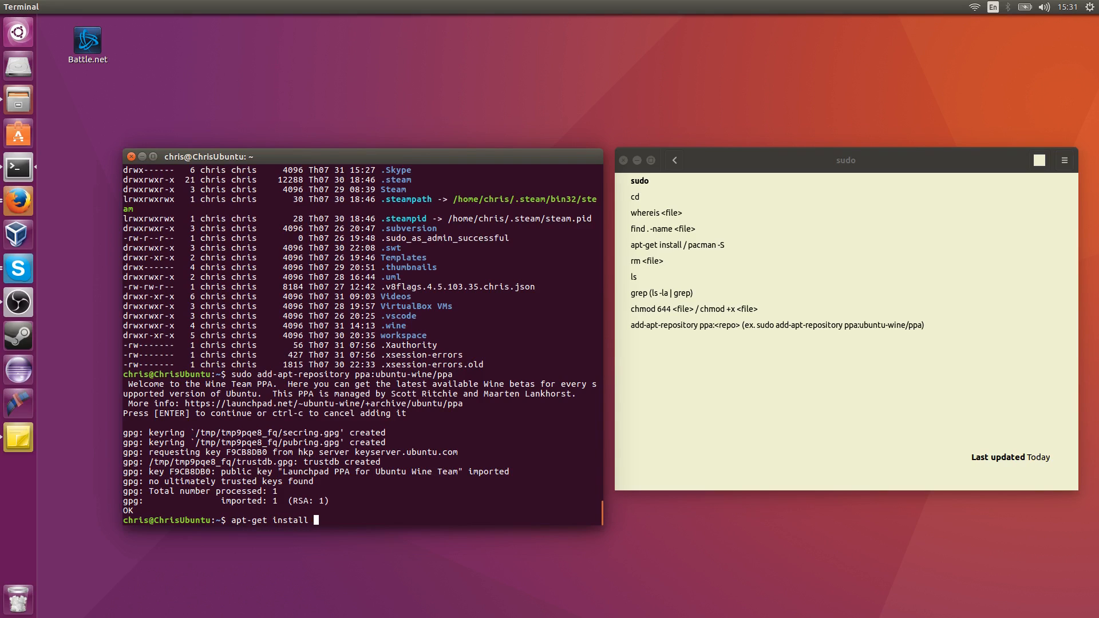
pyautogui.write('wine')
pyautogui.write('s')
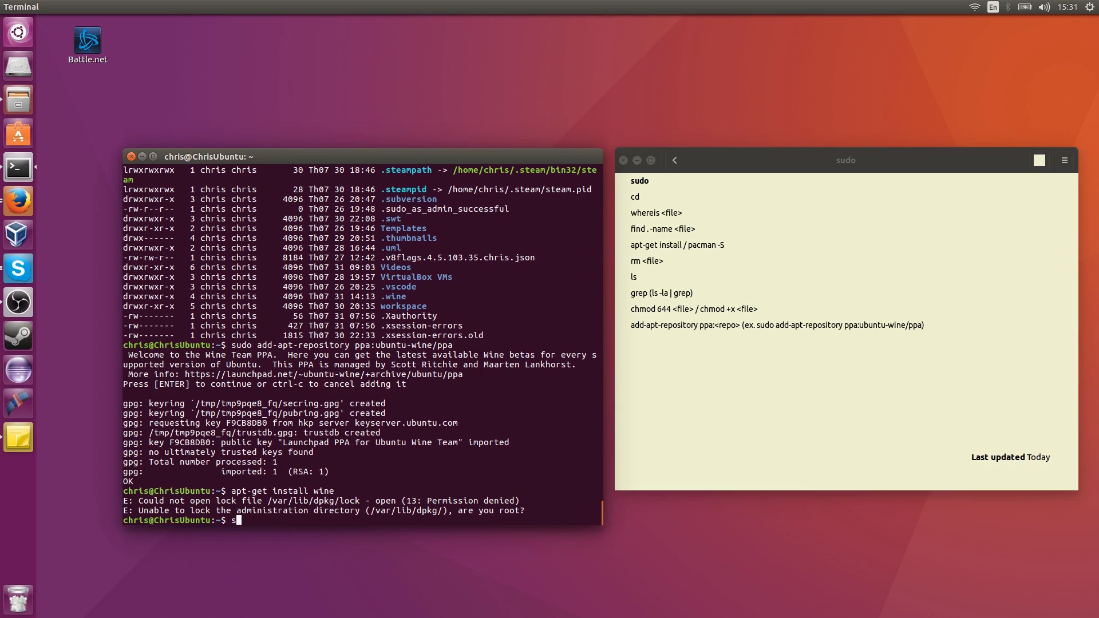
pyautogui.write('udo apt-get install')
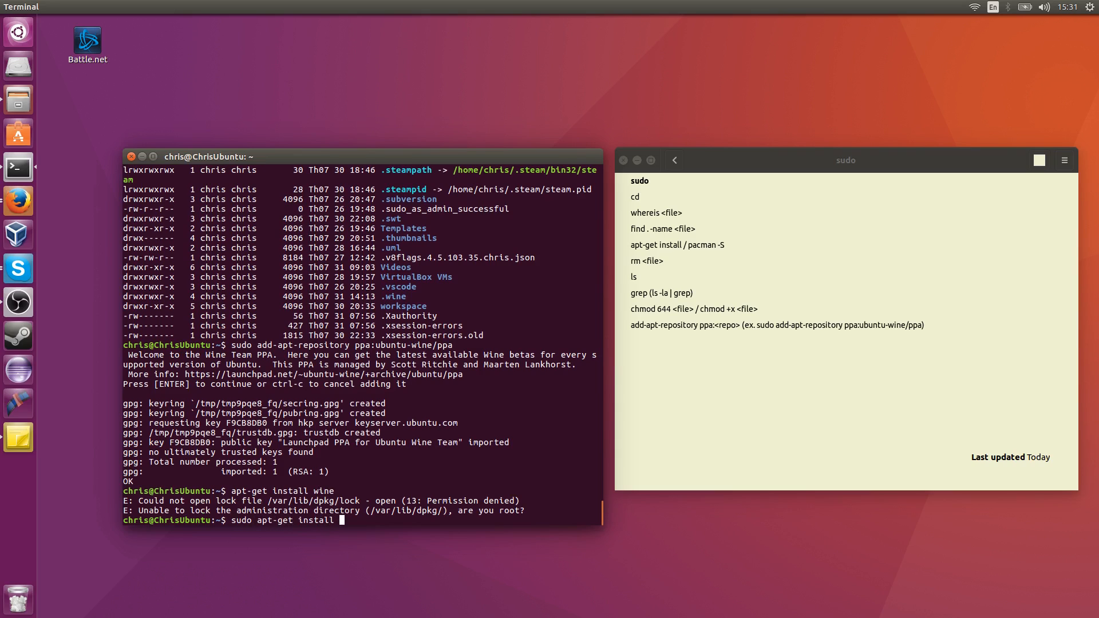